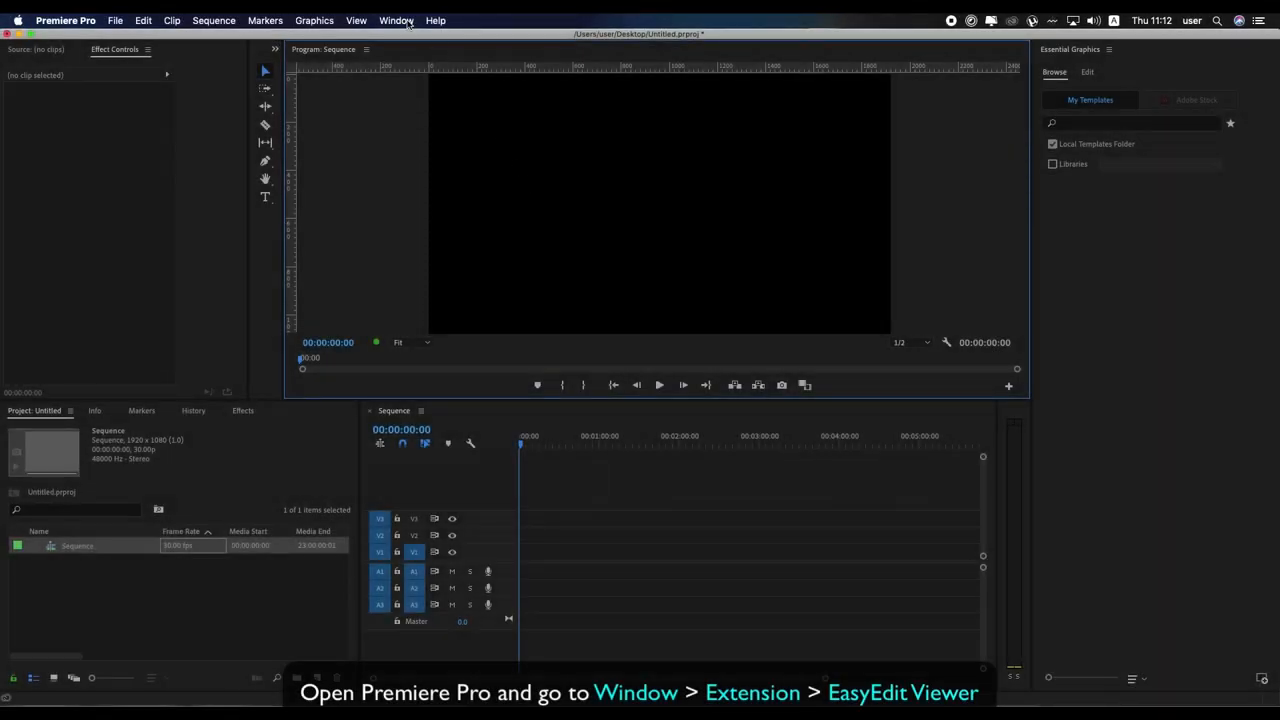
Step: Reach the EasyEdit Viewer entry through the Window > Extensions menu
{"action": "left_click", "coordinate": [396, 20]}
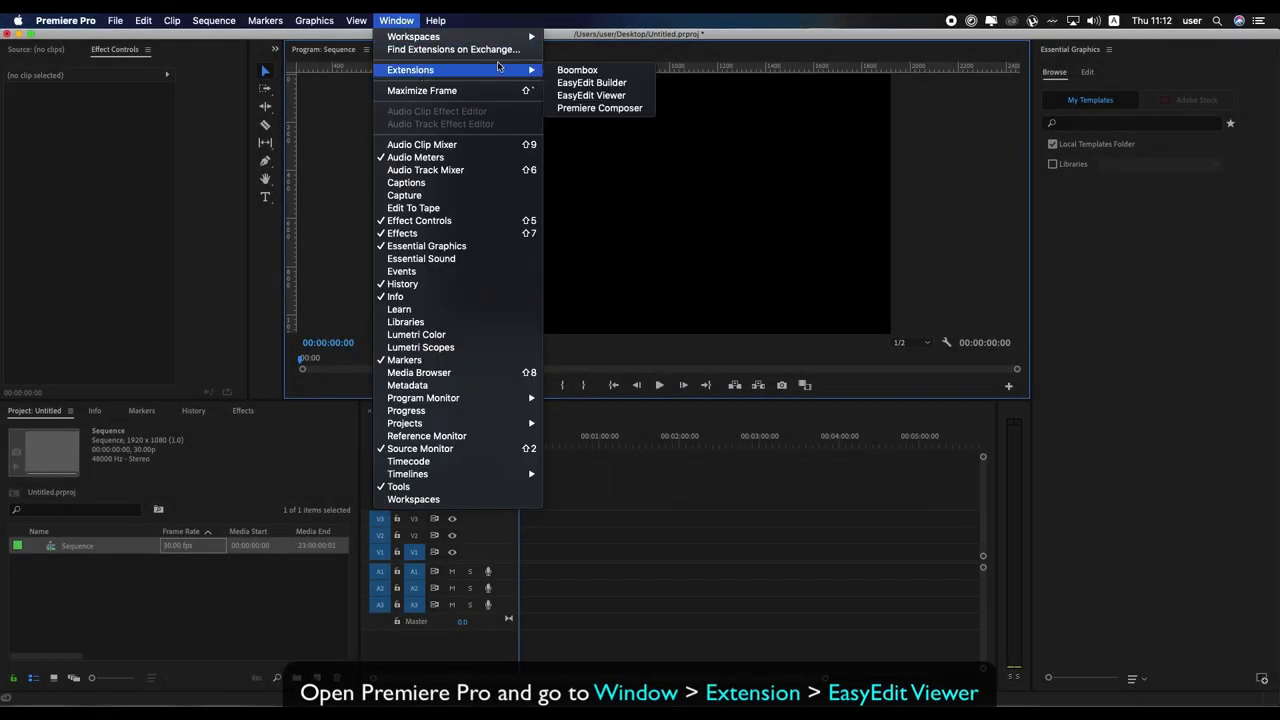
{"action": "mouse_move", "coordinate": [592, 96]}
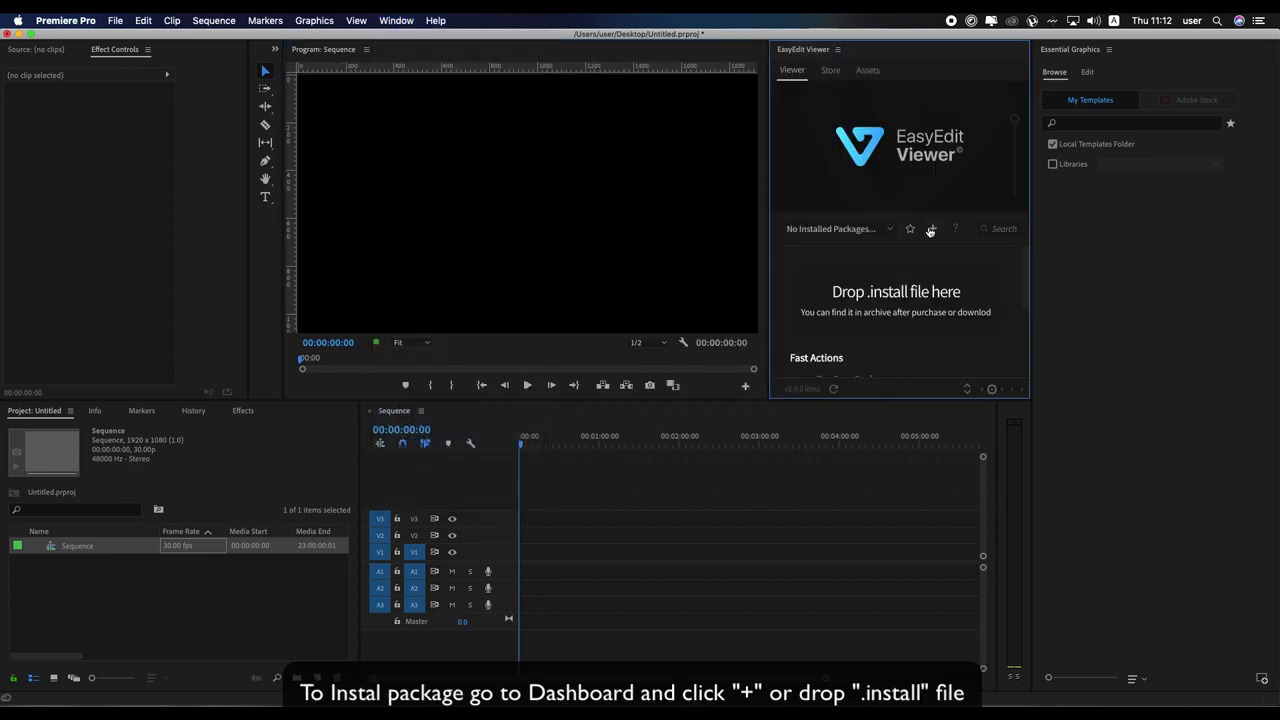
{"action": "mouse_move", "coordinate": [932, 228]}
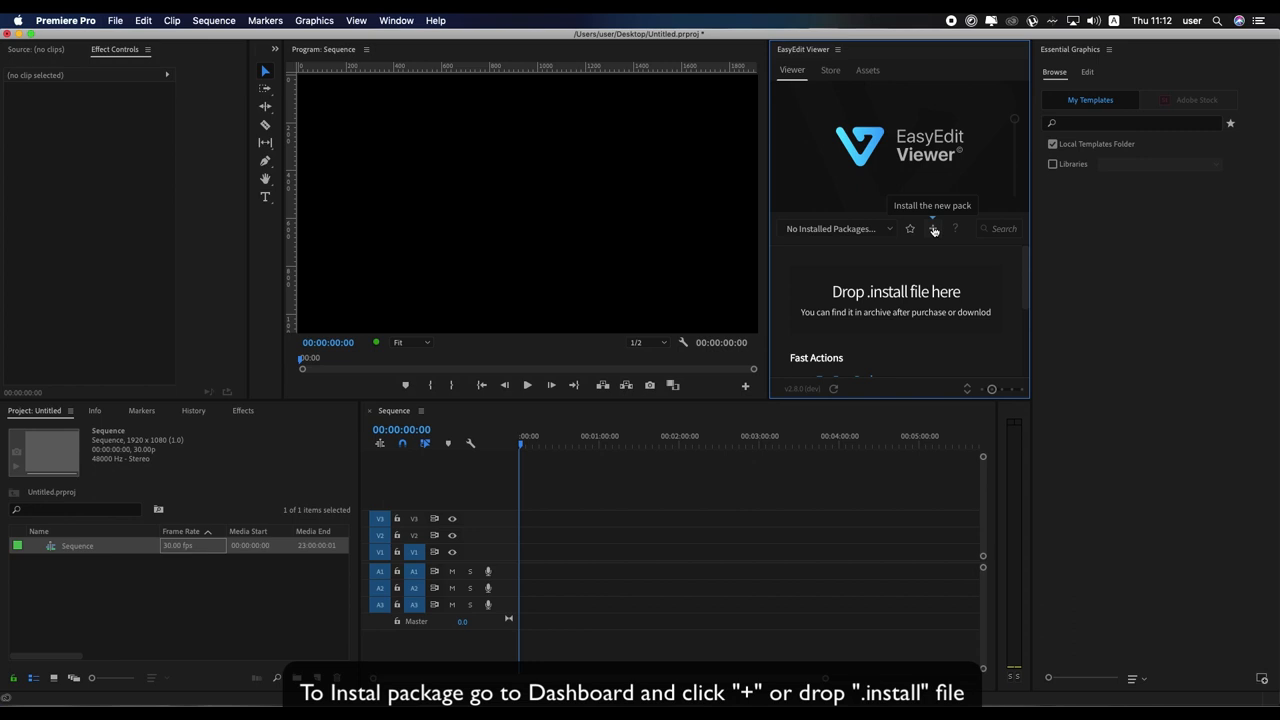
Step: Load the Youtube Essential Library Pr .install file into EasyEdit Viewer
{"action": "left_click", "coordinate": [932, 228]}
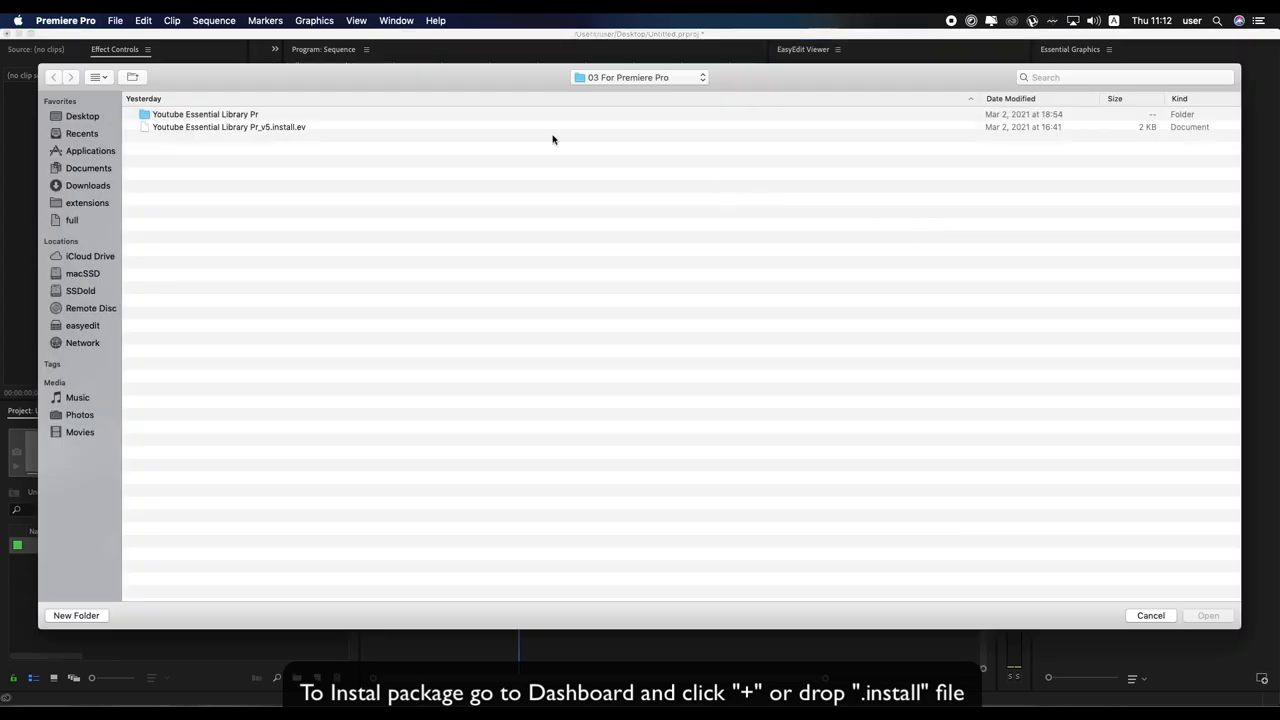
{"action": "left_click", "coordinate": [228, 128]}
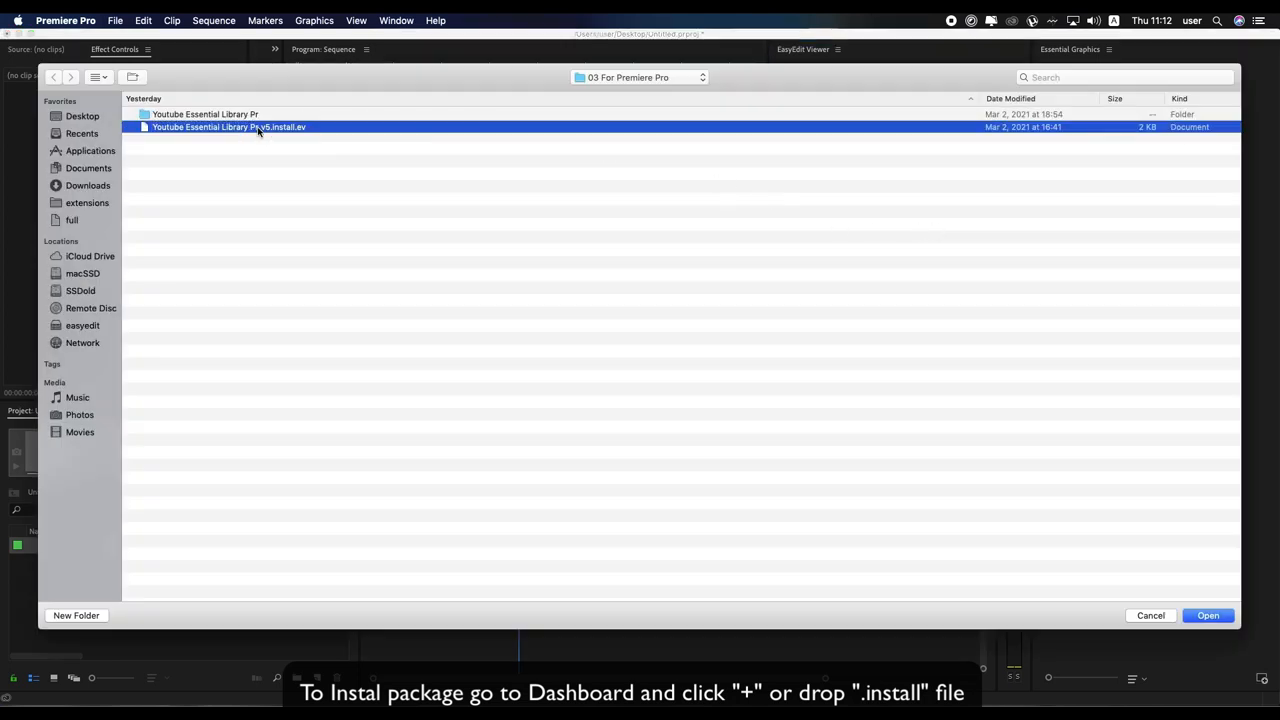
{"action": "left_click", "coordinate": [1208, 616]}
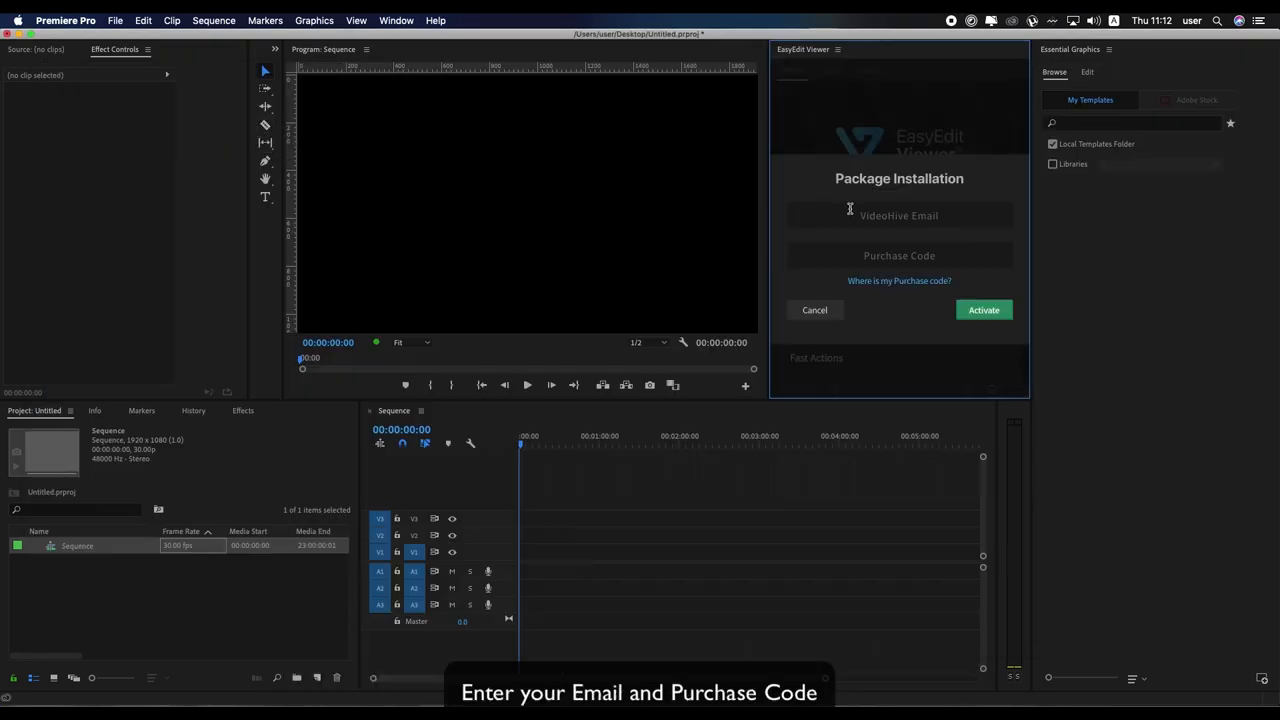
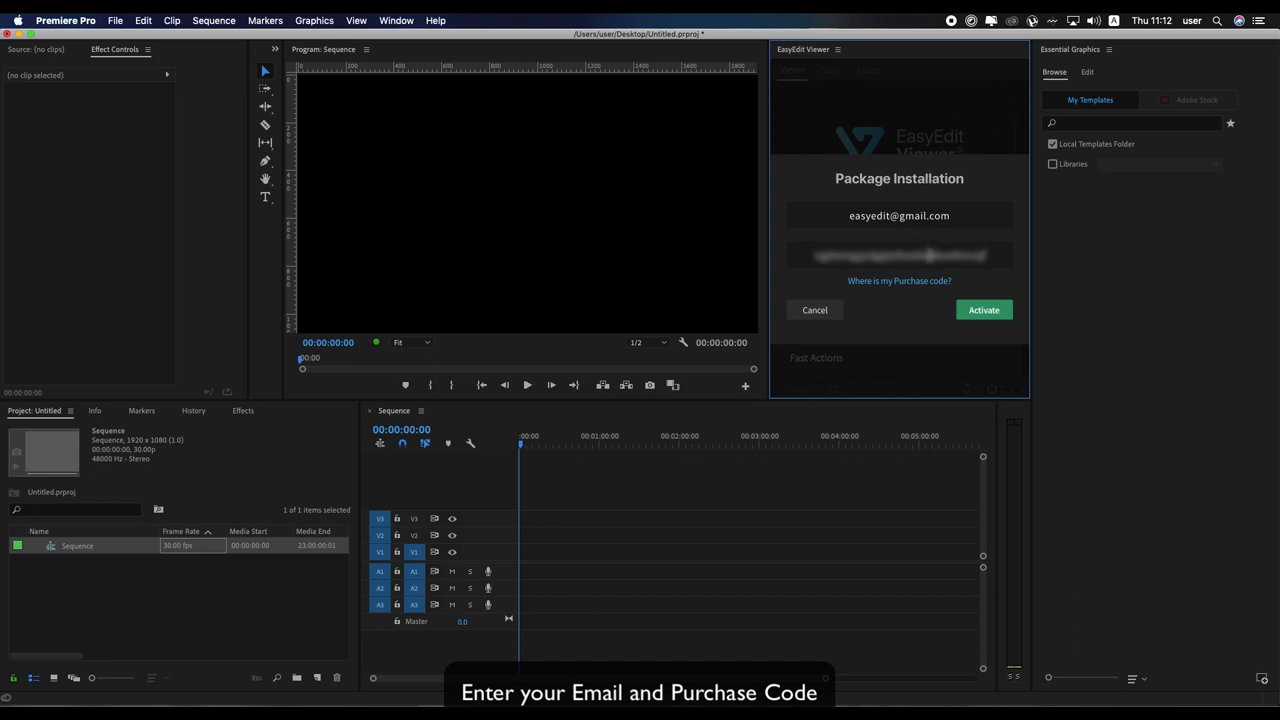
Step: Enter the 'easyedit' email and purchase details and activate the package
{"action": "left_click", "coordinate": [984, 308]}
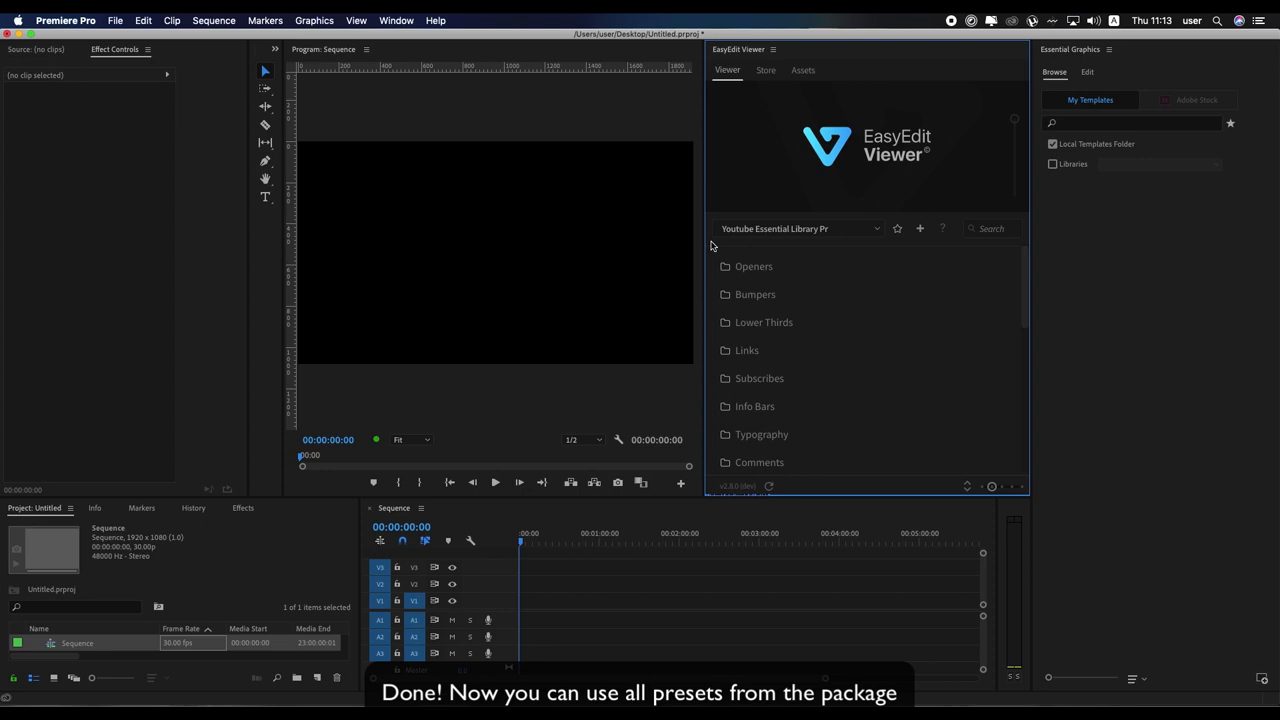
Step: Browse the package folders, expanding Bumpers, Lower Thirds and other categories
{"action": "left_click", "coordinate": [764, 322]}
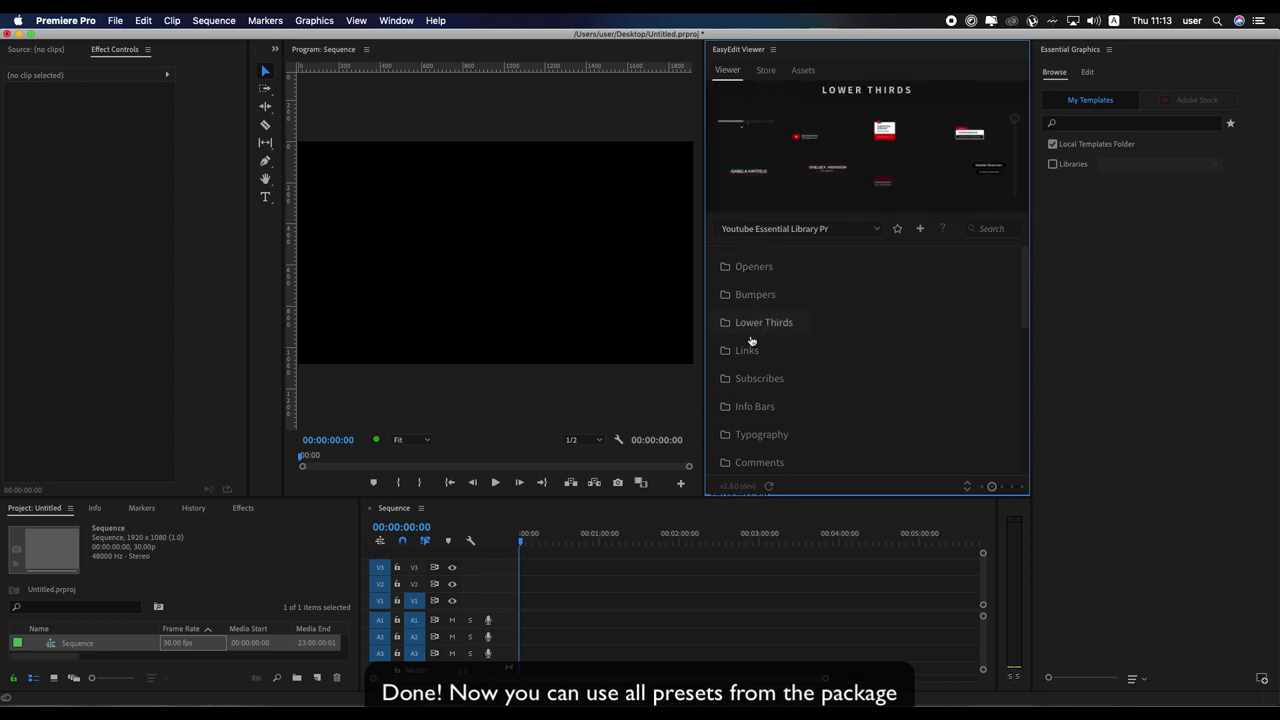
{"action": "left_click", "coordinate": [752, 266]}
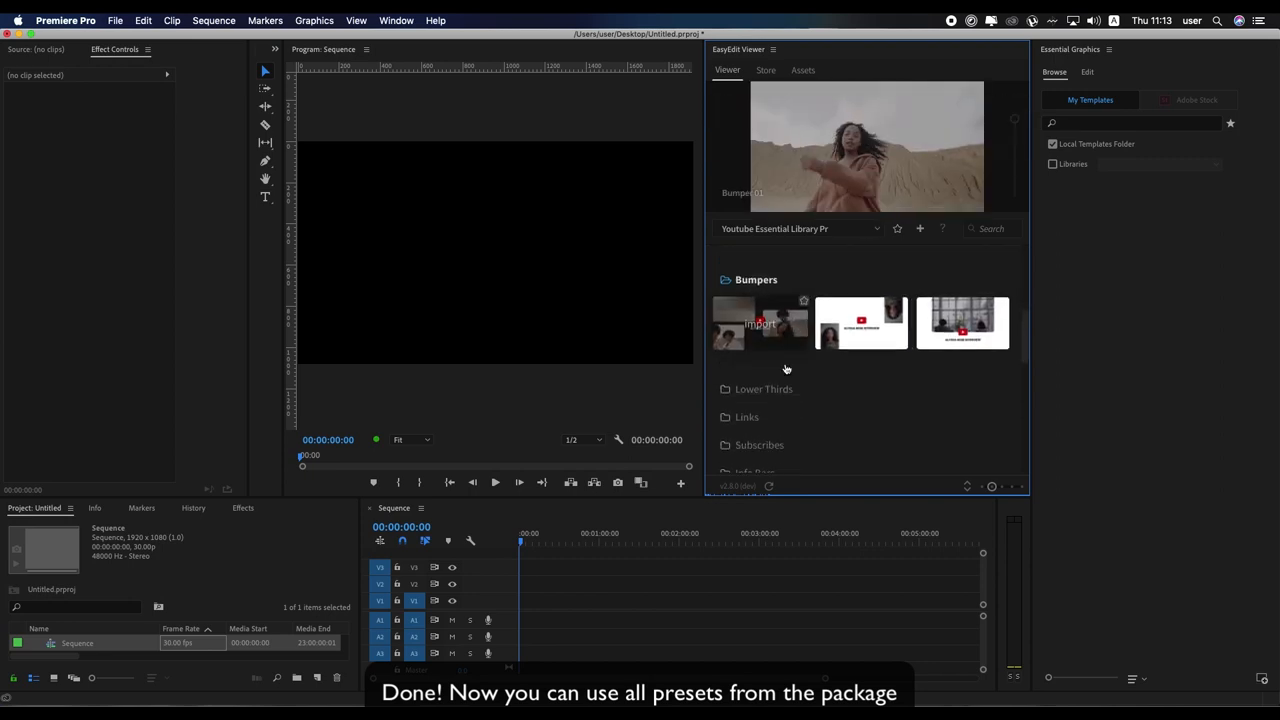
{"action": "left_click", "coordinate": [748, 368]}
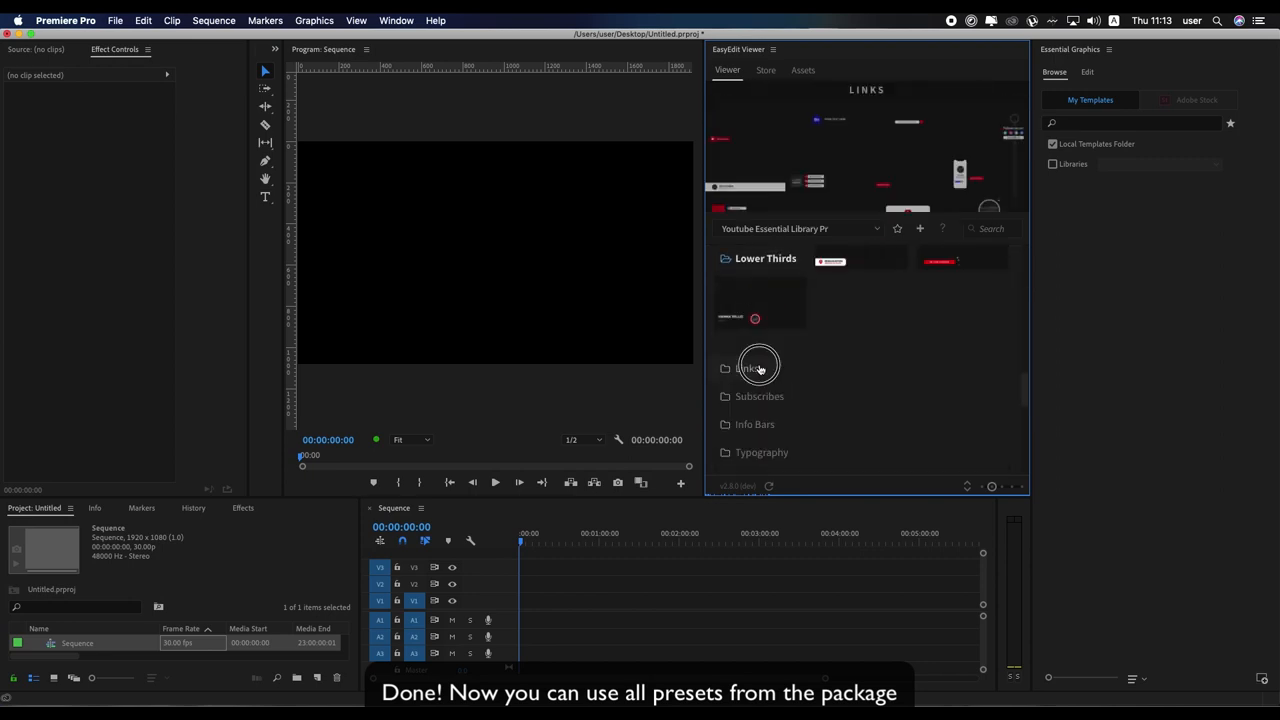
{"action": "left_click", "coordinate": [748, 368]}
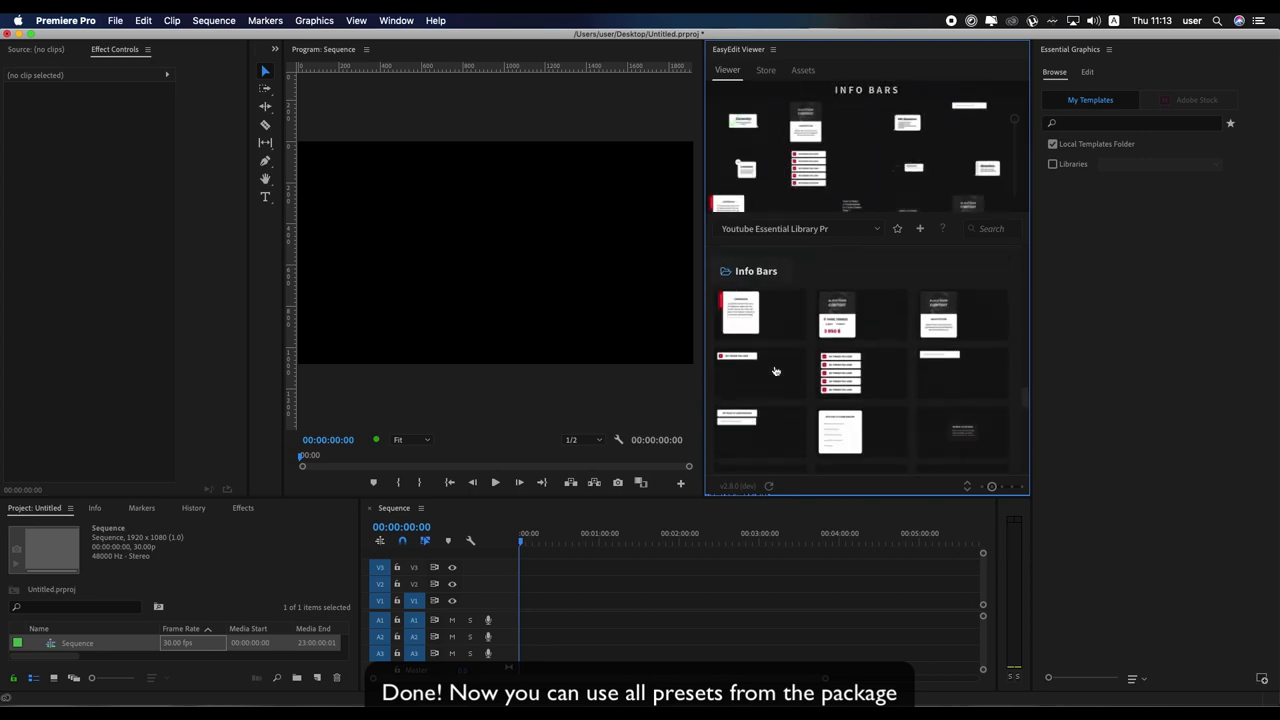
{"action": "scroll", "scroll_direction": "down", "scroll_amount": 3}
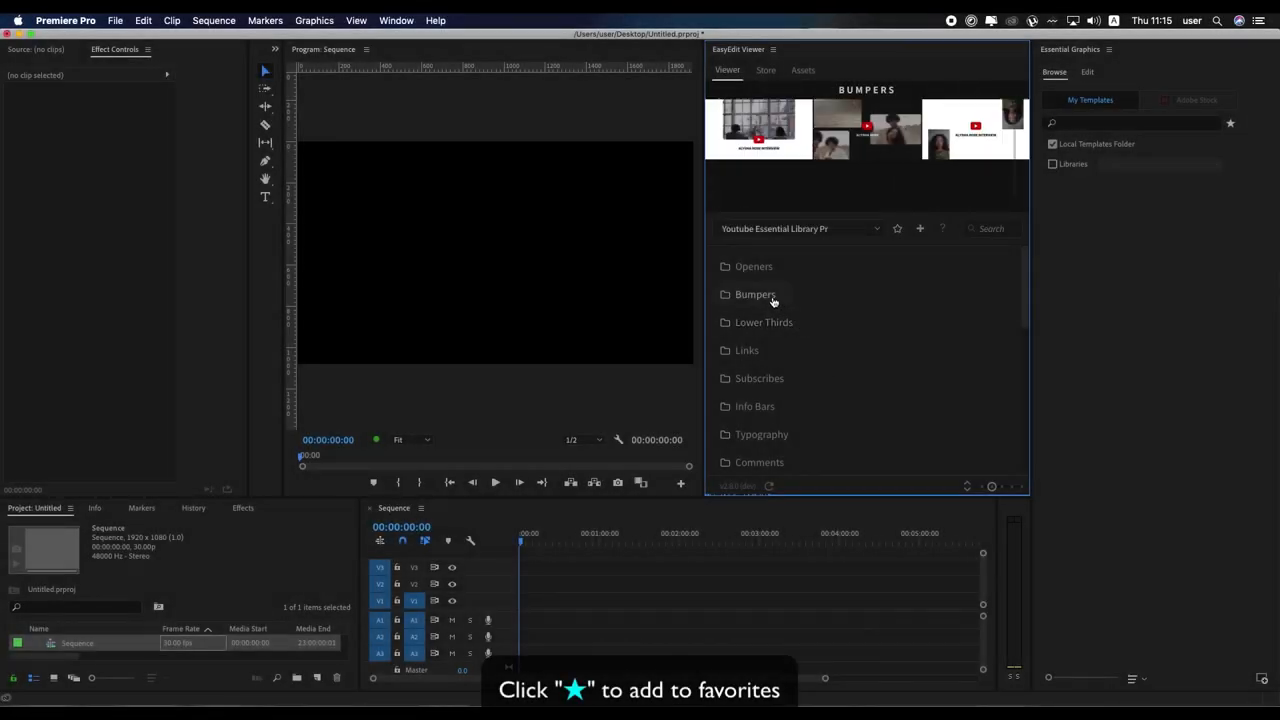
{"action": "left_click", "coordinate": [756, 294]}
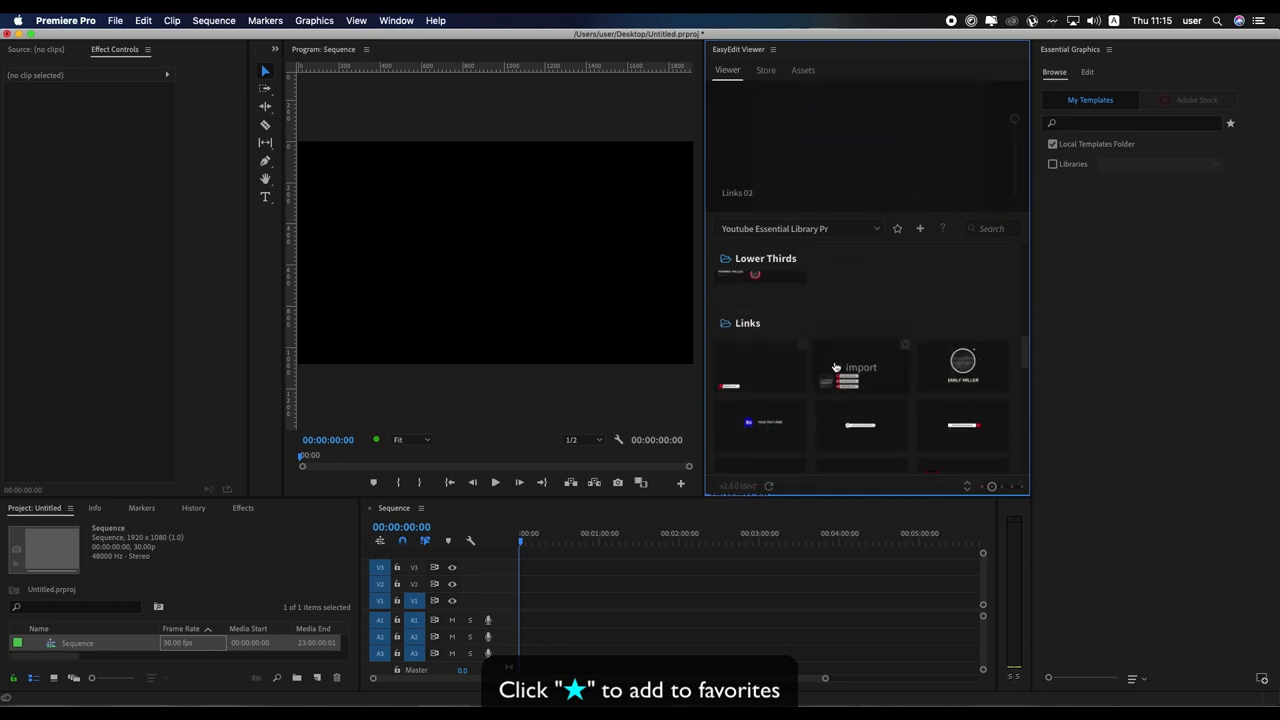
Step: Favourite a Links template and the Infographics_05 chart template
{"action": "left_click", "coordinate": [904, 344]}
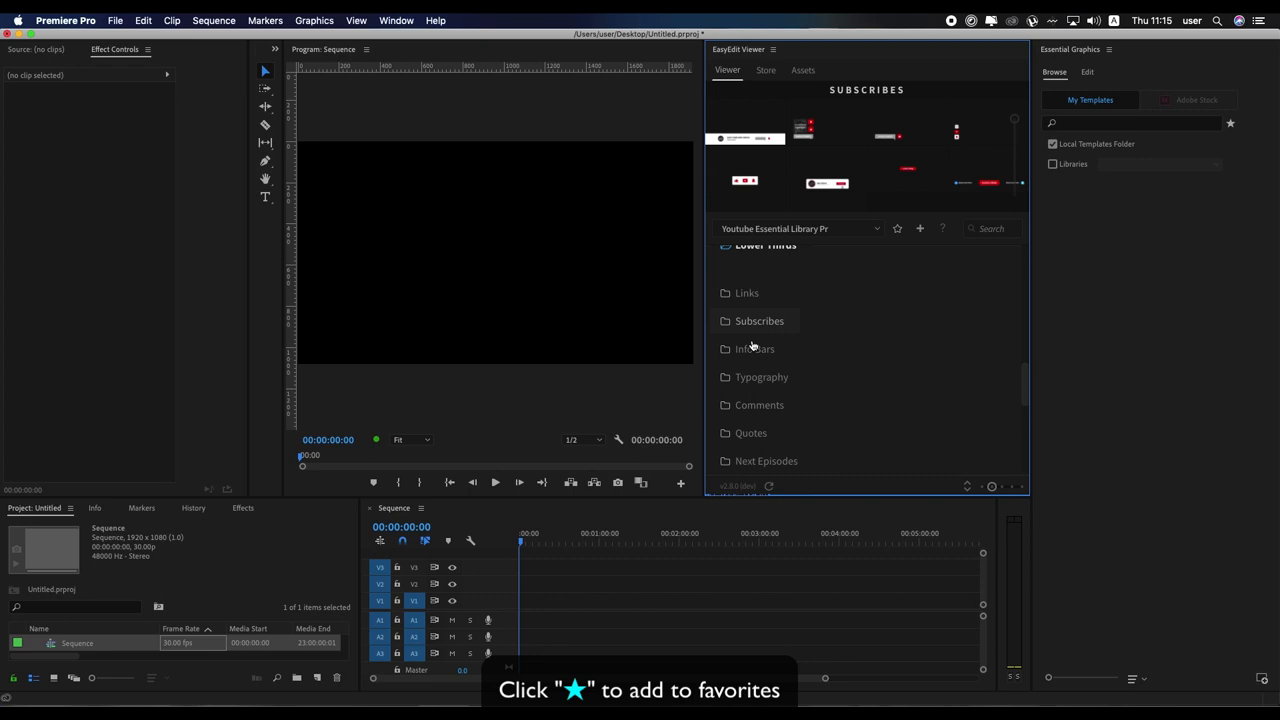
{"action": "left_click", "coordinate": [764, 360]}
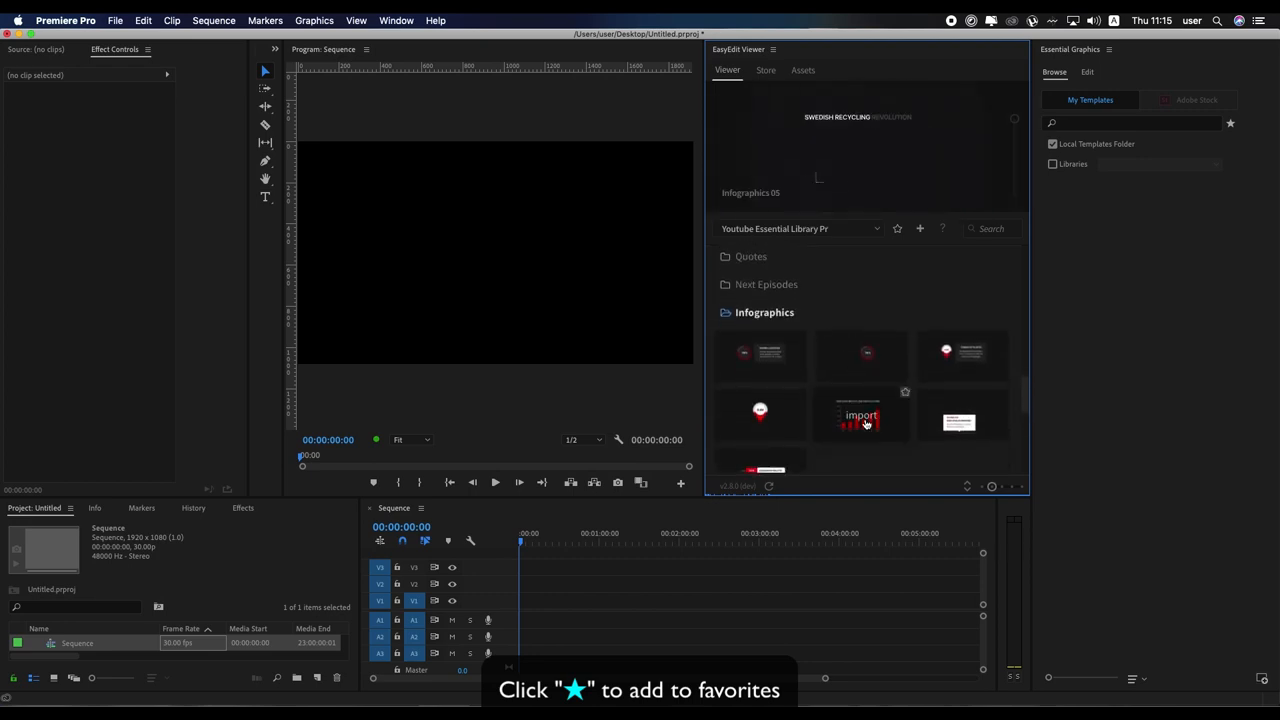
{"action": "left_click", "coordinate": [904, 392]}
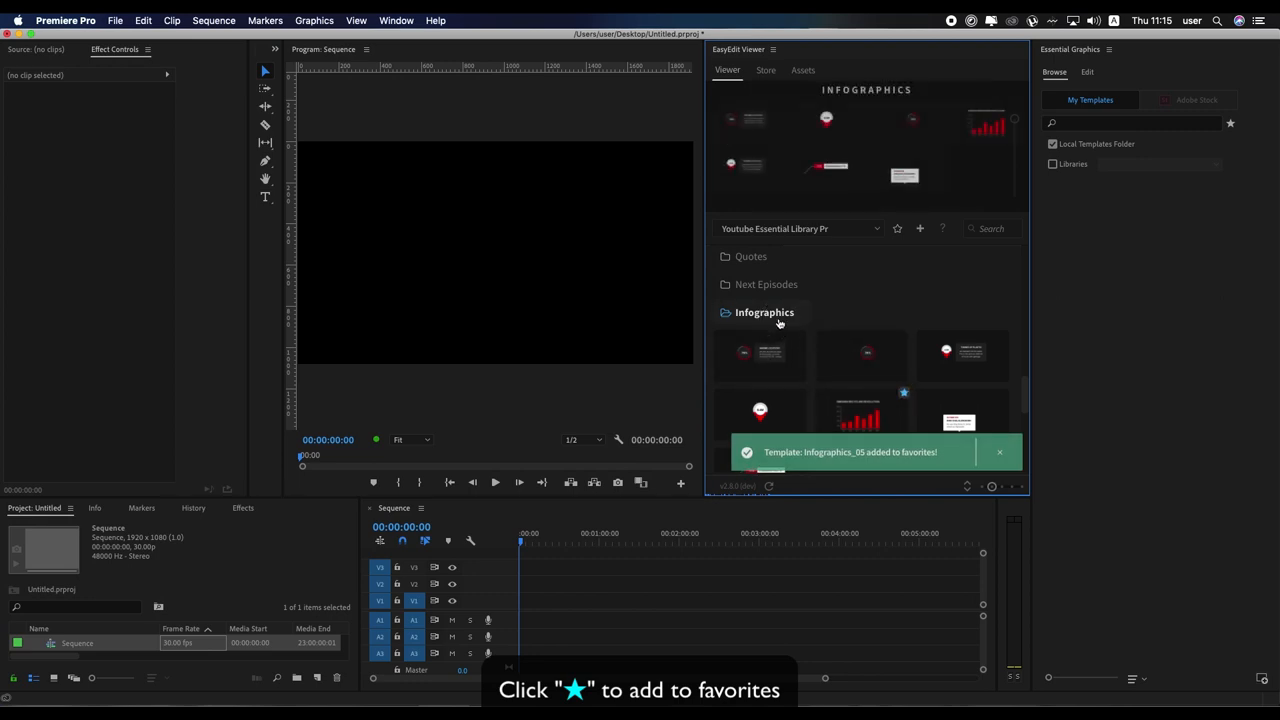
{"action": "left_click", "coordinate": [764, 376]}
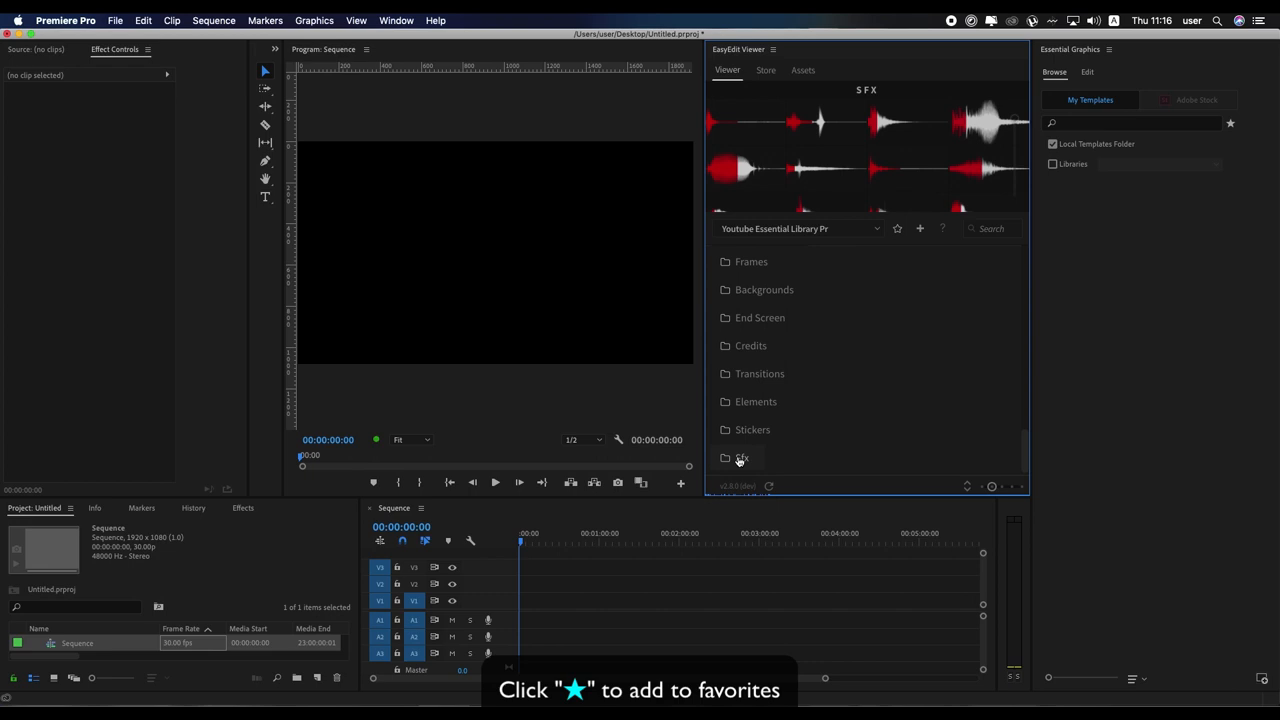
Step: Favourite the Sound_Fx_017 effect and filter the panel to show only favourites
{"action": "left_click", "coordinate": [740, 458]}
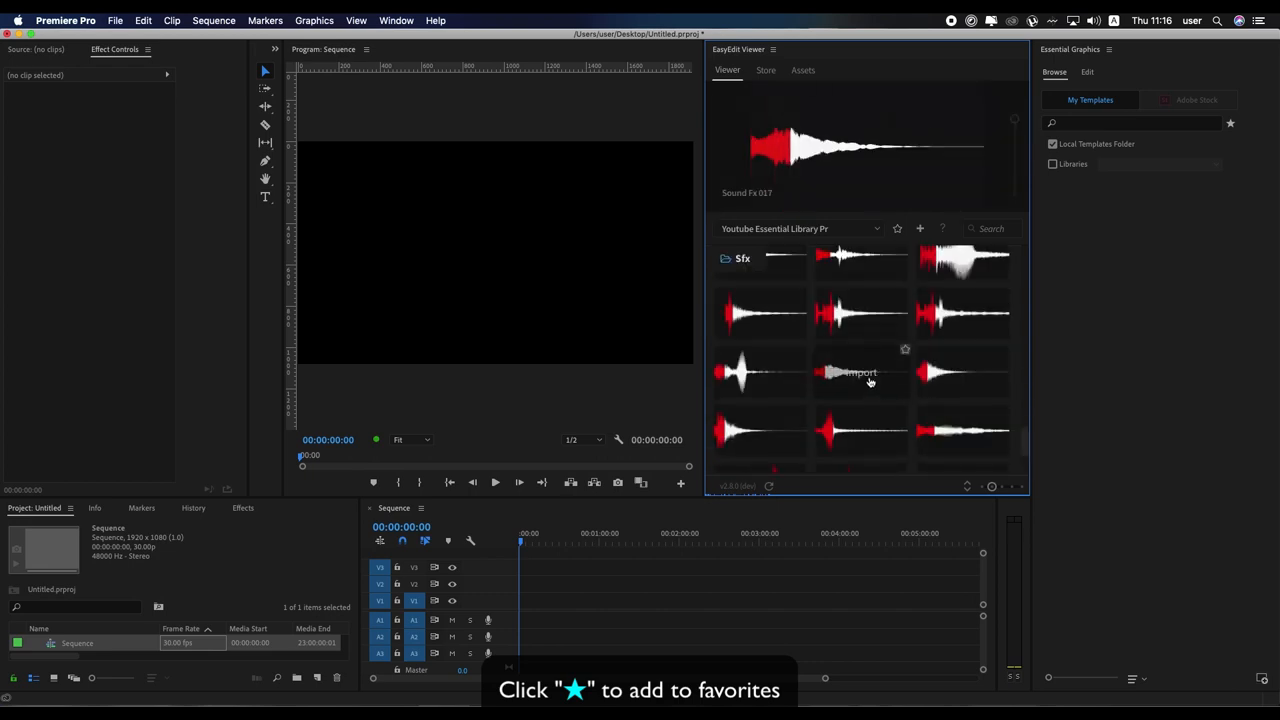
{"action": "left_click", "coordinate": [904, 348]}
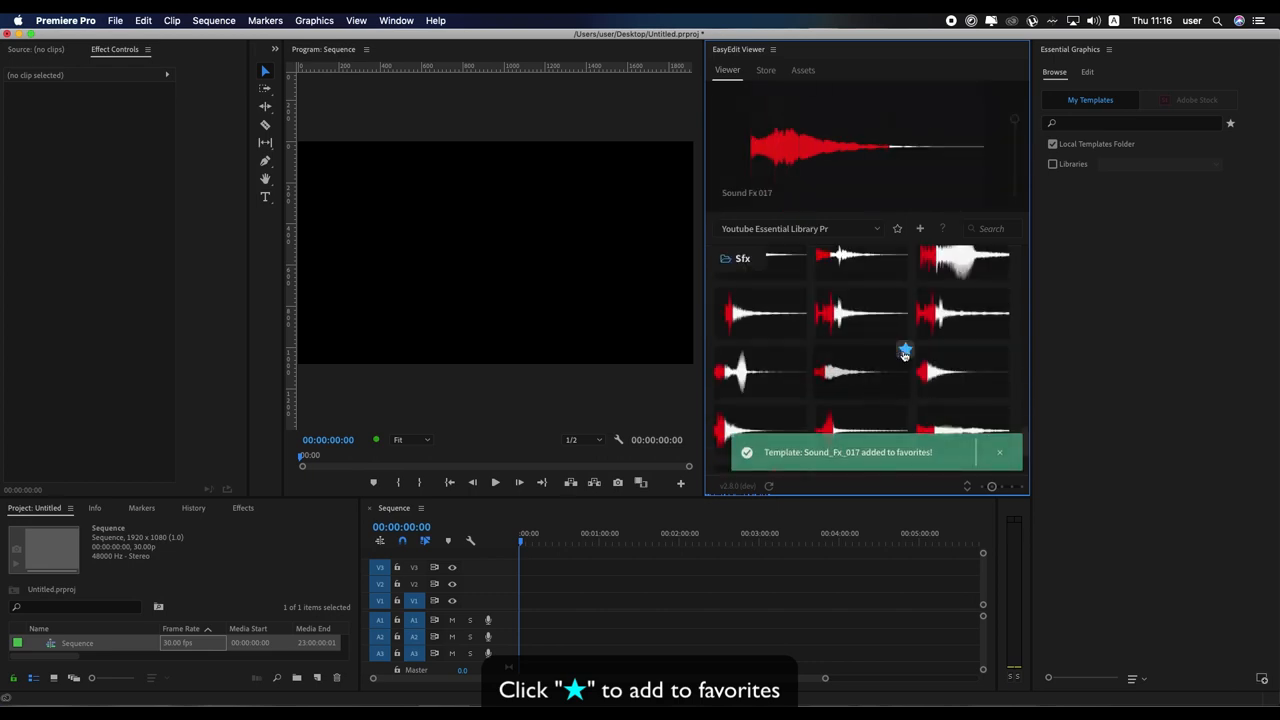
{"action": "left_click", "coordinate": [896, 228]}
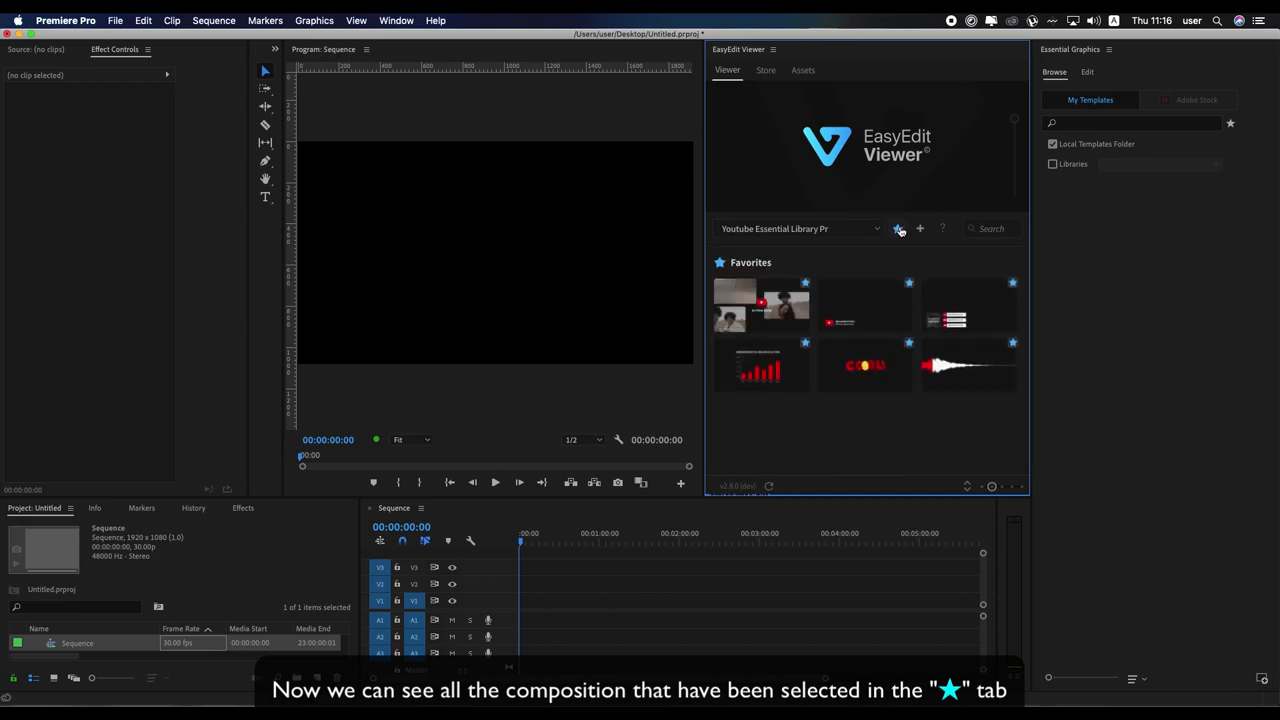
Step: Import the favourited bumper template from Favorites into the sequence
{"action": "left_click", "coordinate": [898, 228]}
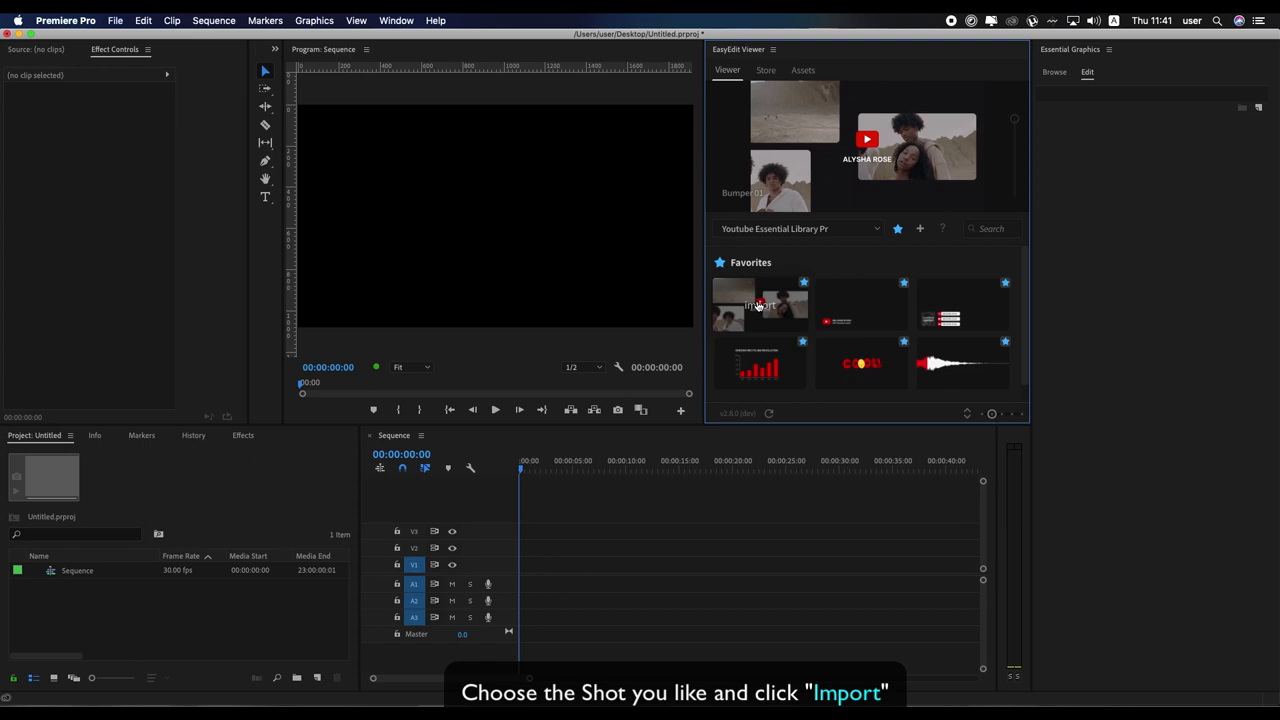
{"action": "left_click", "coordinate": [760, 304]}
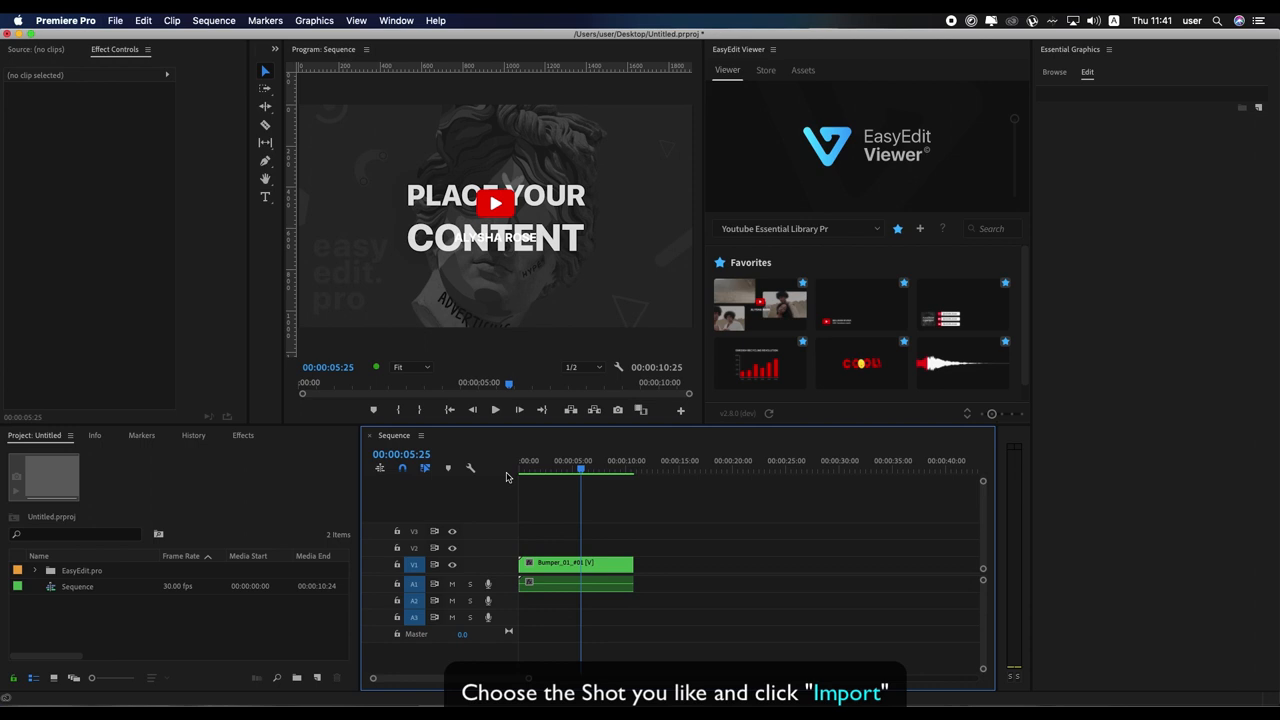
Step: Open the bumper clip's nested sequence to see its placeholder, graphics and technical layers
{"action": "left_click", "coordinate": [576, 564]}
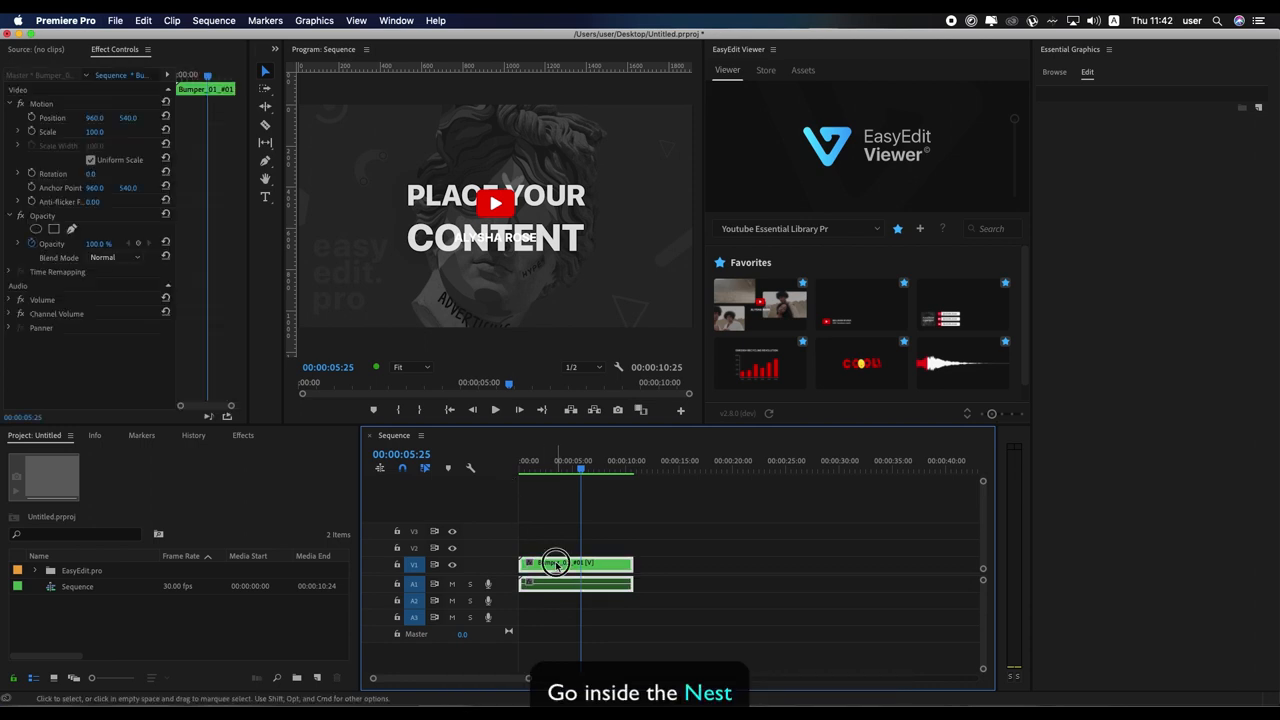
{"action": "double_click", "coordinate": [556, 564]}
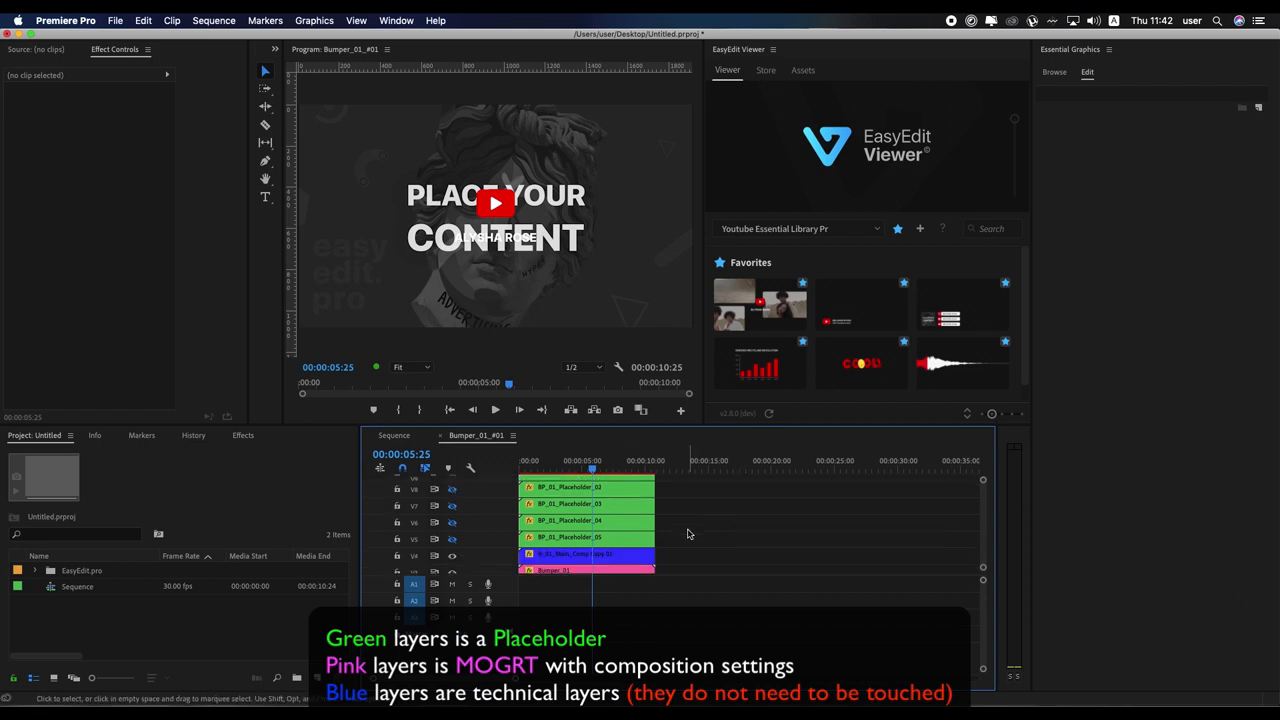
{"action": "scroll", "scroll_direction": "down", "scroll_amount": 3}
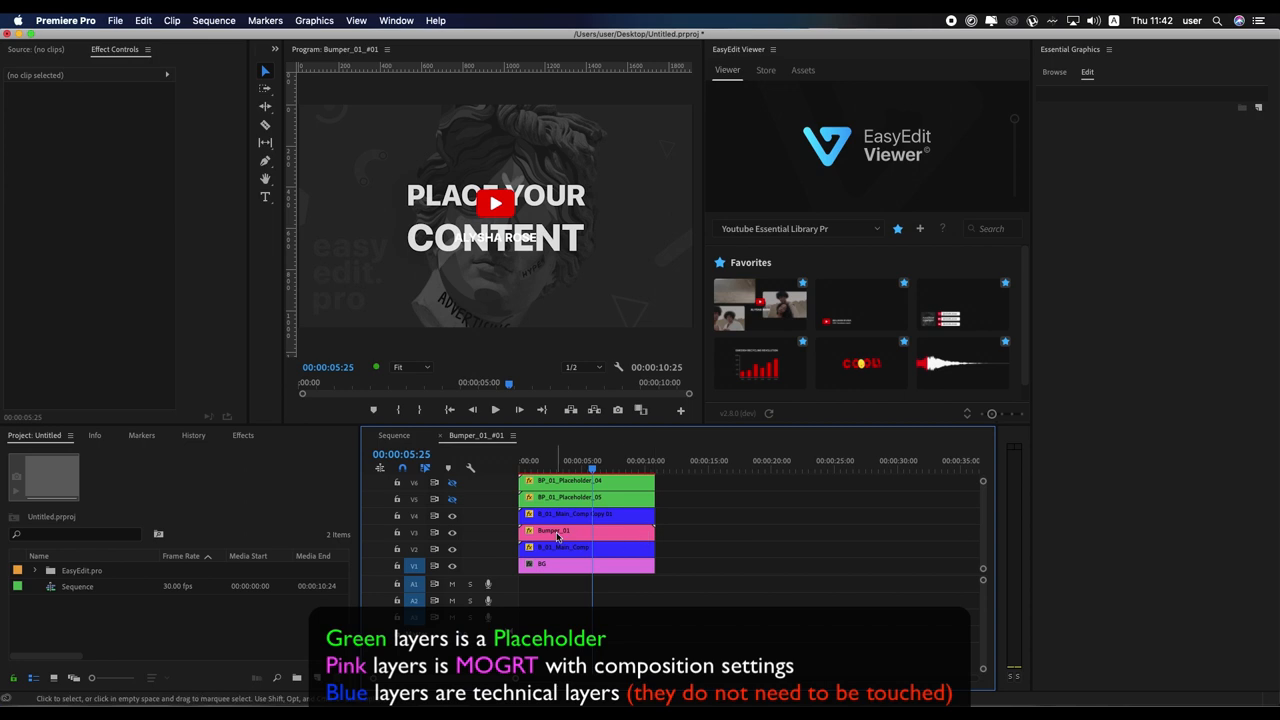
{"action": "left_click", "coordinate": [588, 532]}
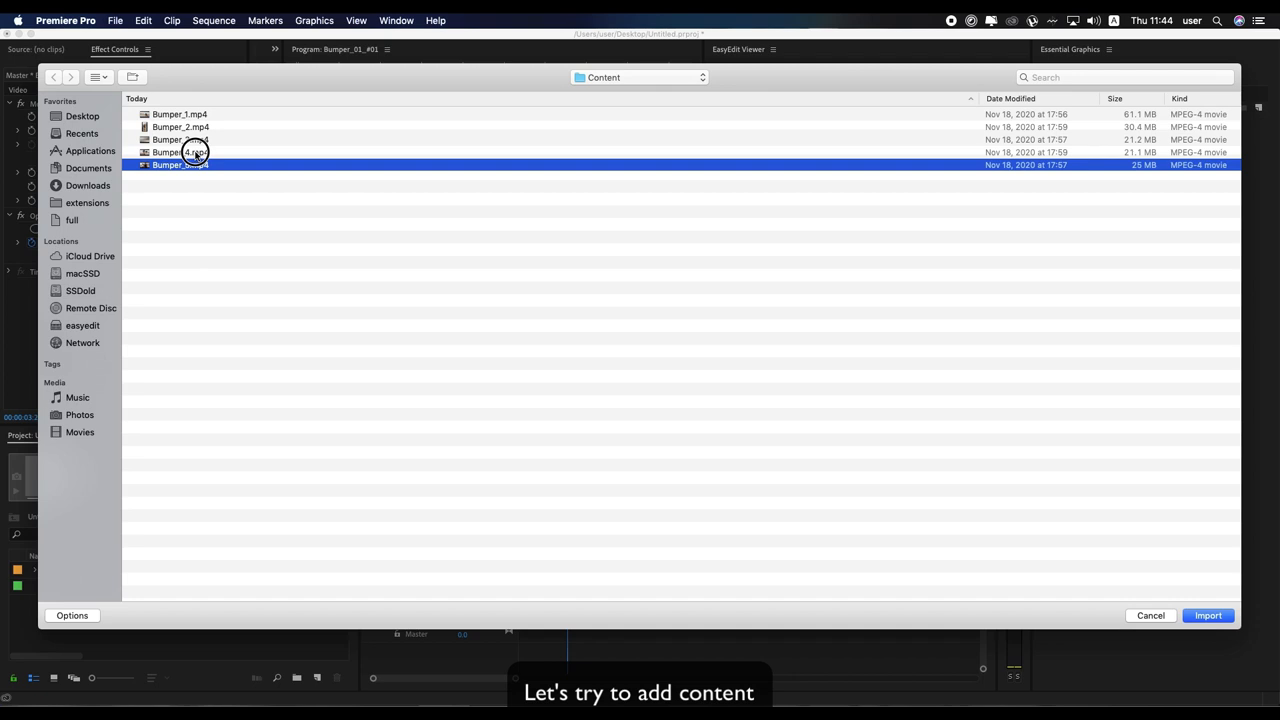
Step: Import all five selected Bumper_1–5.mp4 clips into the project
{"action": "key", "text": "cmd+a"}
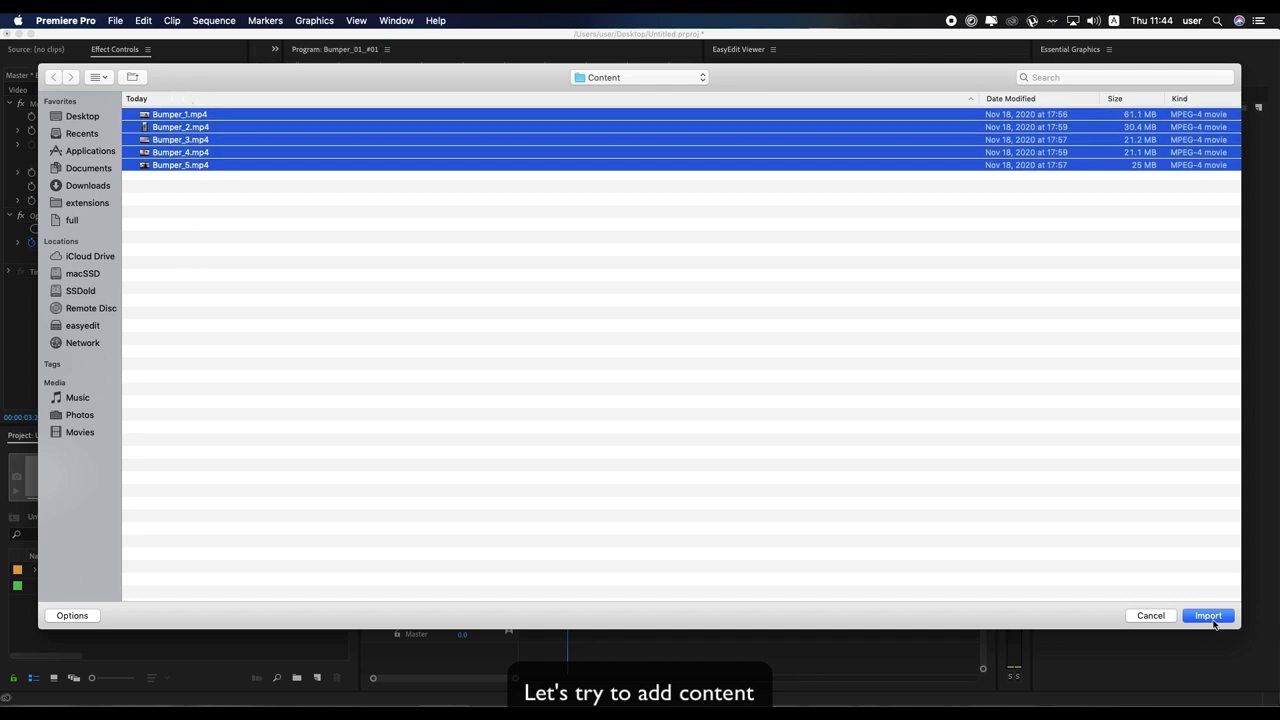
{"action": "left_click", "coordinate": [1208, 616]}
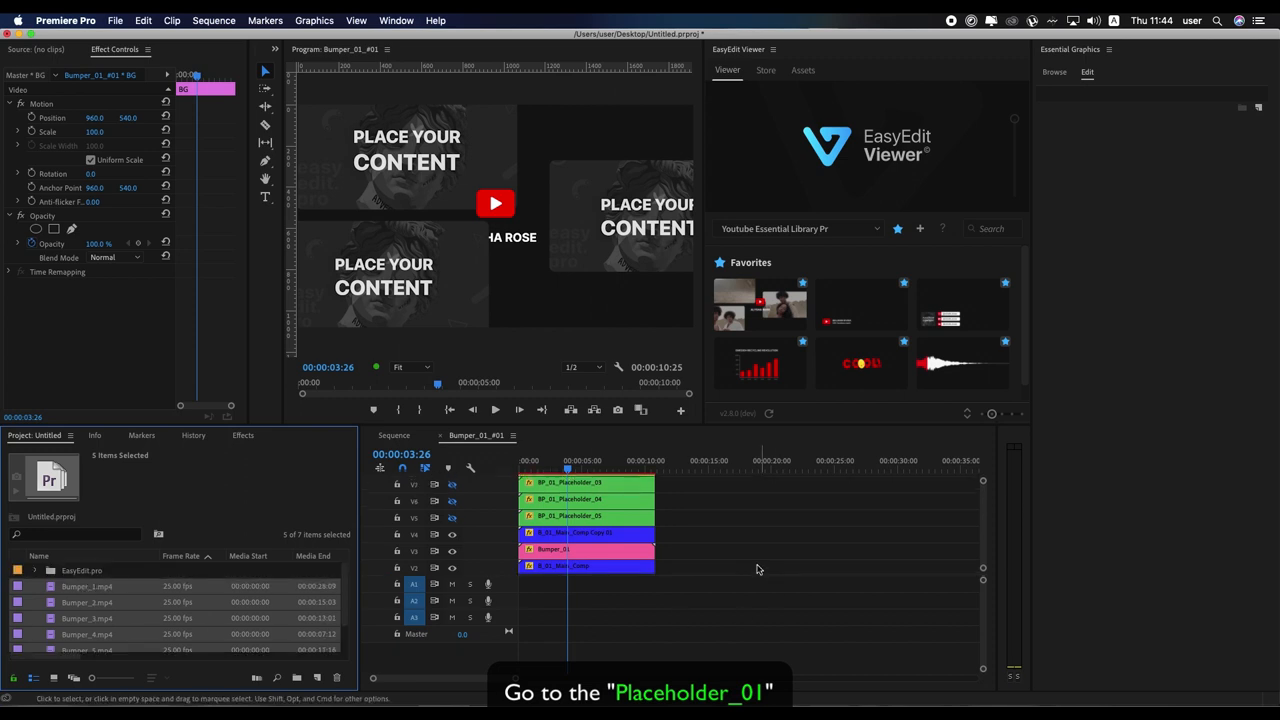
Step: Open the Placeholder_01 layer's nested sequence in the Bumper_01 timeline
{"action": "left_click", "coordinate": [588, 490]}
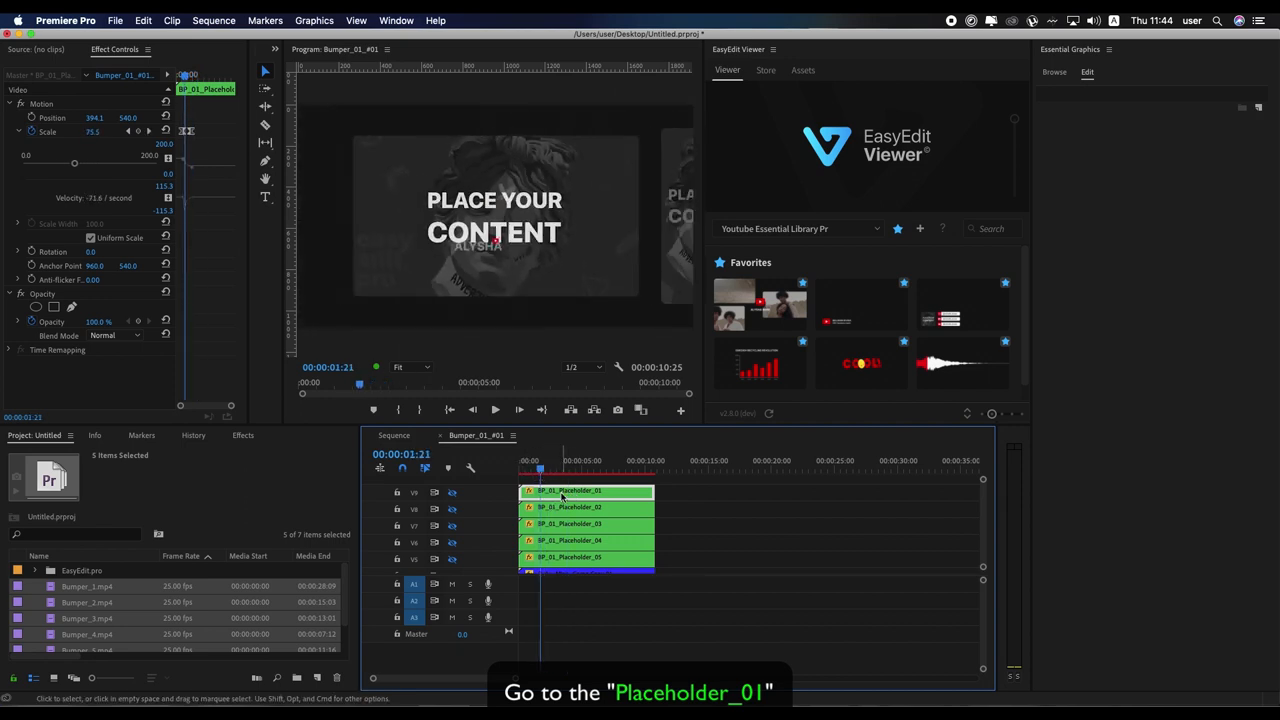
{"action": "double_click", "coordinate": [570, 490]}
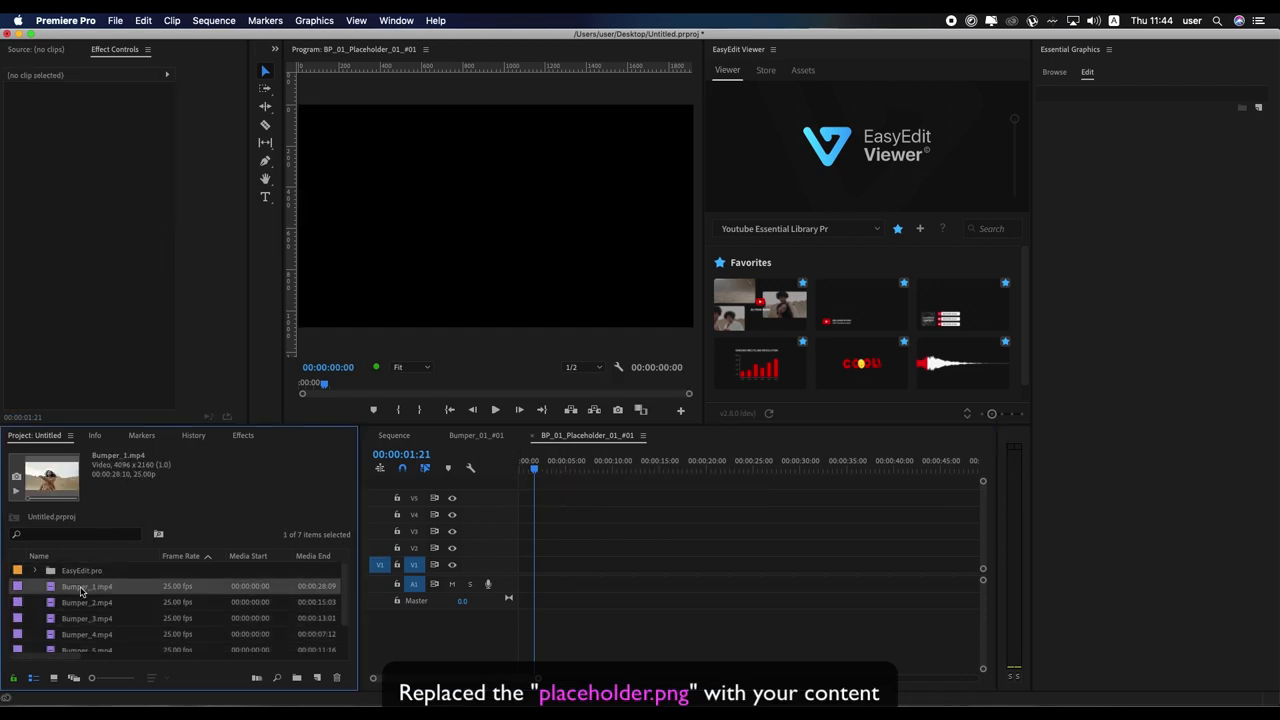
Step: Drag the Bumper_1 clip from the Project panel into the Placeholder_01 sequence
{"action": "left_click_drag", "start_coordinate": [86, 586], "coordinate": [650, 514]}
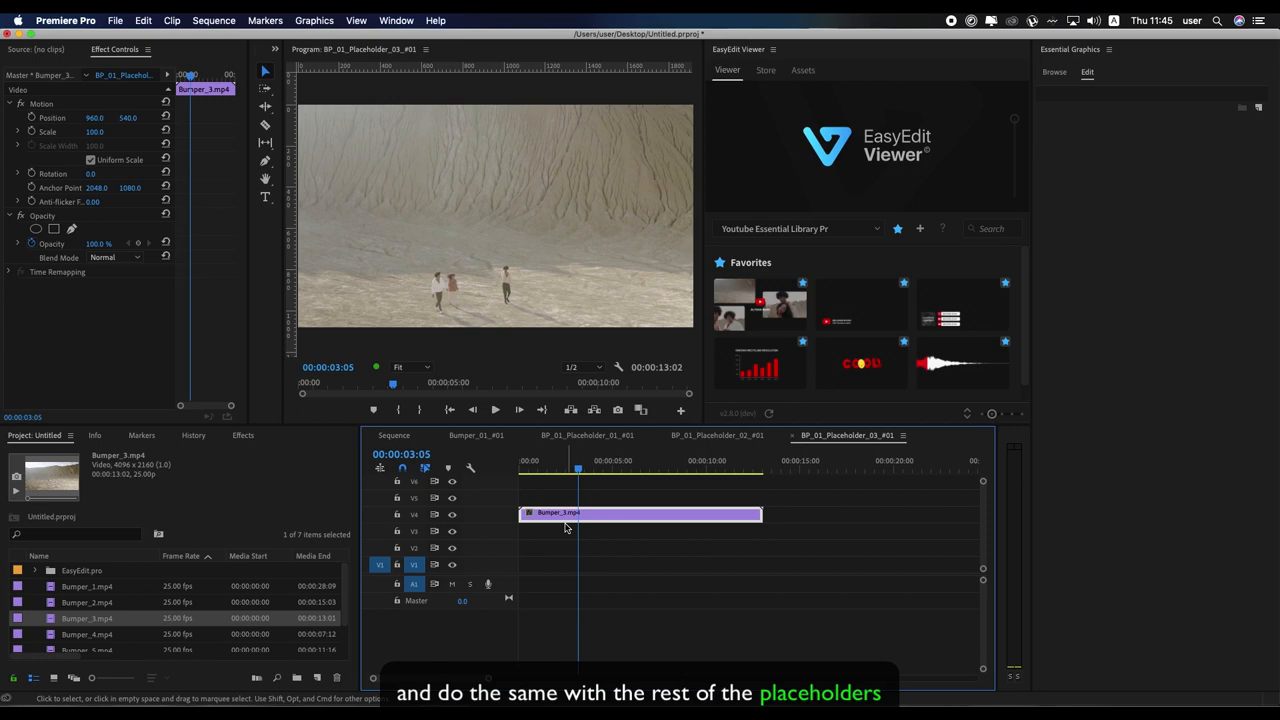
{"action": "mouse_move", "coordinate": [376, 342]}
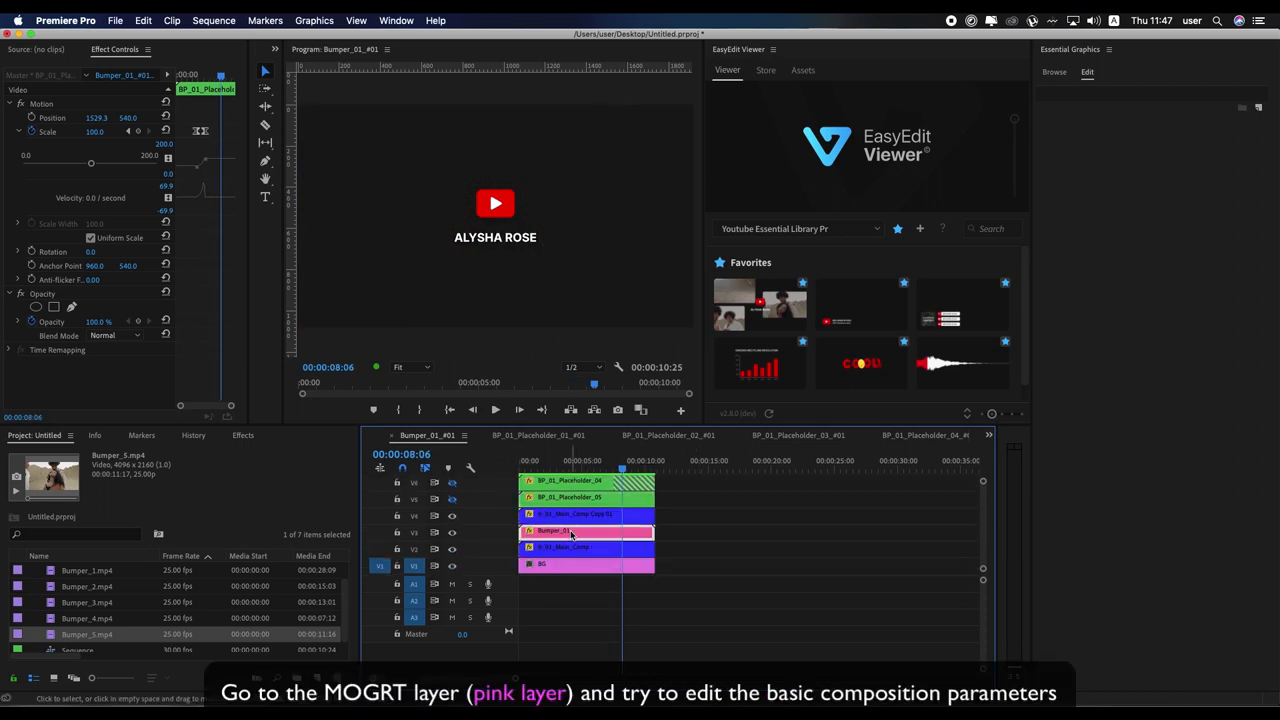
{"action": "left_click", "coordinate": [584, 532]}
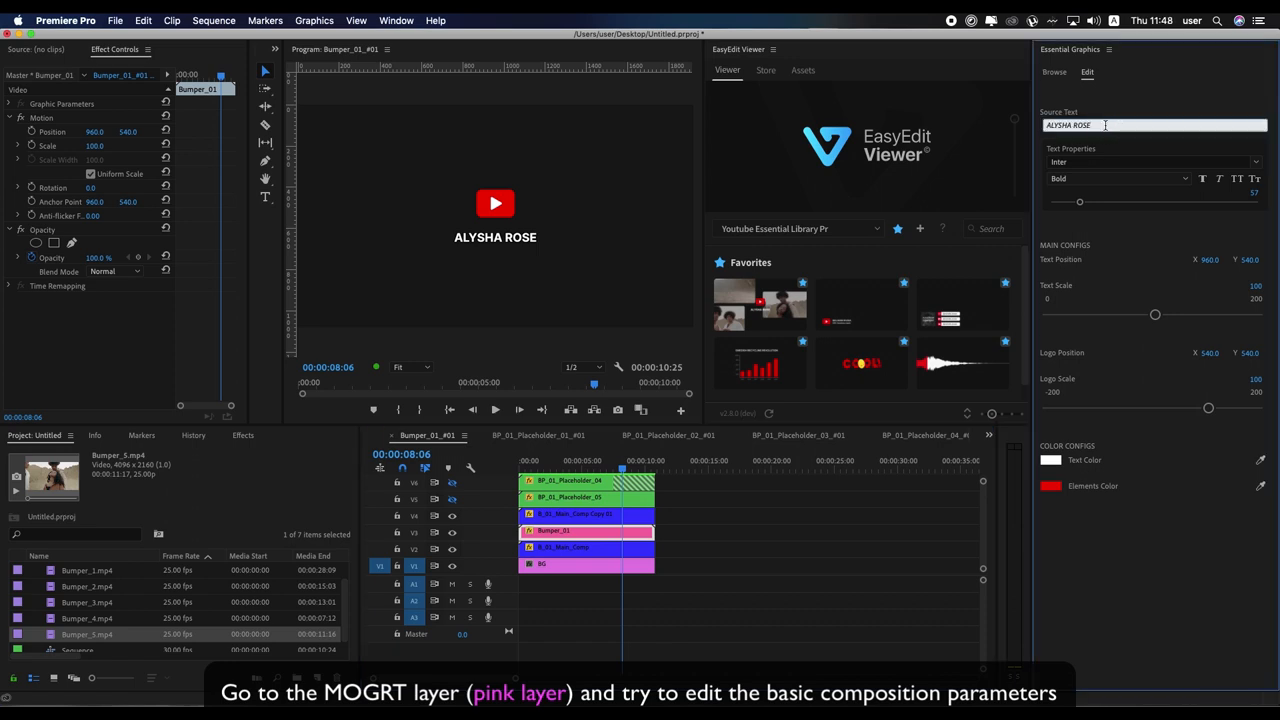
{"action": "type", "text": "Ash"}
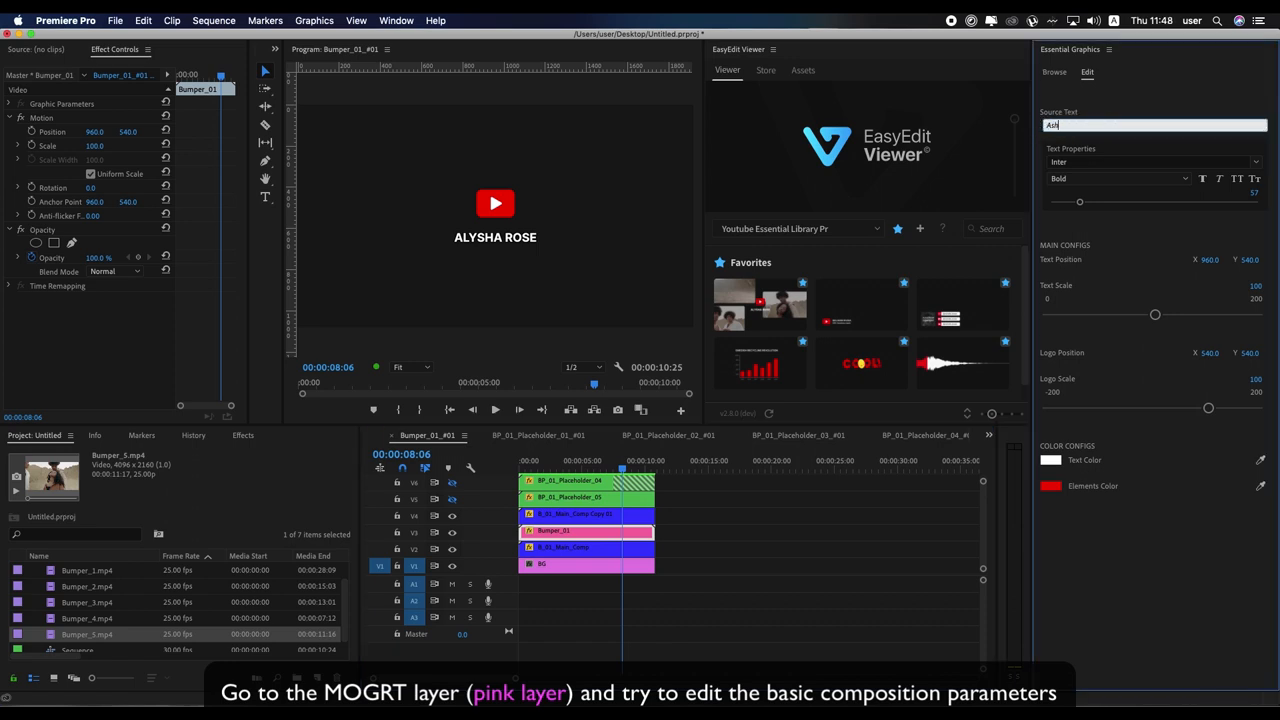
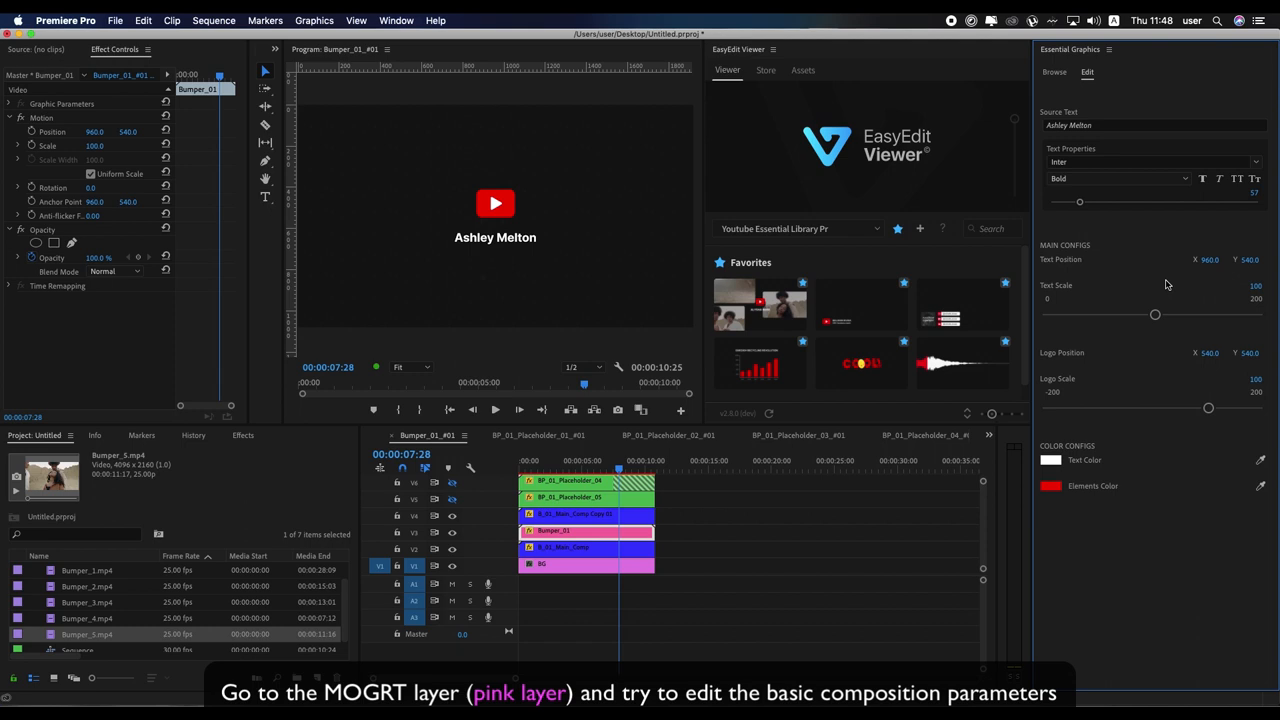
Step: Enlarge the name text scale and adjust the YouTube logo scale
{"action": "left_click_drag", "start_coordinate": [1156, 314], "coordinate": [1180, 308]}
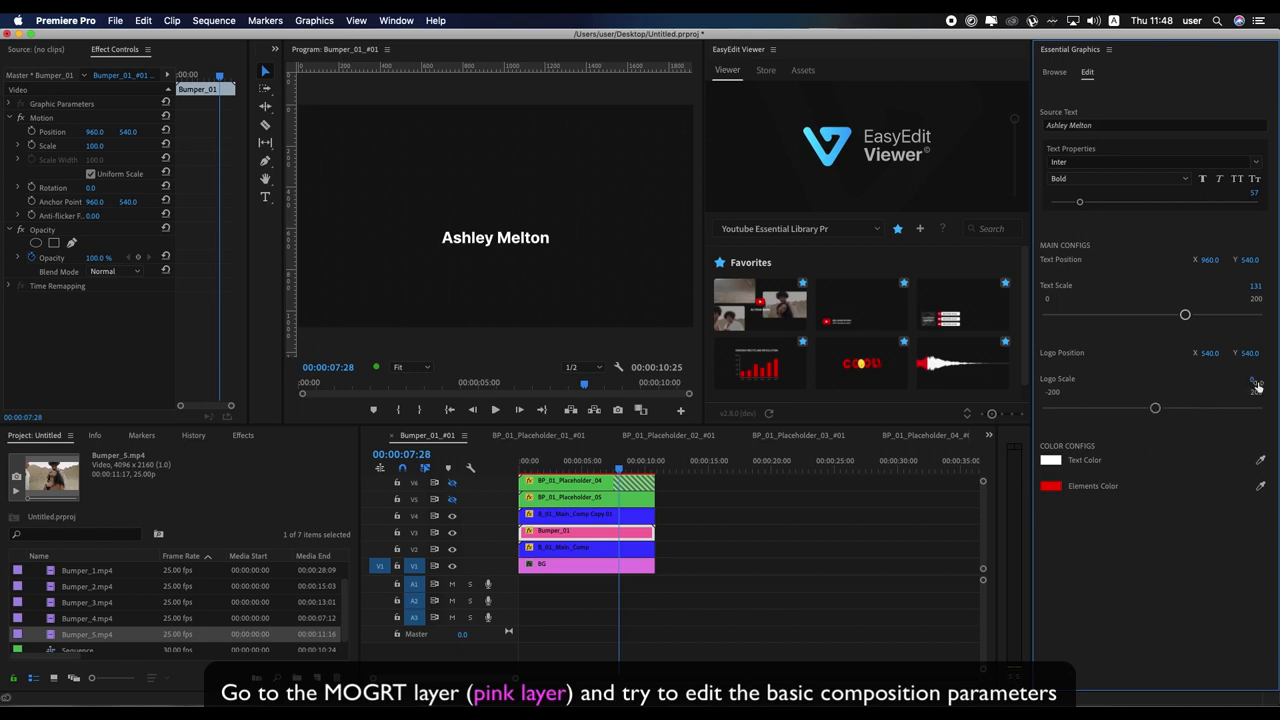
{"action": "left_click", "coordinate": [1050, 458]}
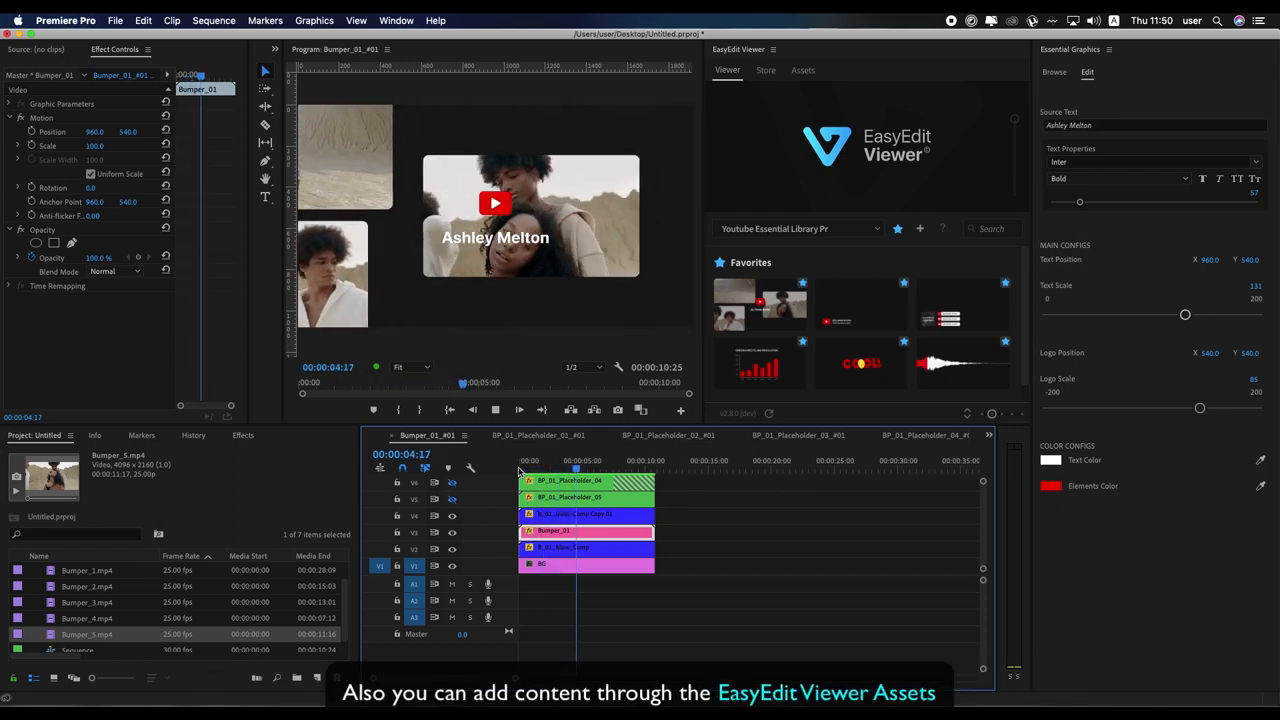
Step: Return the playhead to the start and open the EasyEdit Assets library
{"action": "left_click", "coordinate": [604, 468]}
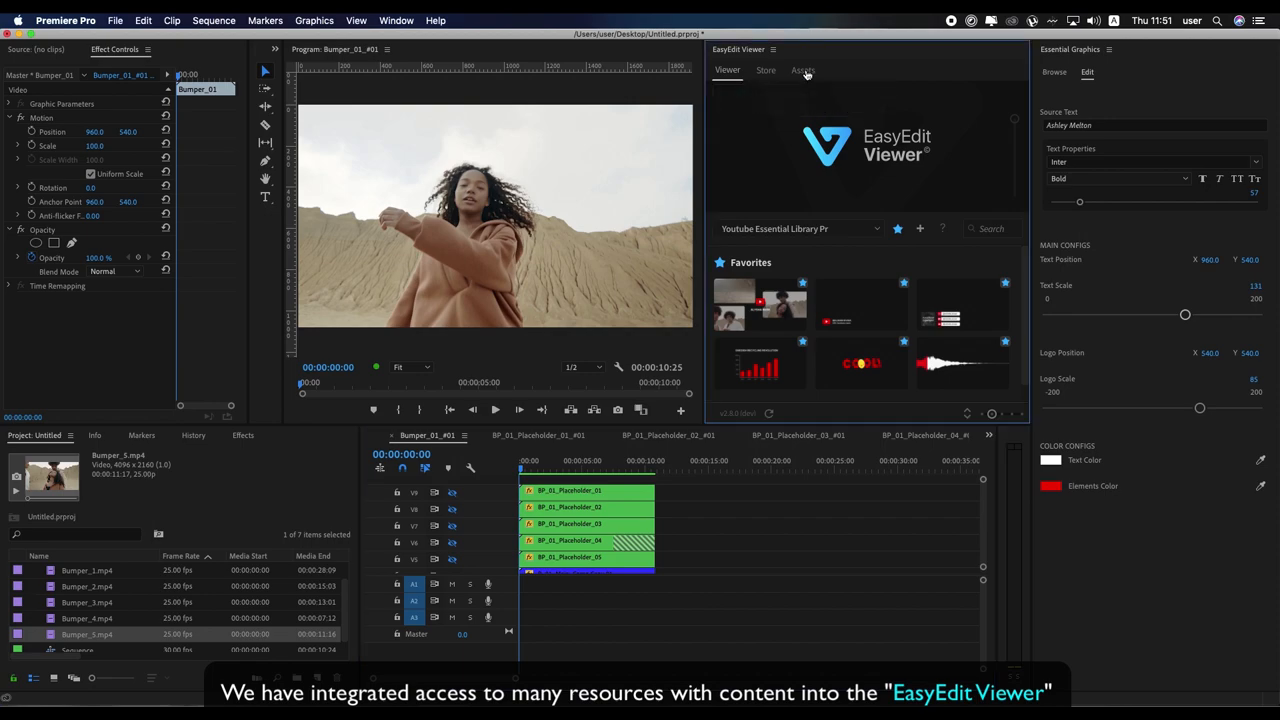
{"action": "left_click", "coordinate": [804, 70]}
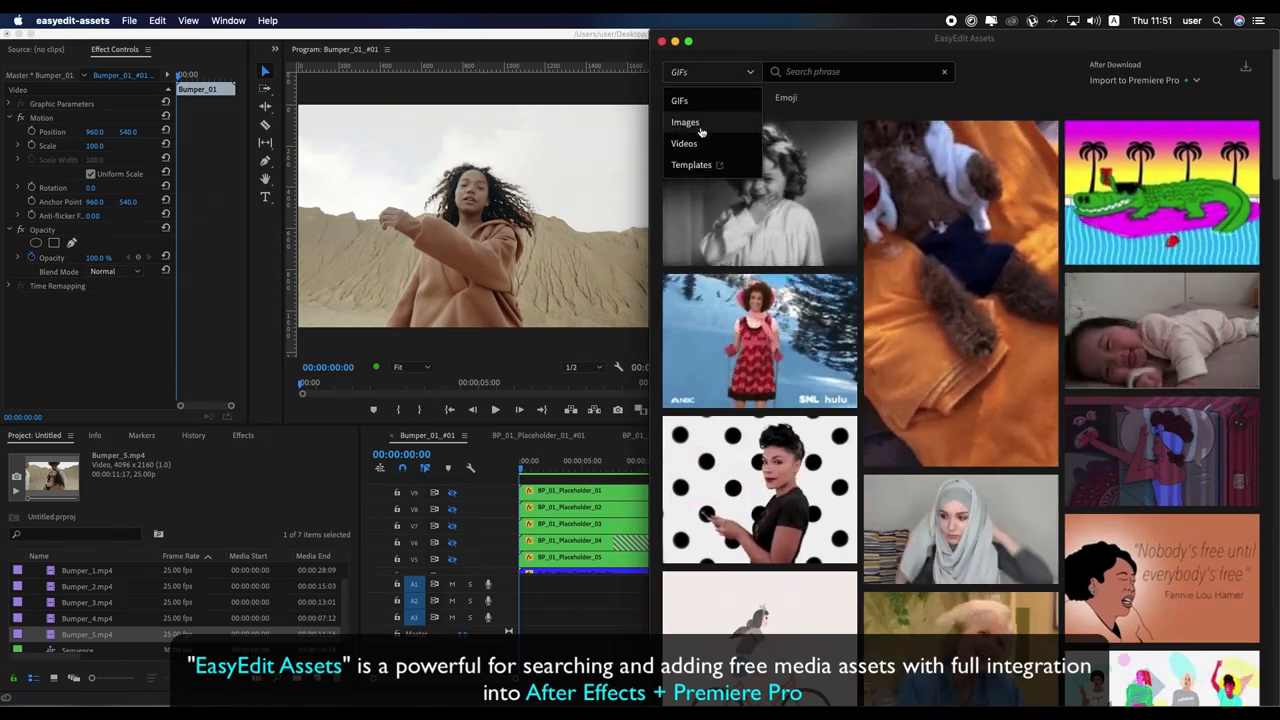
Step: Search the Videos category for 'fashion' and select the placeholder layer to replace
{"action": "left_click", "coordinate": [684, 144]}
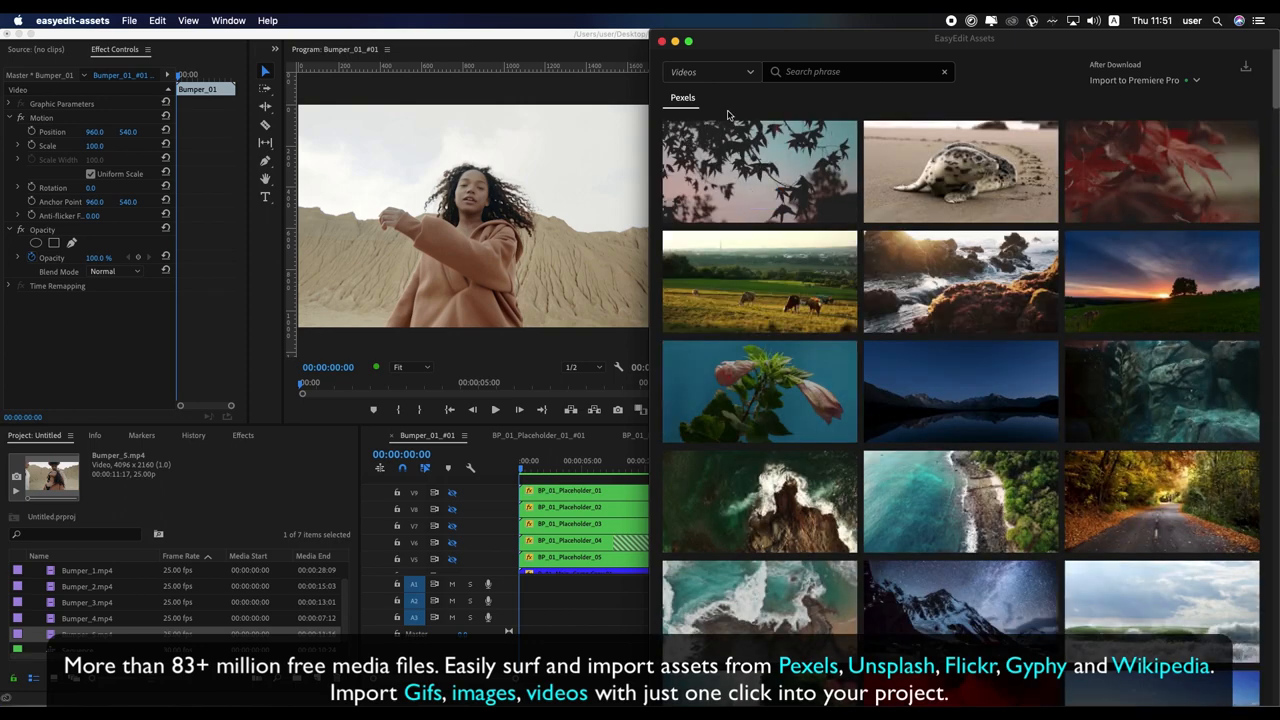
{"action": "type", "text": "fa"}
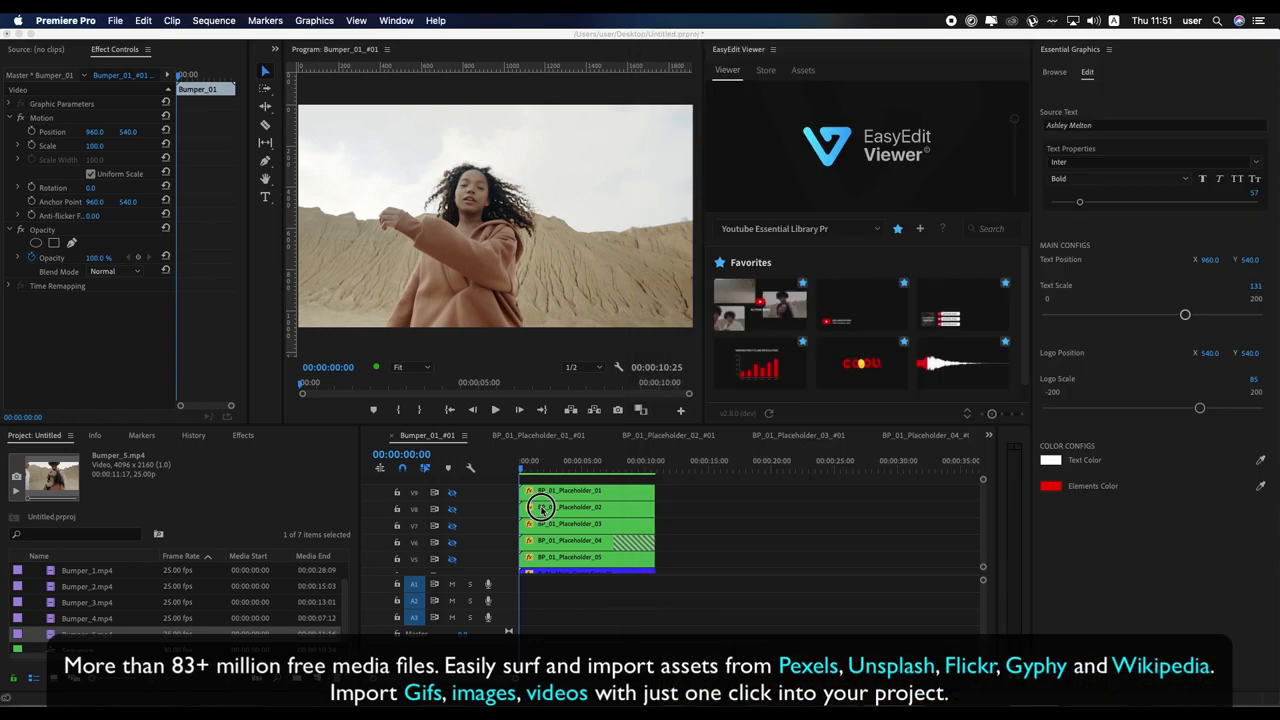
{"action": "left_click", "coordinate": [538, 436]}
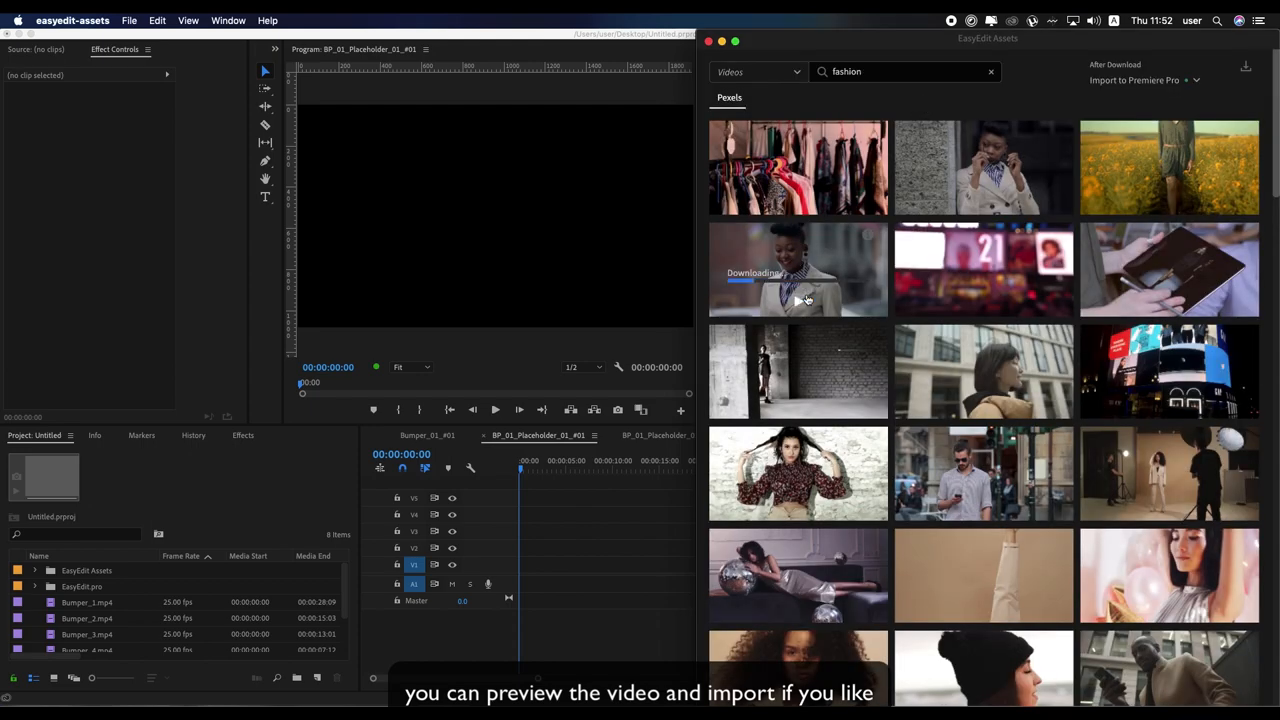
{"action": "mouse_move", "coordinate": [798, 284]}
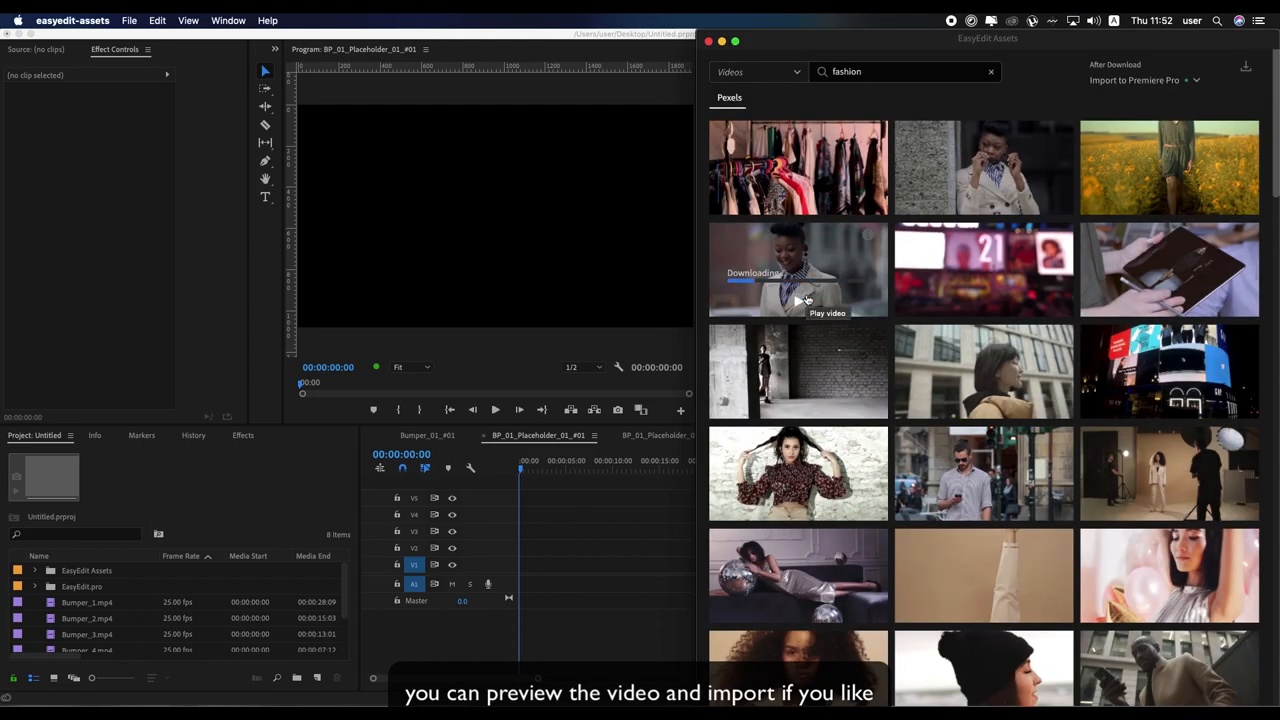
Step: Preview the fashion video of a man and import it into the Premiere sequence
{"action": "left_click", "coordinate": [798, 292]}
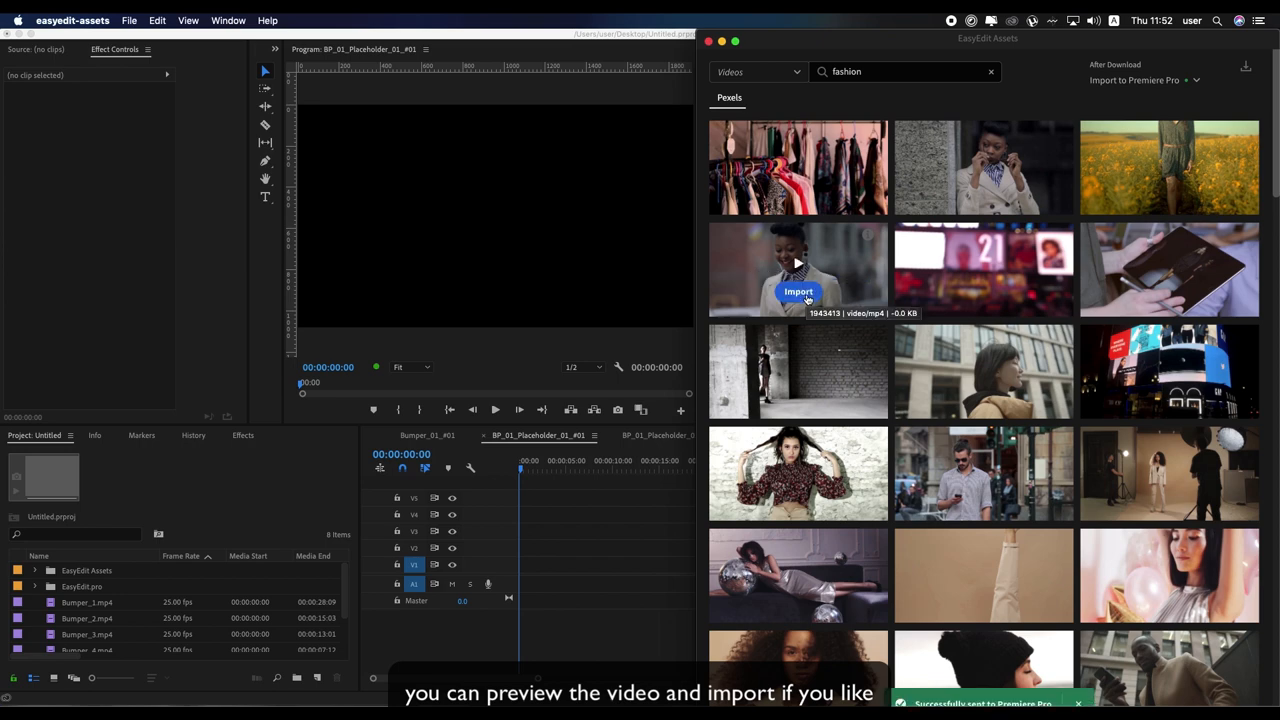
{"action": "left_click", "coordinate": [798, 292]}
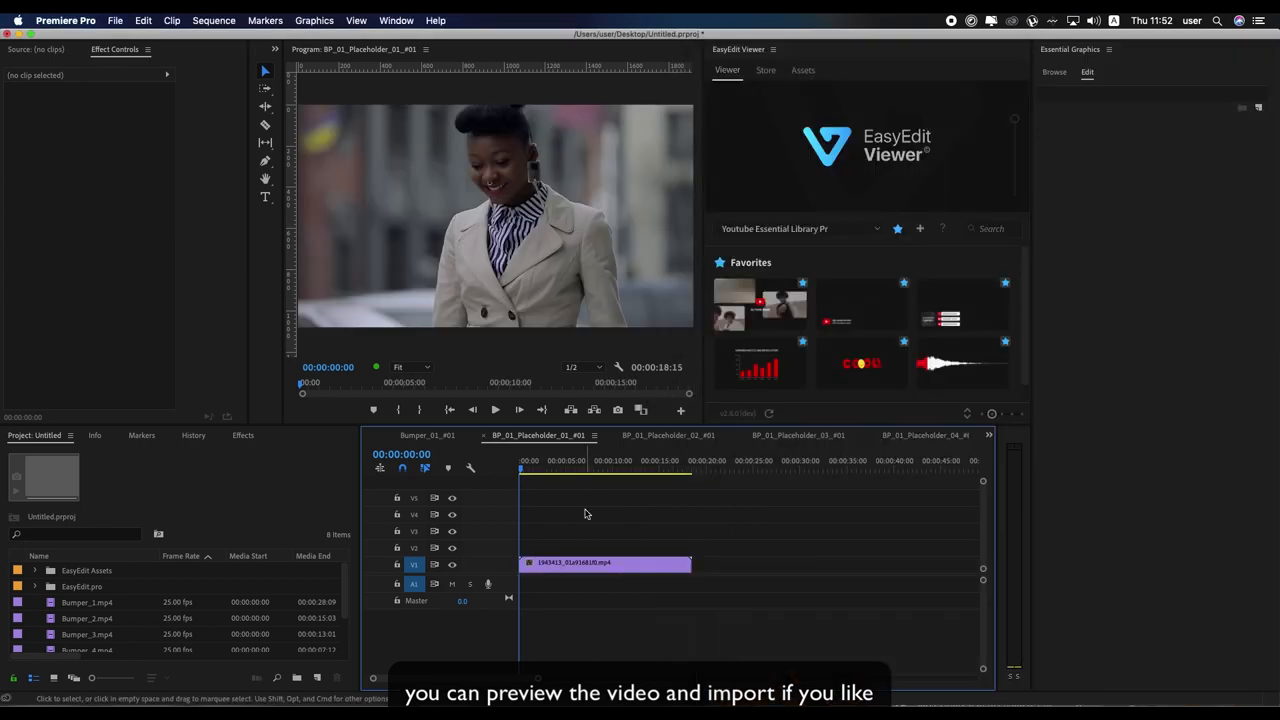
Step: Bring the Lower_thirds_01 sequence up and scrub until the BENJAMIN RIVERA lower third appears
{"action": "left_click", "coordinate": [428, 436]}
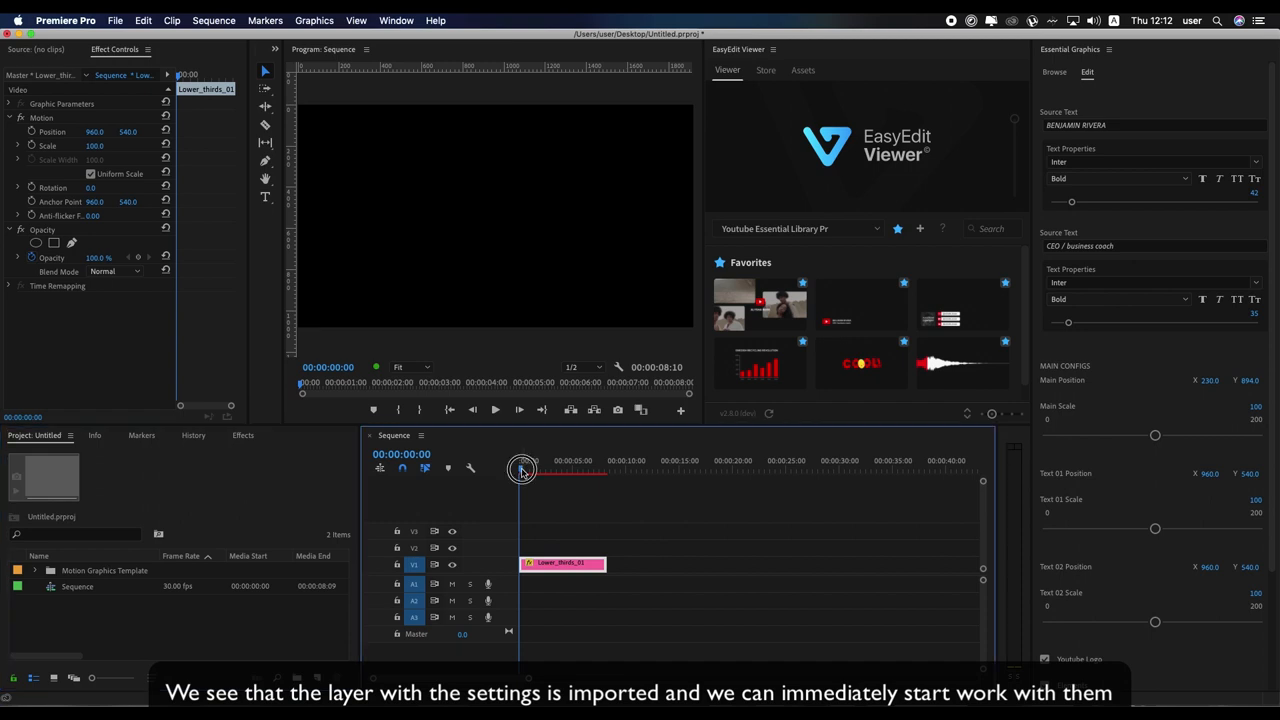
{"action": "left_click_drag", "start_coordinate": [520, 470], "coordinate": [542, 470]}
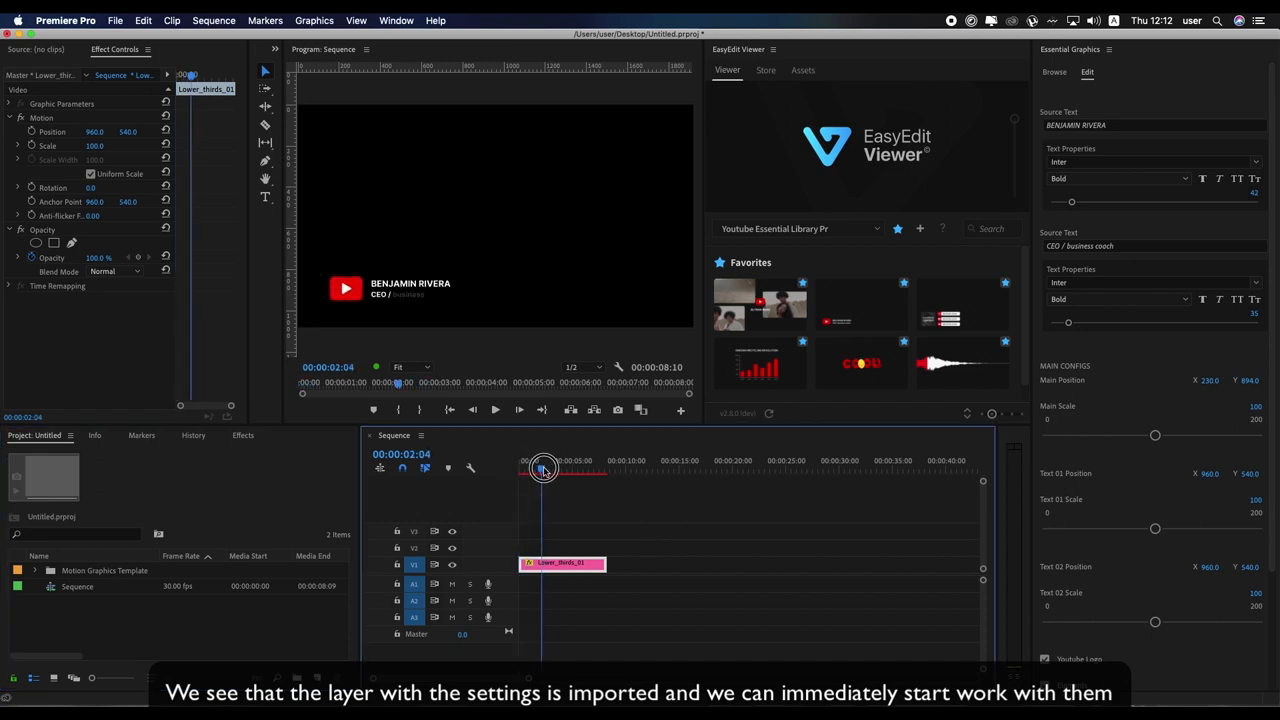
{"action": "left_click_drag", "start_coordinate": [544, 468], "coordinate": [532, 468]}
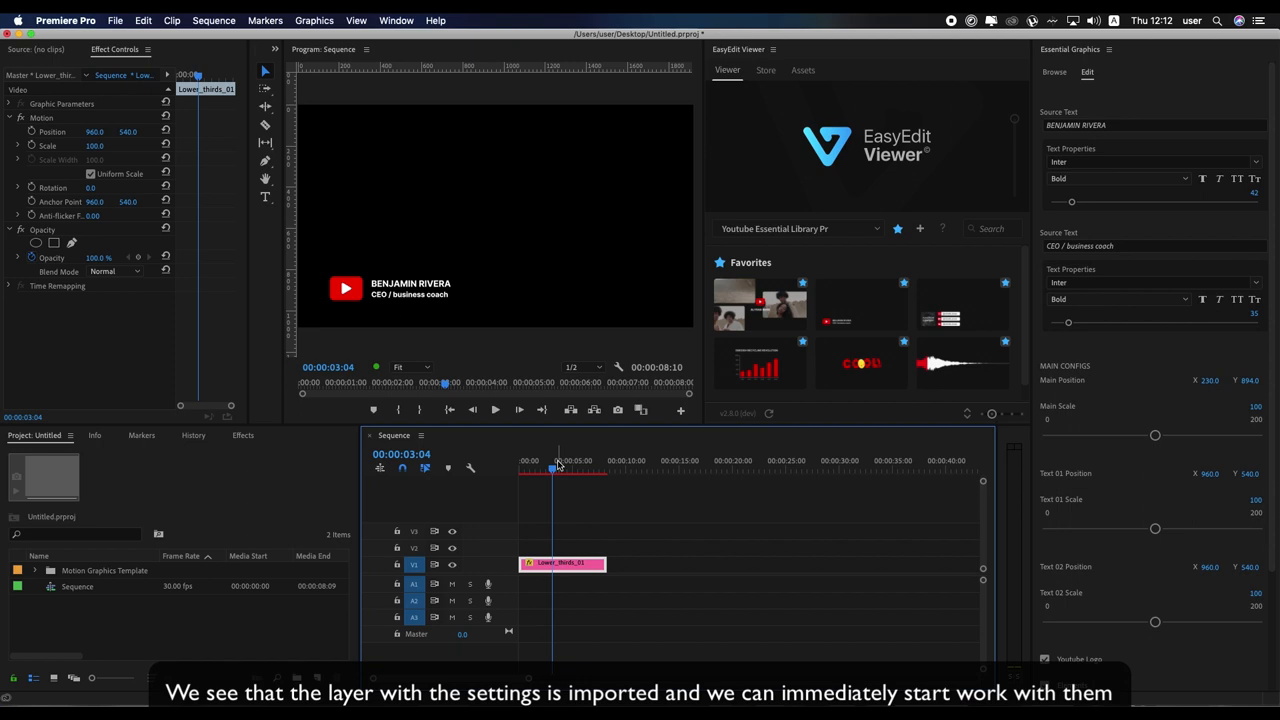
Step: Replace the name text with 'Jacob' and nudge the Text 01 Position and Scale sliders
{"action": "left_click", "coordinate": [1076, 124]}
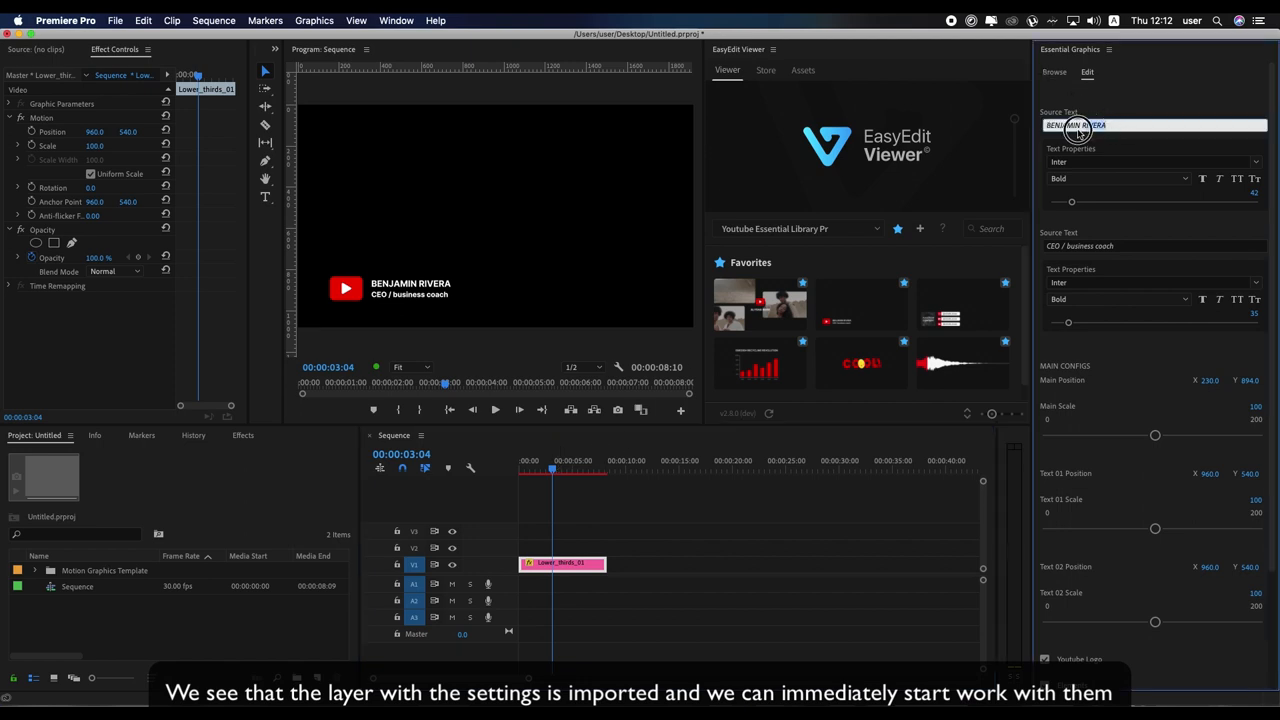
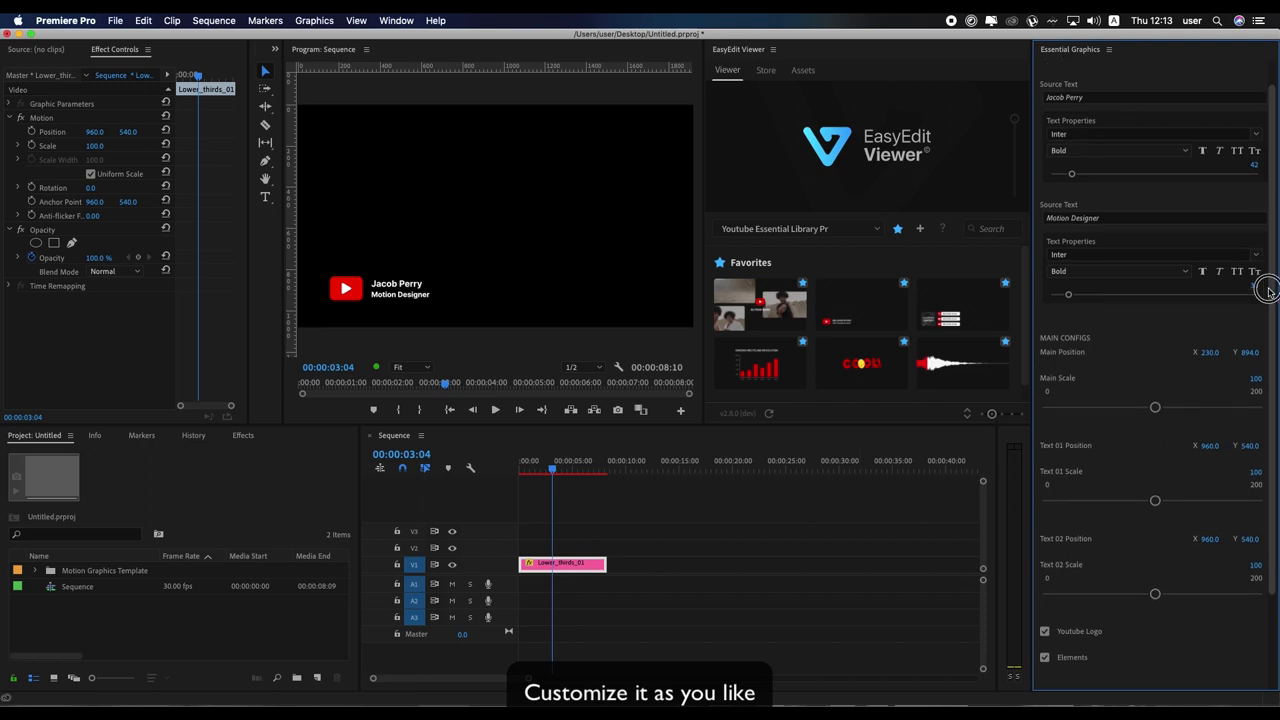
{"action": "scroll", "scroll_direction": "down", "scroll_amount": 3}
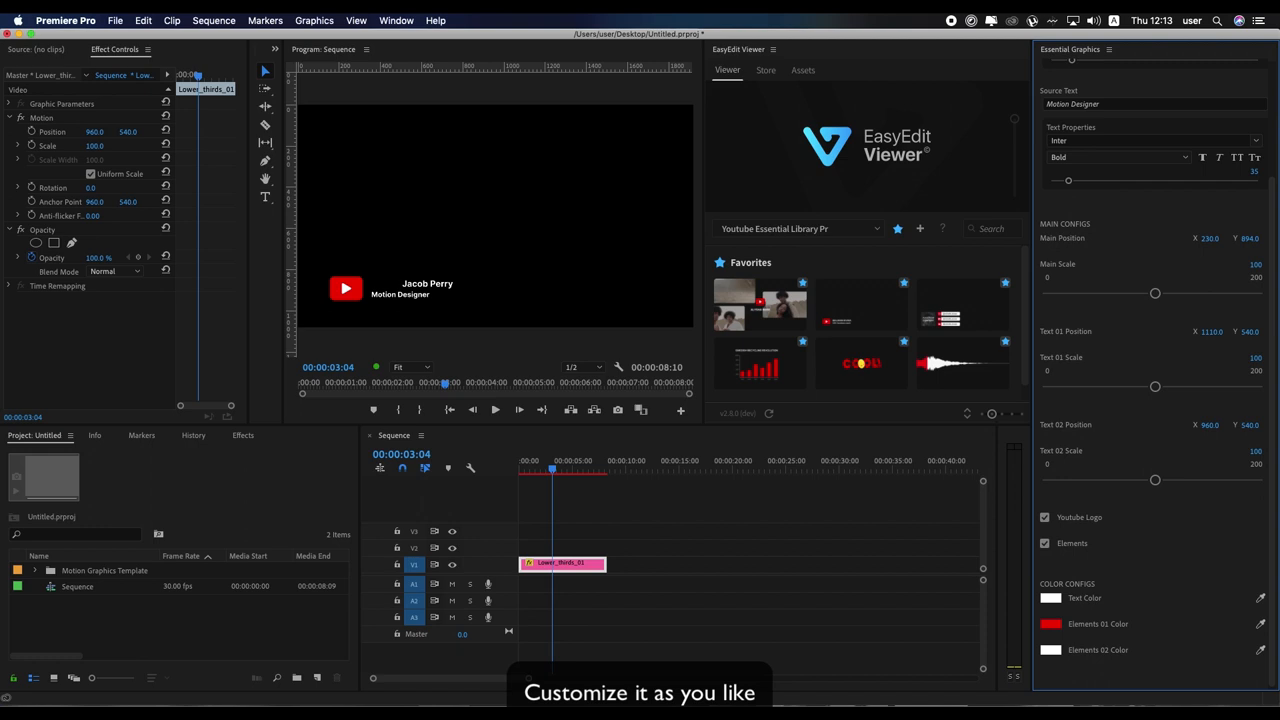
{"action": "left_click_drag", "start_coordinate": [1156, 386], "coordinate": [1178, 382]}
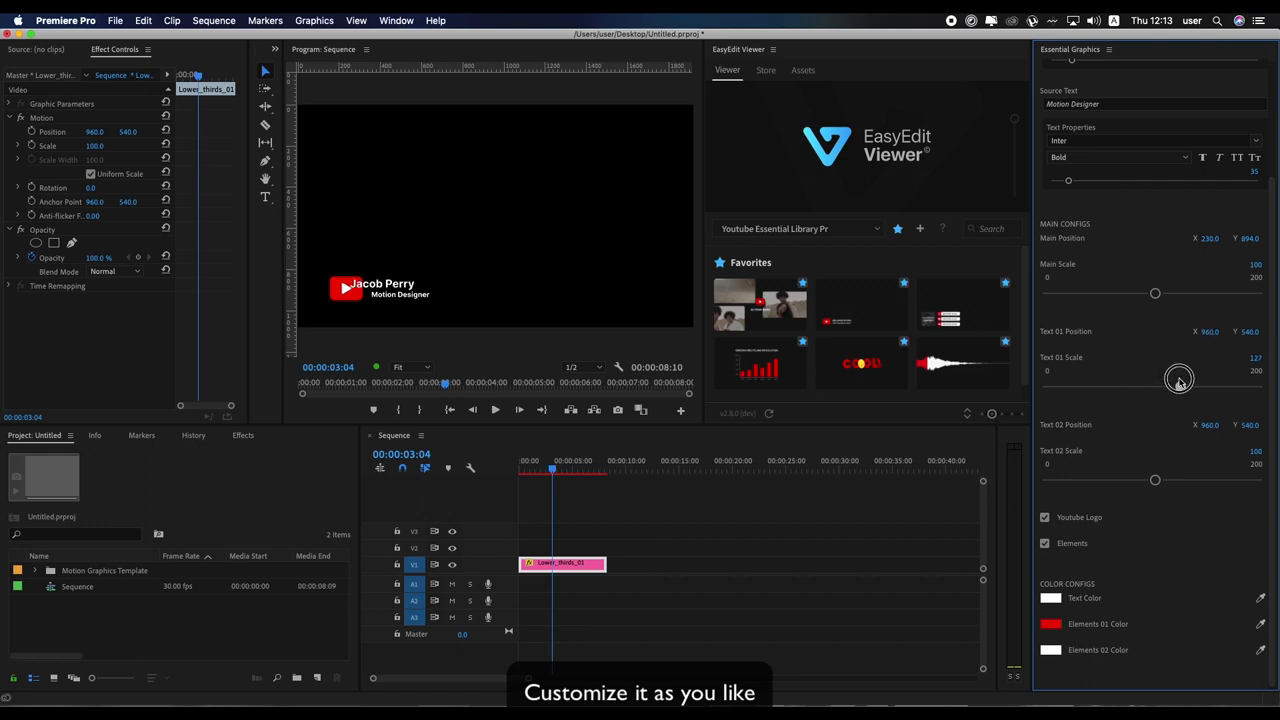
{"action": "left_click_drag", "start_coordinate": [1180, 380], "coordinate": [1156, 384]}
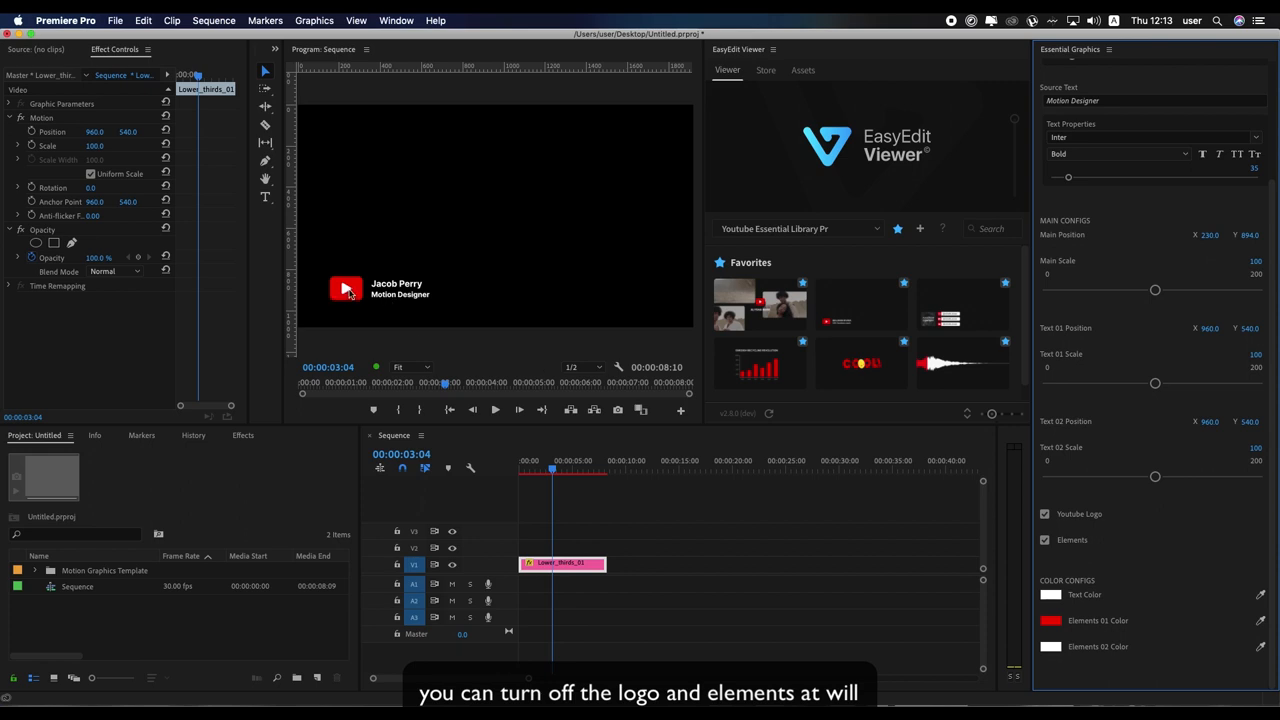
Step: Toggle the YouTube logo off and on, then recolour the lower third text cyan
{"action": "left_click", "coordinate": [1044, 514]}
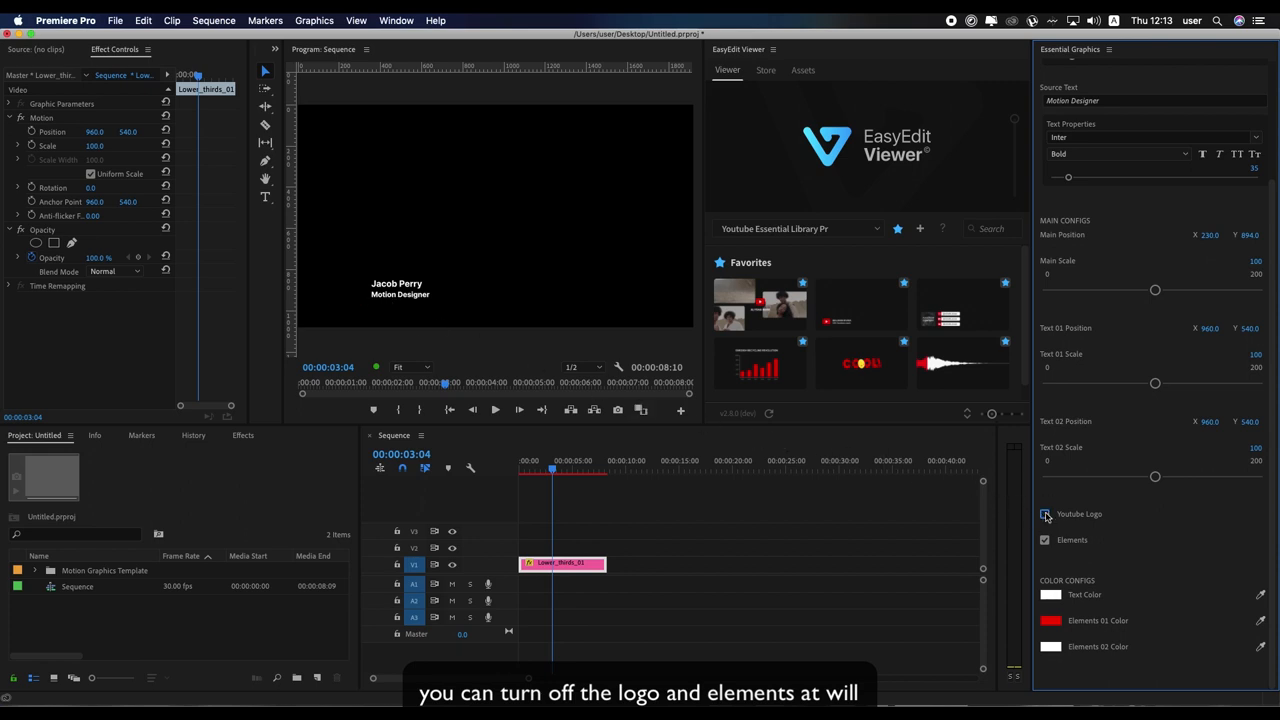
{"action": "left_click", "coordinate": [1044, 514]}
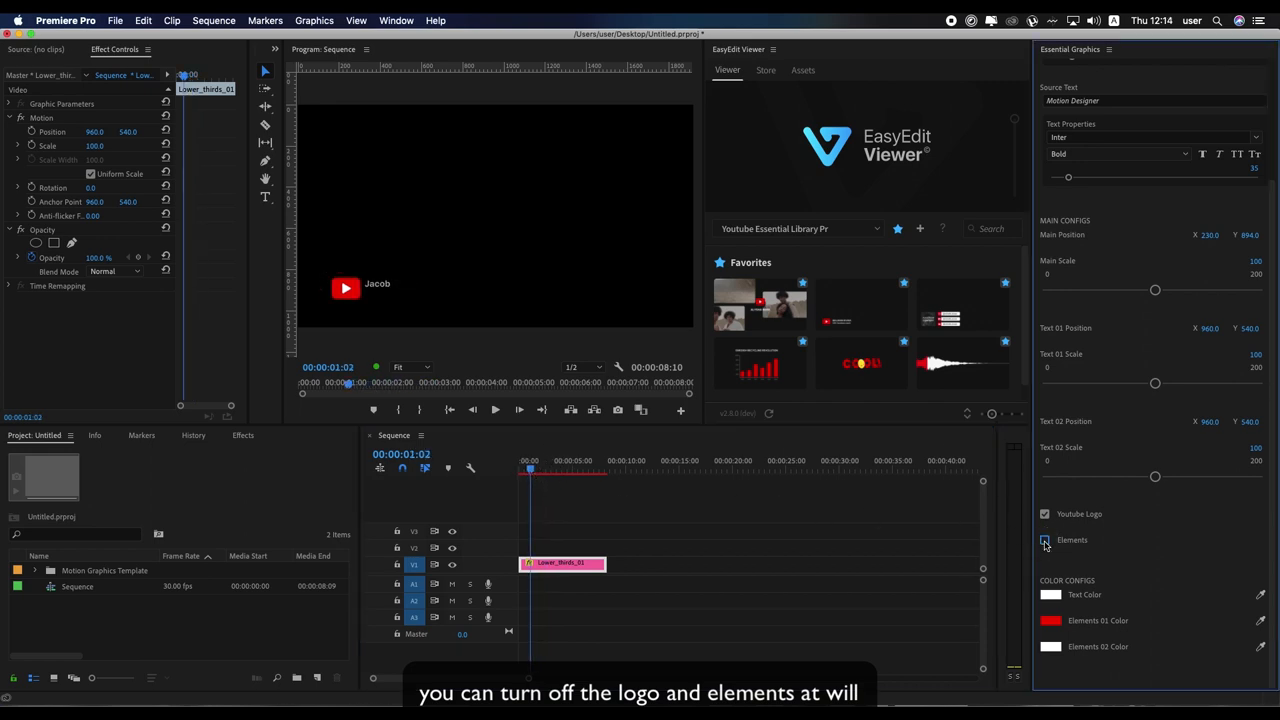
{"action": "left_click", "coordinate": [1044, 540]}
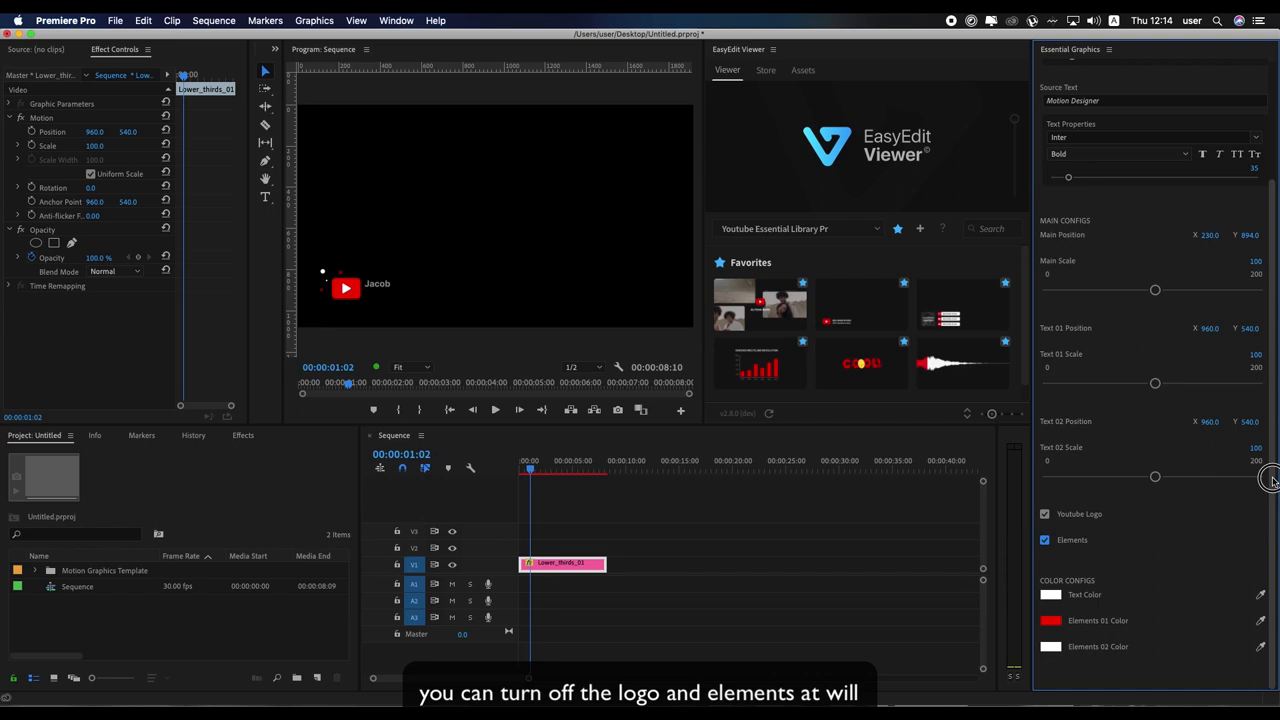
{"action": "left_click", "coordinate": [1050, 596]}
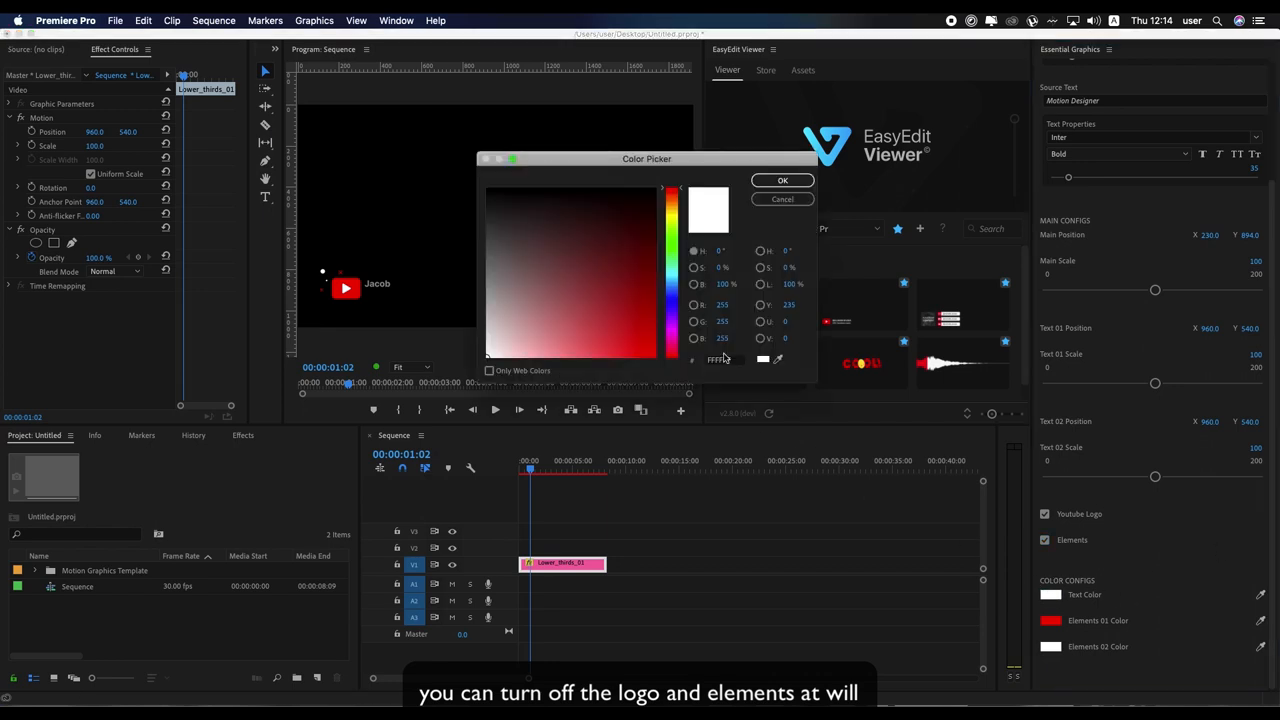
{"action": "left_click", "coordinate": [782, 180]}
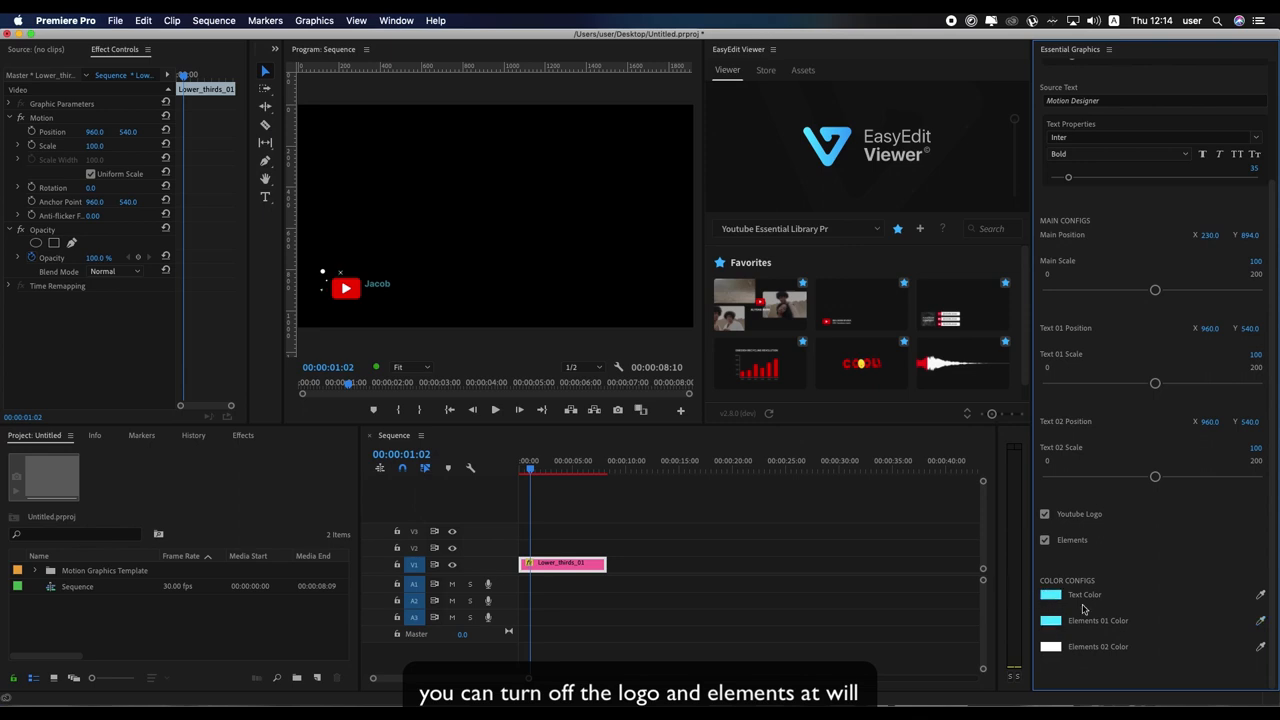
Step: Recolour another graphic element via the Elements swatch and scrub to preview the result
{"action": "left_click", "coordinate": [1052, 620]}
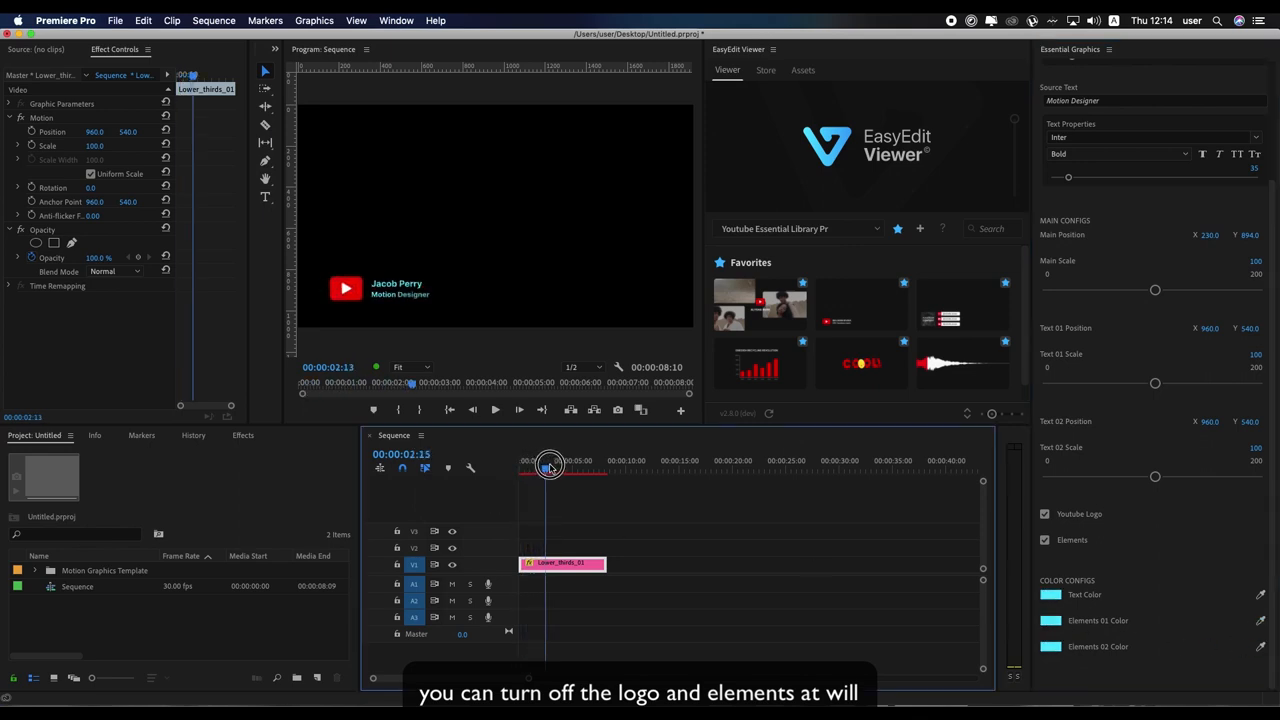
{"action": "left_click", "coordinate": [1050, 596]}
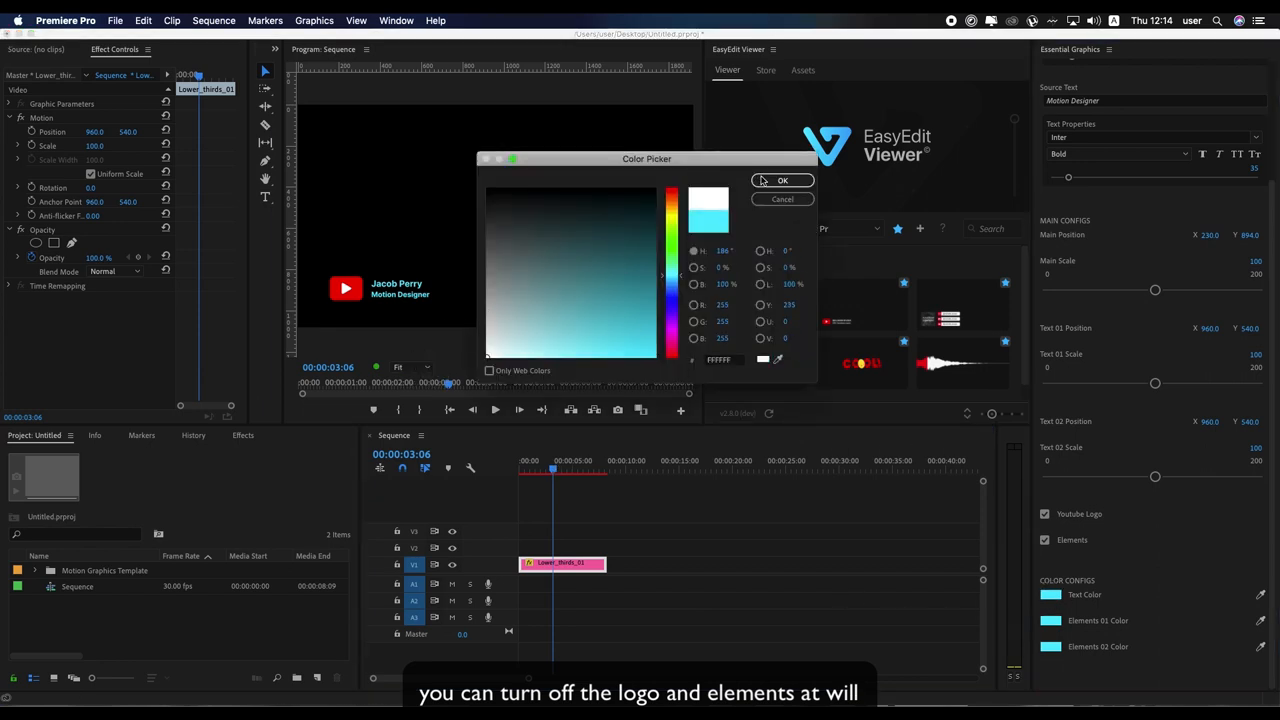
{"action": "left_click", "coordinate": [784, 180]}
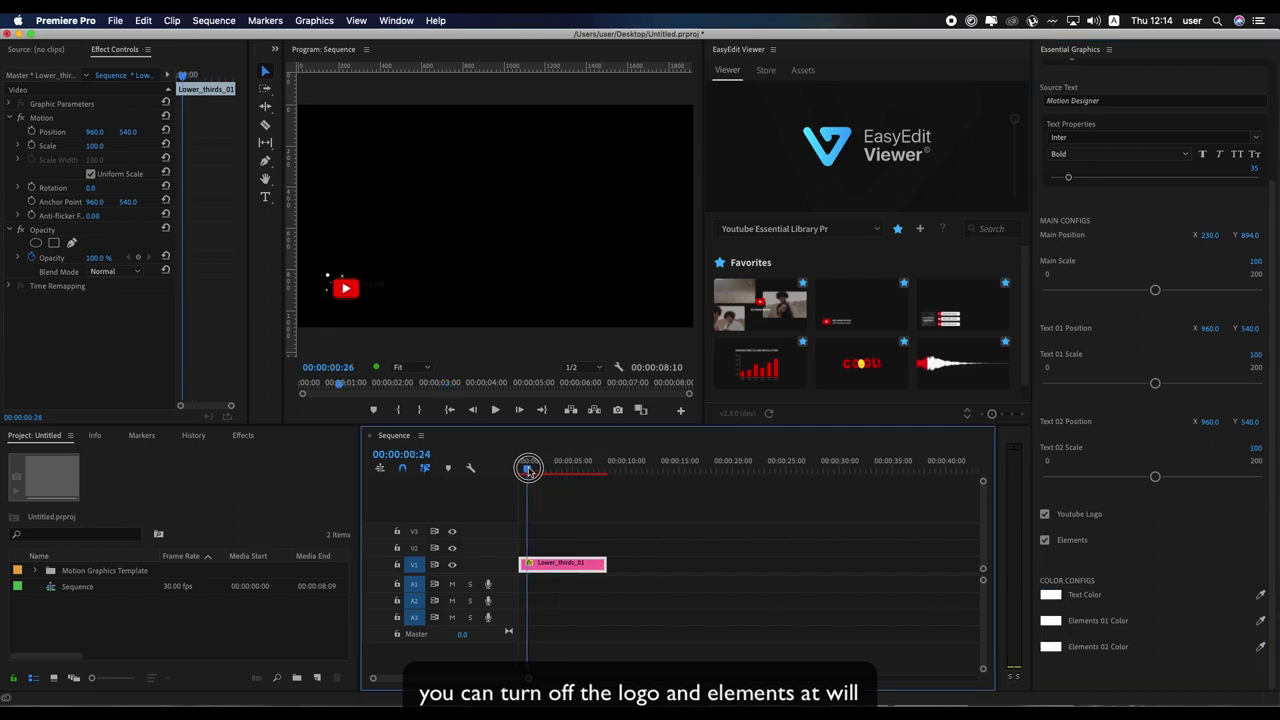
{"action": "left_click_drag", "start_coordinate": [528, 468], "coordinate": [548, 468]}
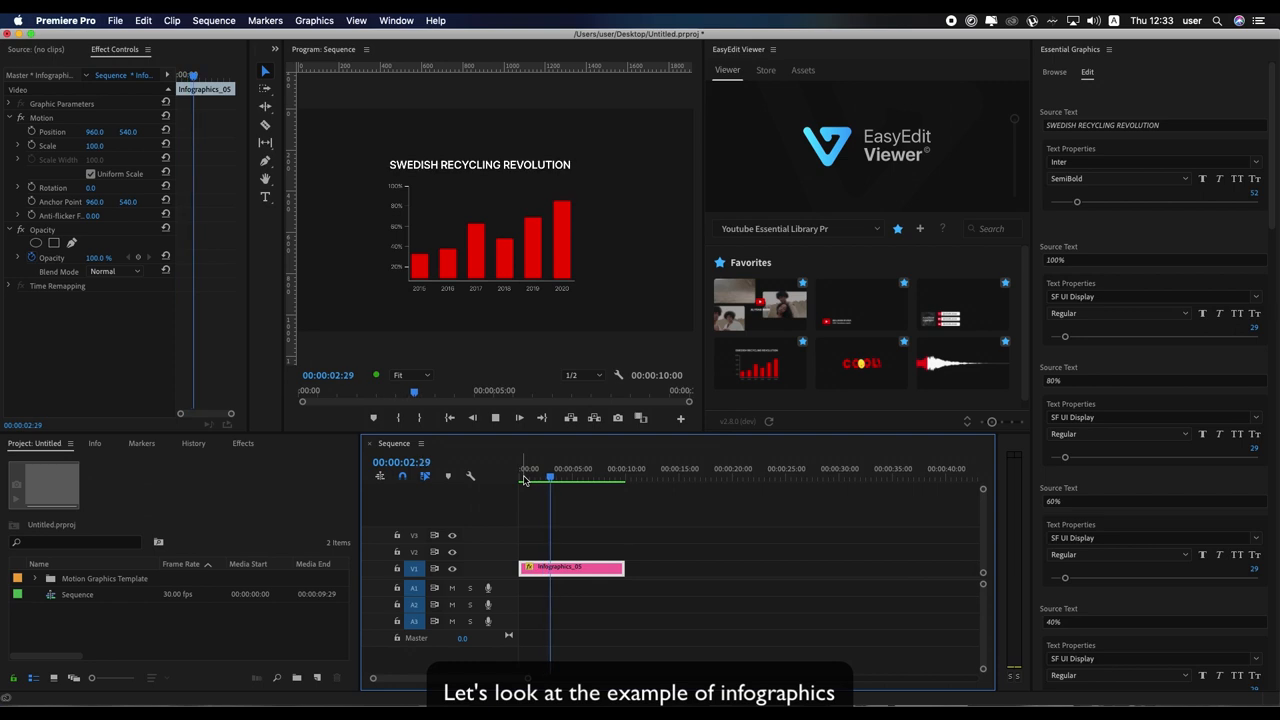
Step: Retitle the infographic chart 'YOUR STATS' in its Source Text field
{"action": "scroll", "scroll_direction": "down", "scroll_amount": 3}
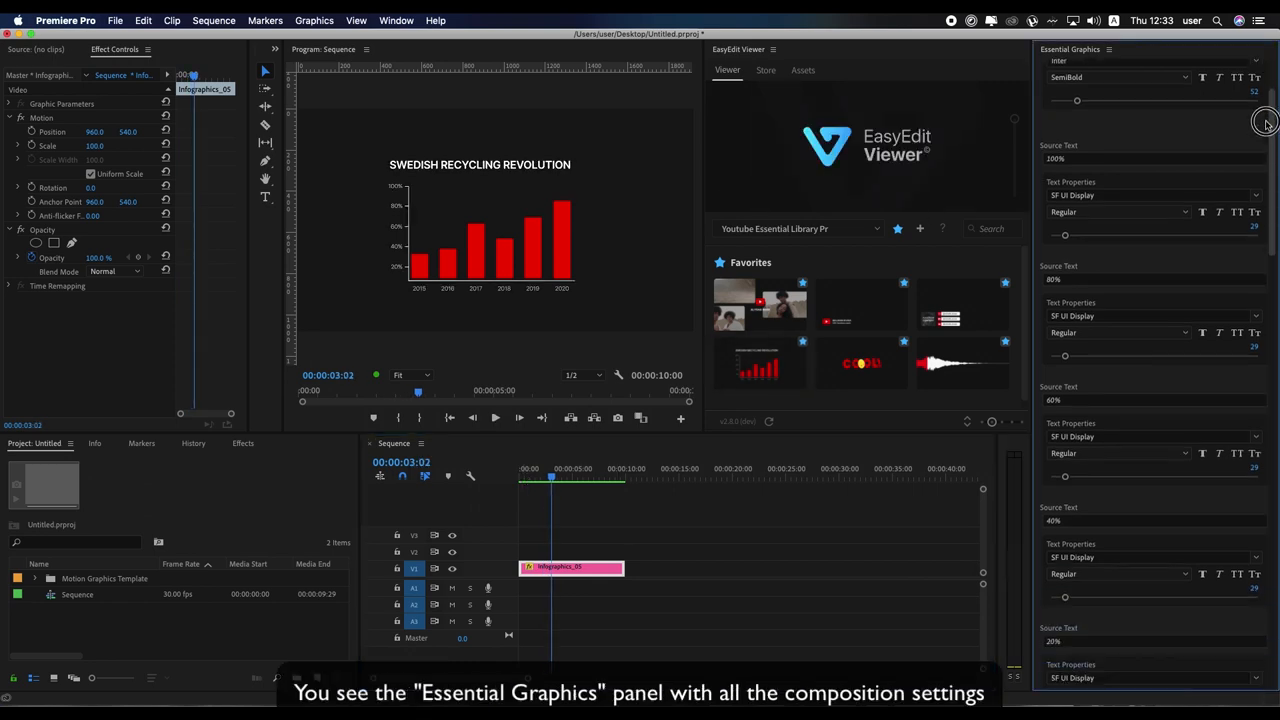
{"action": "scroll", "scroll_direction": "down", "scroll_amount": 3}
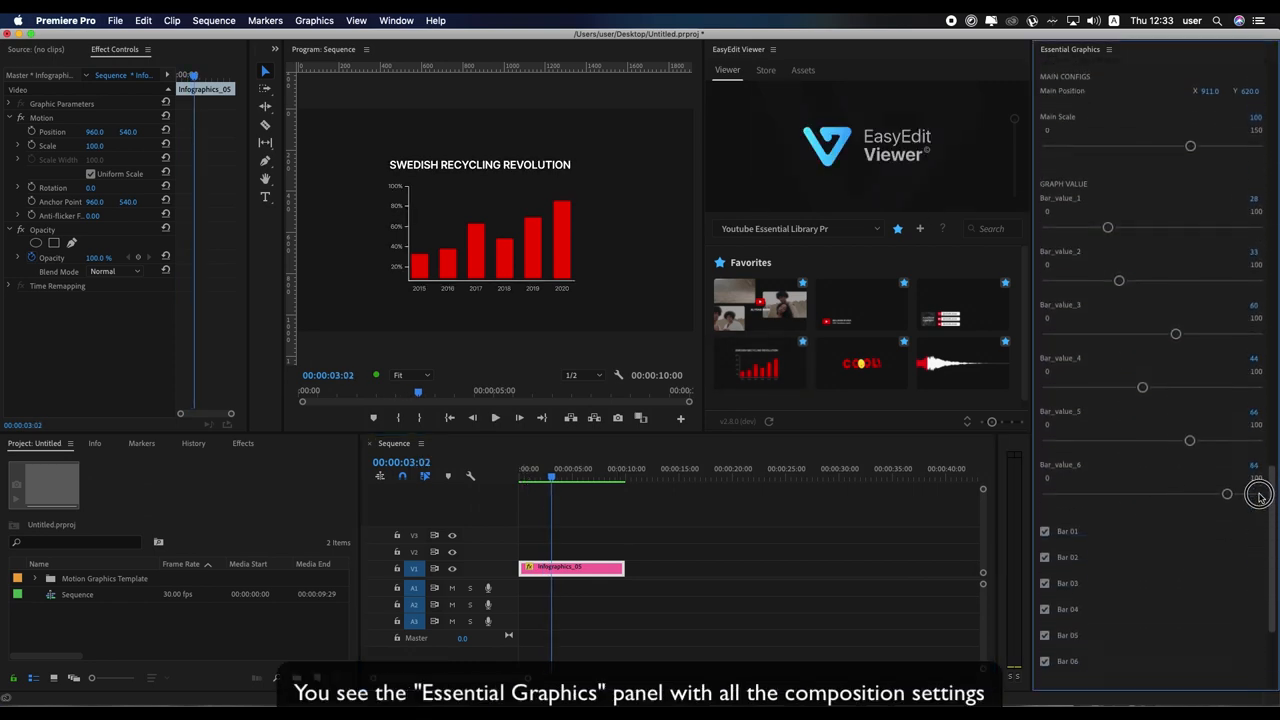
{"action": "left_click", "coordinate": [1088, 64]}
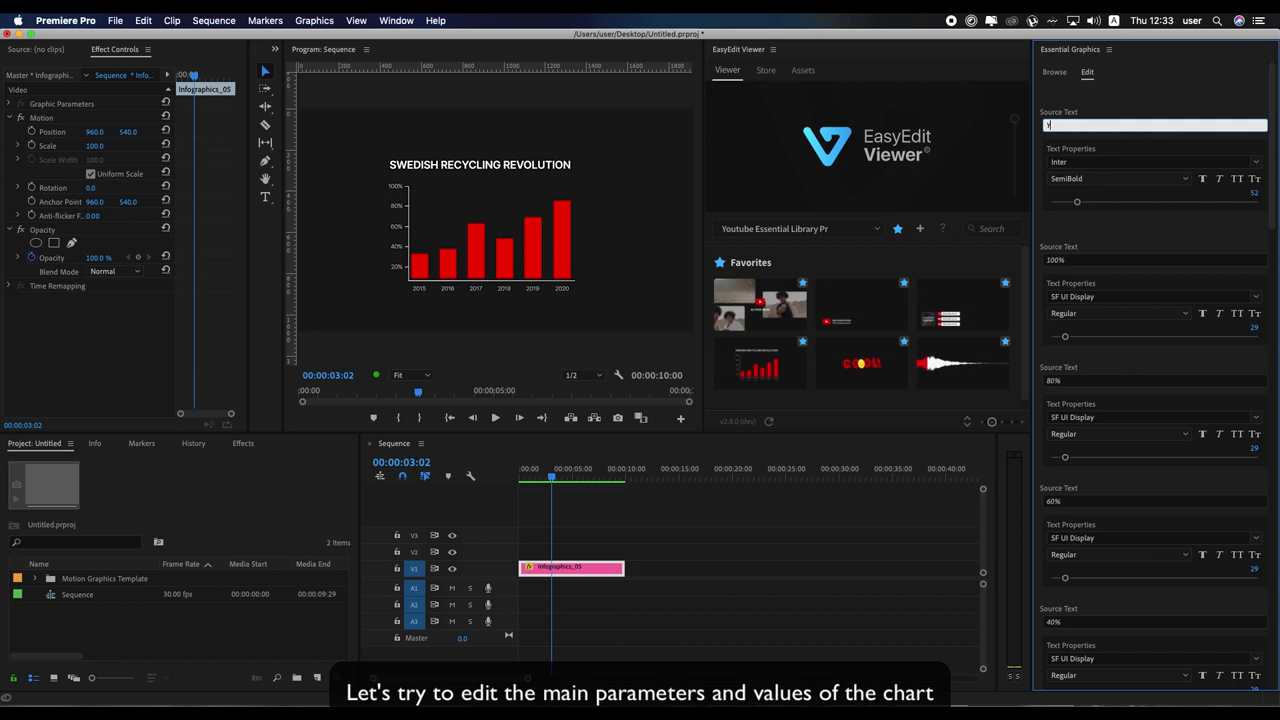
{"action": "type", "text": "YOUR STATS"}
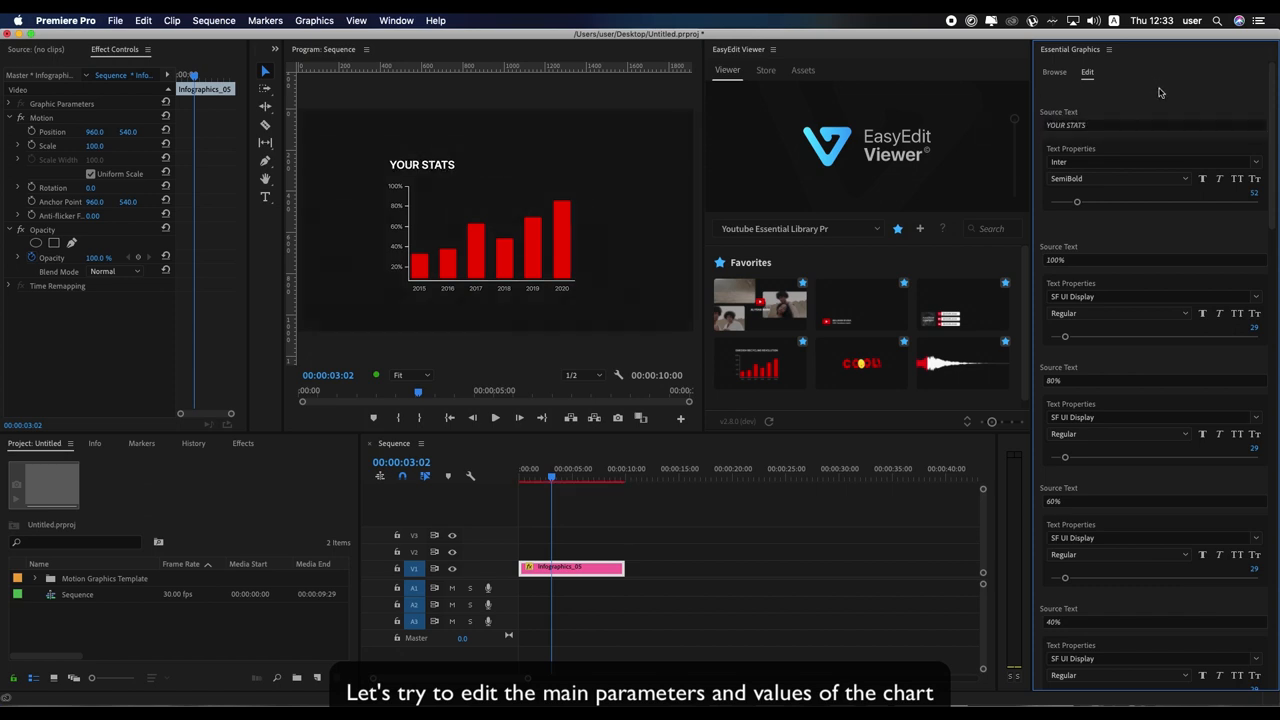
Step: Scroll down to the year labels and per-bar value settings beneath the chart
{"action": "scroll", "scroll_direction": "down", "scroll_amount": 3}
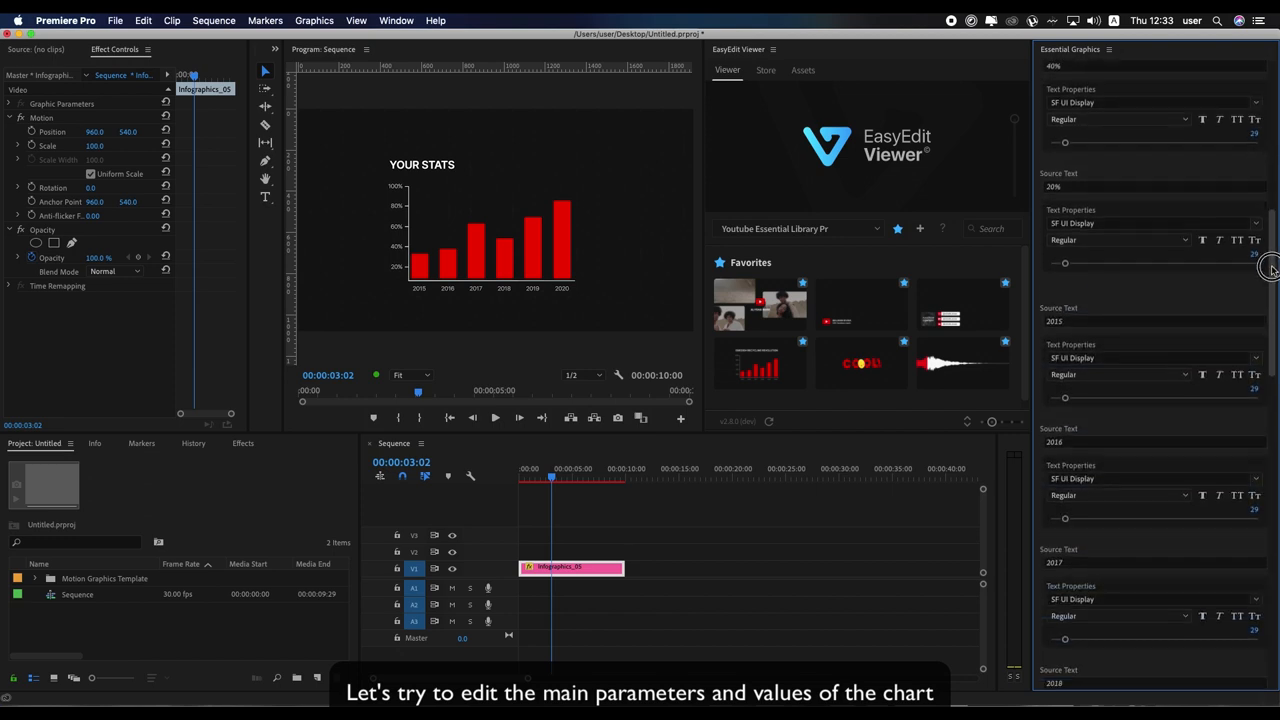
{"action": "scroll", "scroll_direction": "down", "scroll_amount": 3}
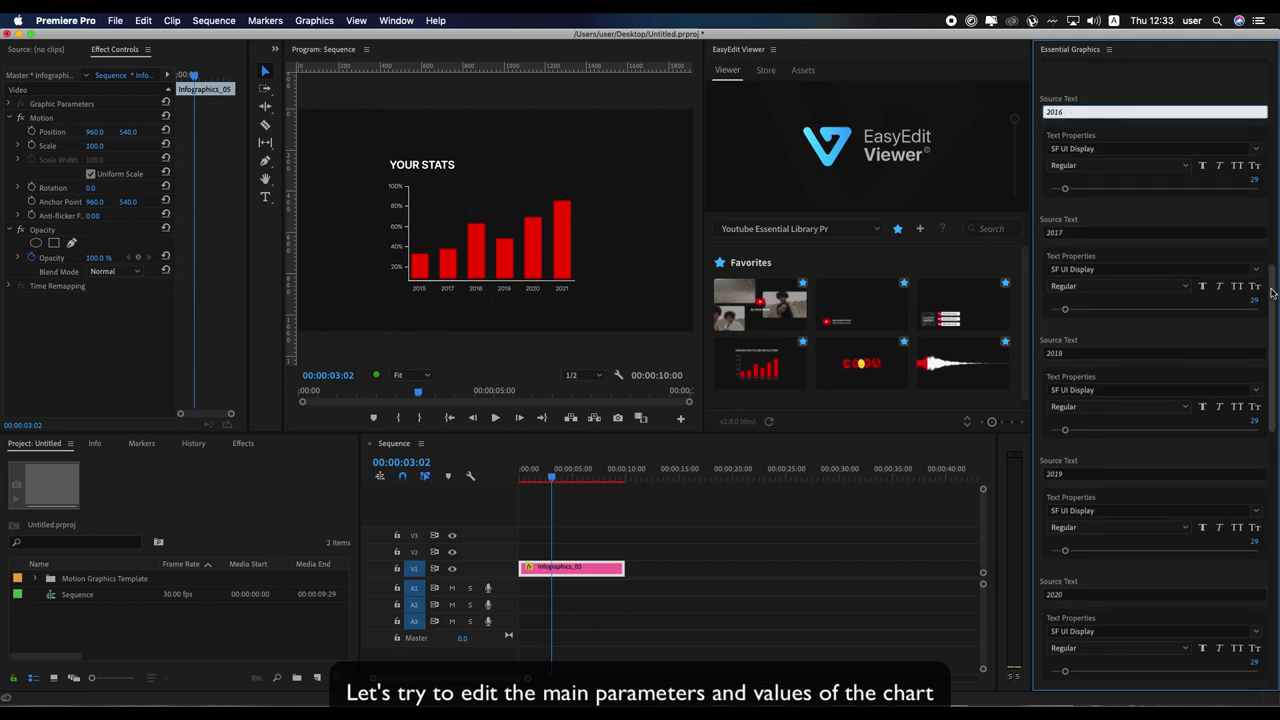
{"action": "scroll", "scroll_direction": "down", "scroll_amount": 3}
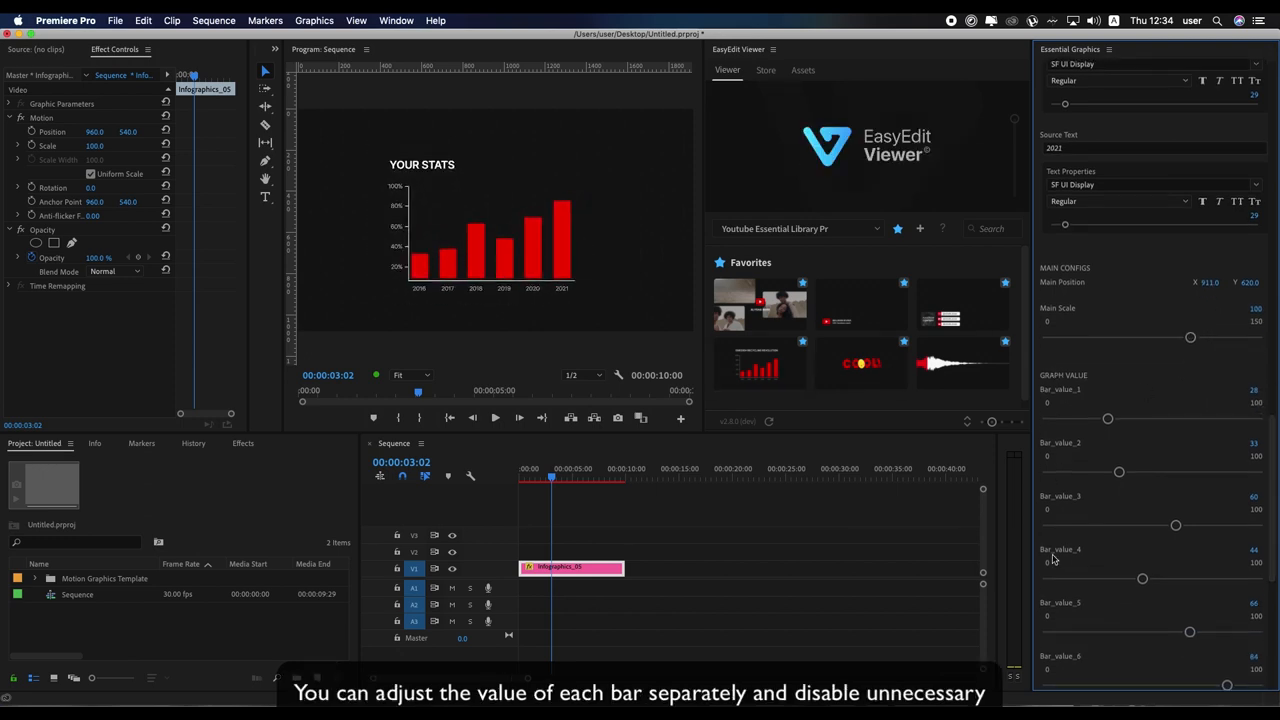
Step: Raise one bar's Bar_value, test the Main Scale slider, and give the bars a purple colour
{"action": "left_click_drag", "start_coordinate": [1108, 418], "coordinate": [1136, 382]}
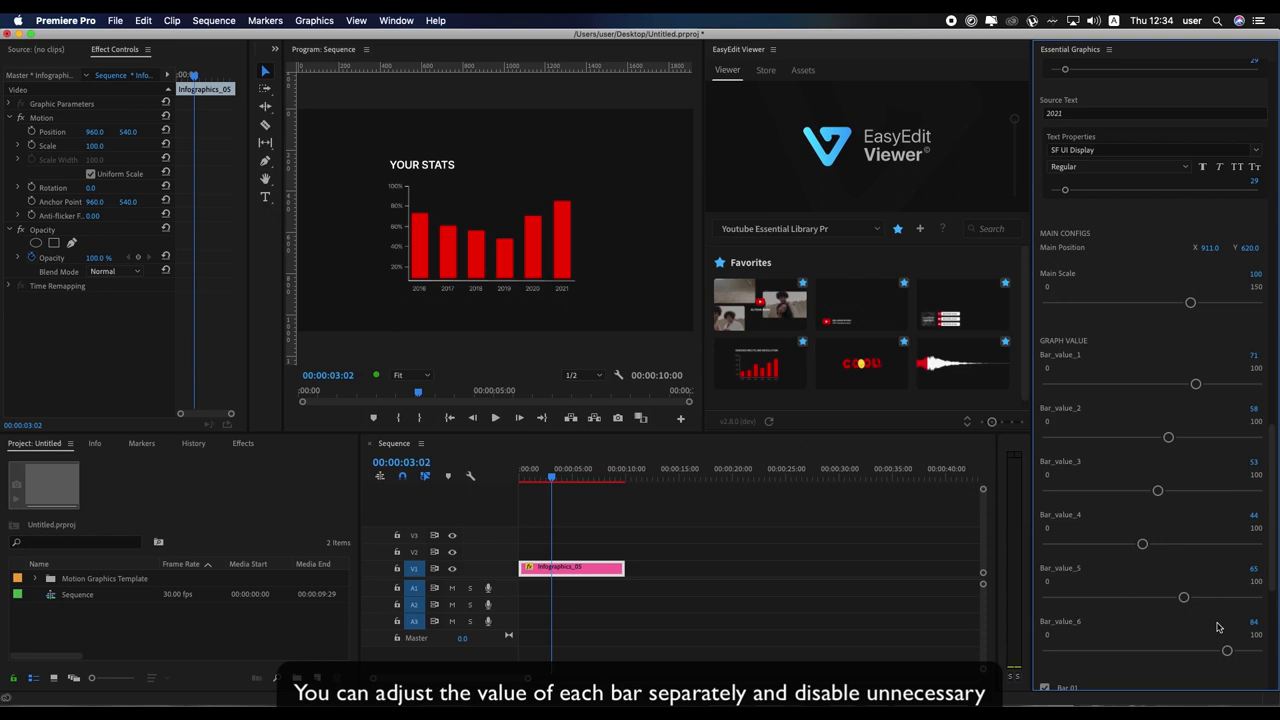
{"action": "left_click_drag", "start_coordinate": [1190, 302], "coordinate": [1170, 308]}
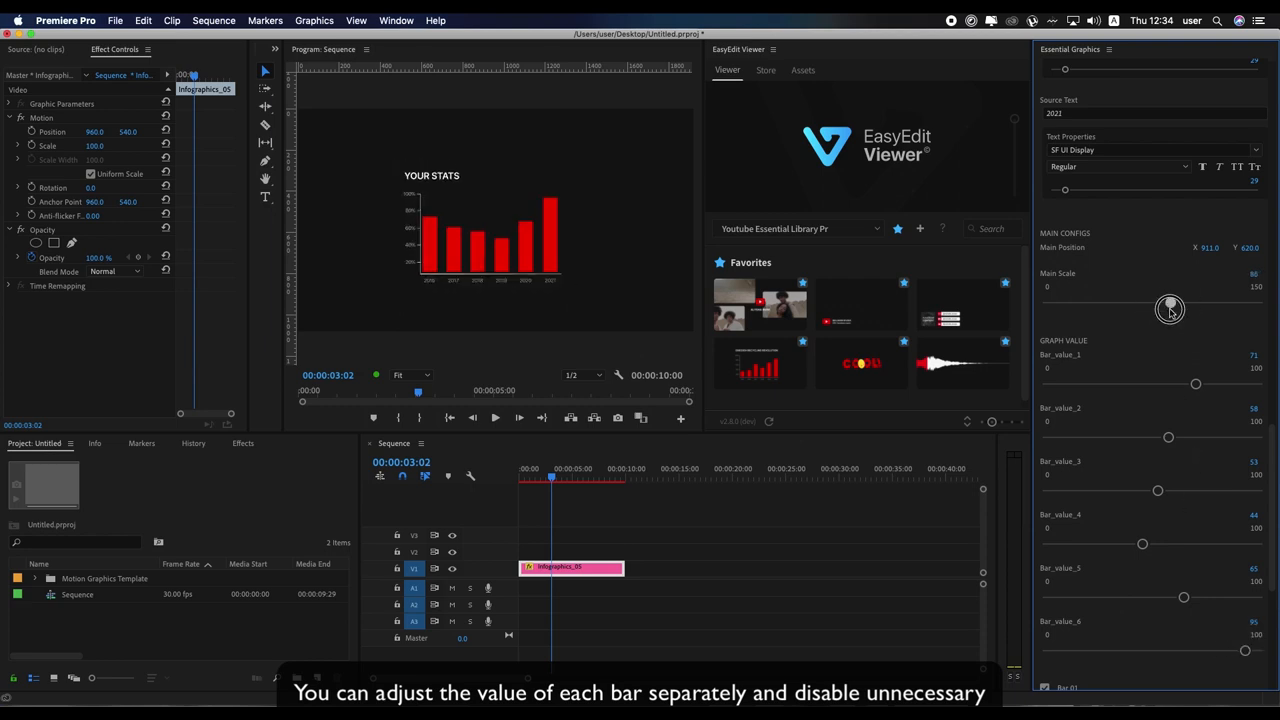
{"action": "left_click_drag", "start_coordinate": [1196, 302], "coordinate": [1190, 302]}
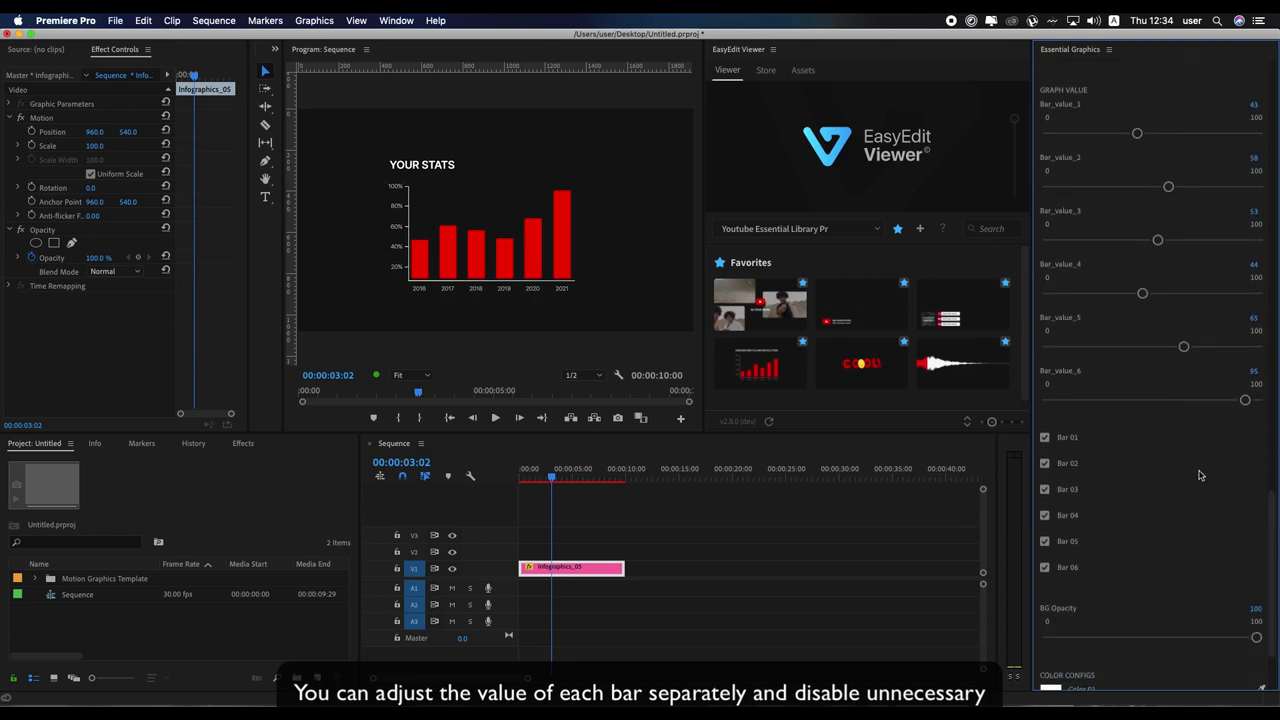
{"action": "left_click", "coordinate": [1044, 568]}
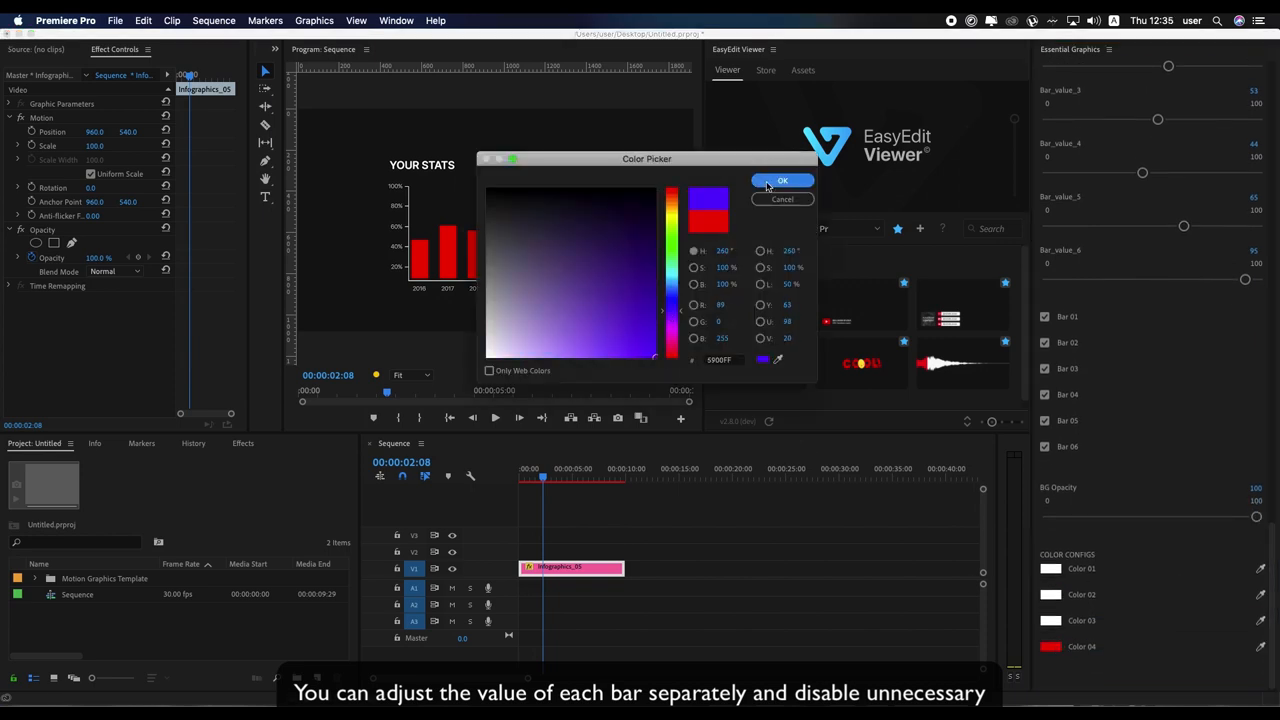
{"action": "left_click", "coordinate": [784, 180]}
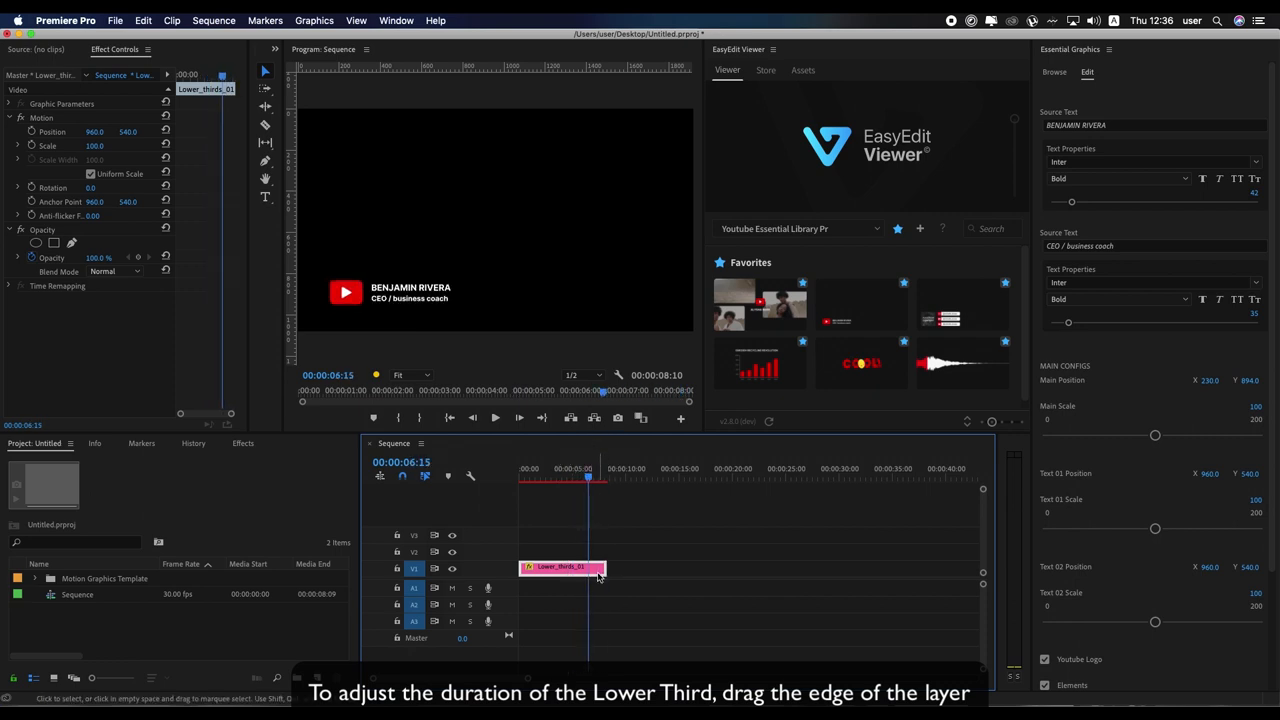
Step: Stretch the lower third clip to about sixteen seconds, scrubbing to check and trimming the edge
{"action": "left_click_drag", "start_coordinate": [604, 568], "coordinate": [764, 568]}
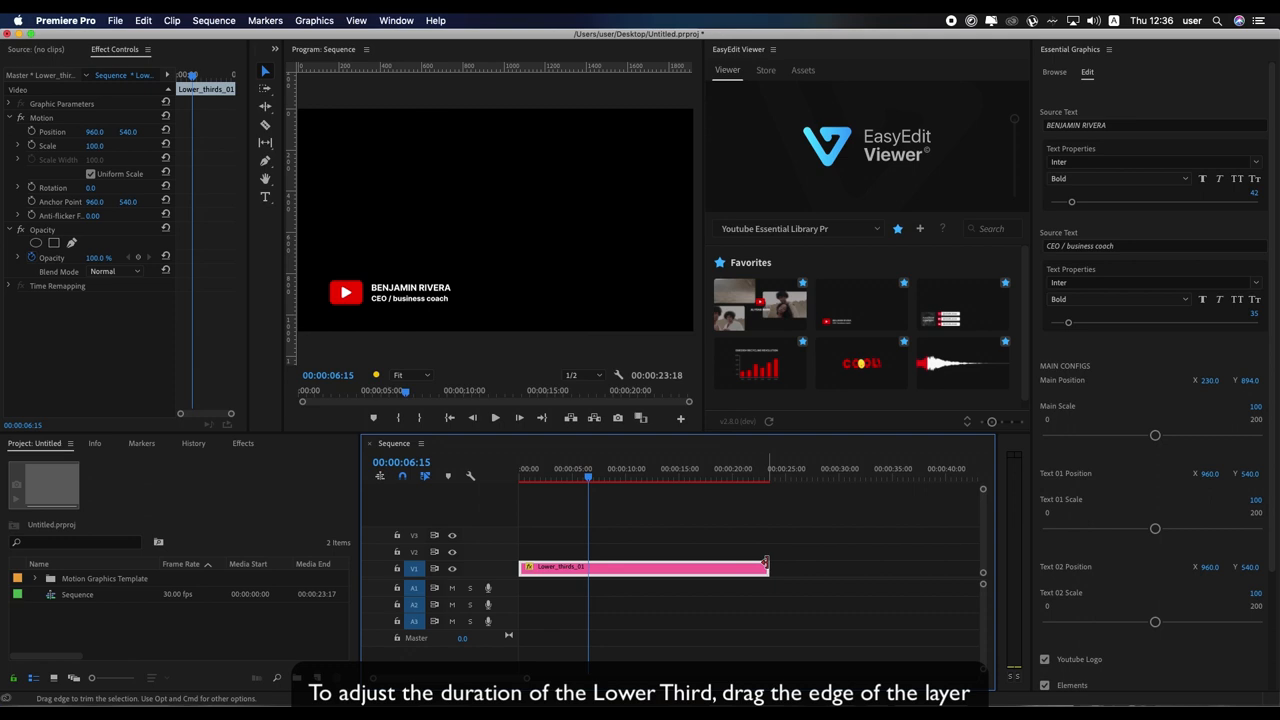
{"action": "left_click_drag", "start_coordinate": [588, 476], "coordinate": [728, 476]}
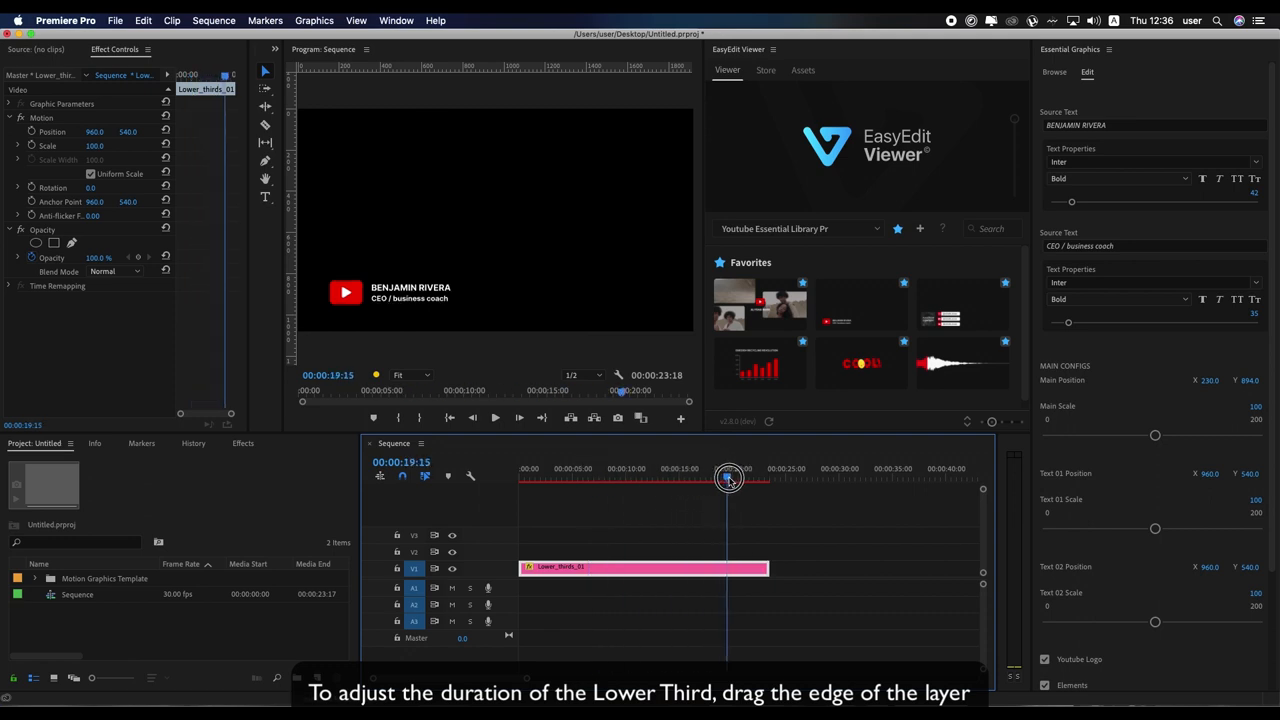
{"action": "left_click_drag", "start_coordinate": [728, 478], "coordinate": [744, 486]}
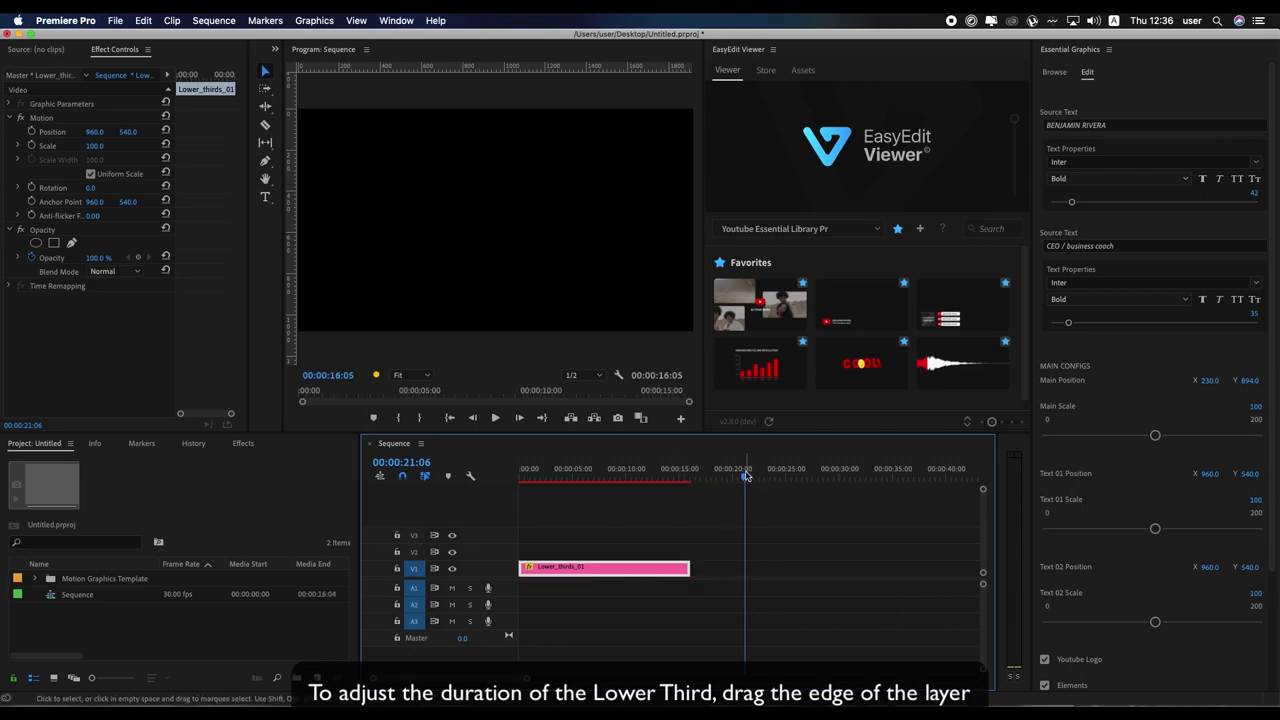
{"action": "left_click", "coordinate": [544, 476]}
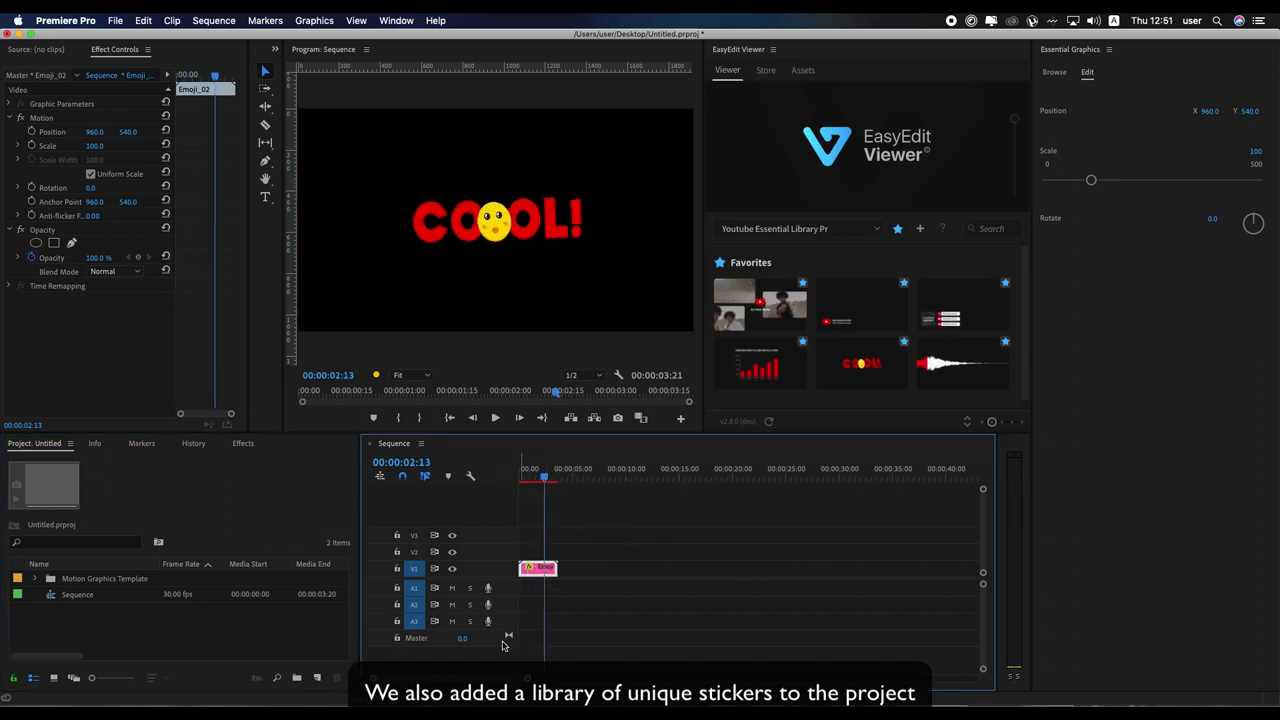
Step: Search EasyEdit Assets GIFs for 'Cool', viewing the Emoji then Stickers results
{"action": "left_click_drag", "start_coordinate": [1092, 180], "coordinate": [1096, 180]}
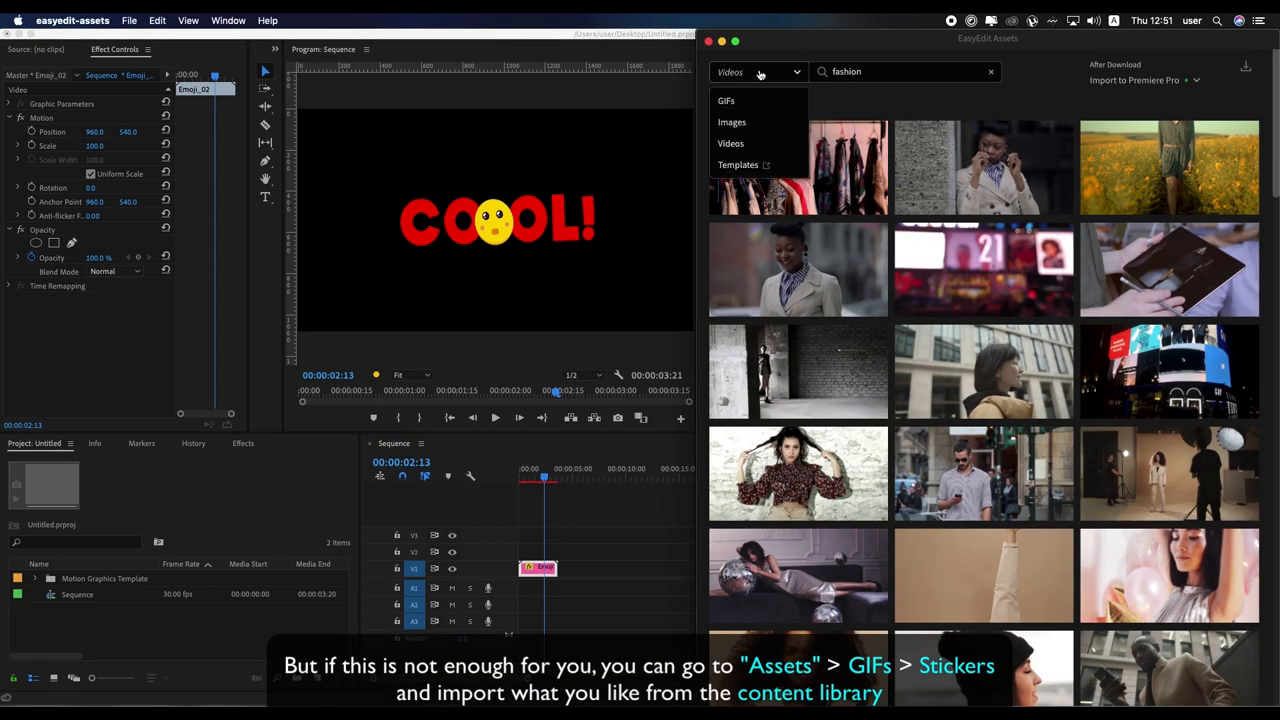
{"action": "left_click", "coordinate": [726, 100]}
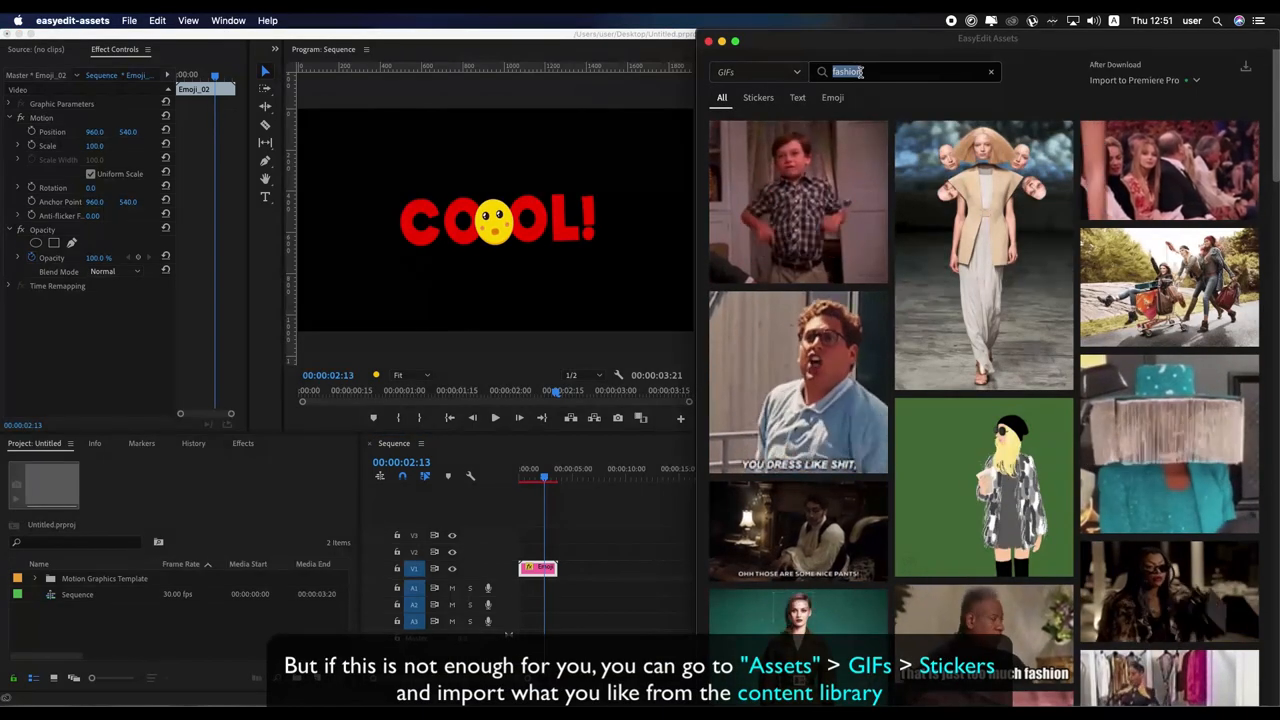
{"action": "type", "text": "Cool"}
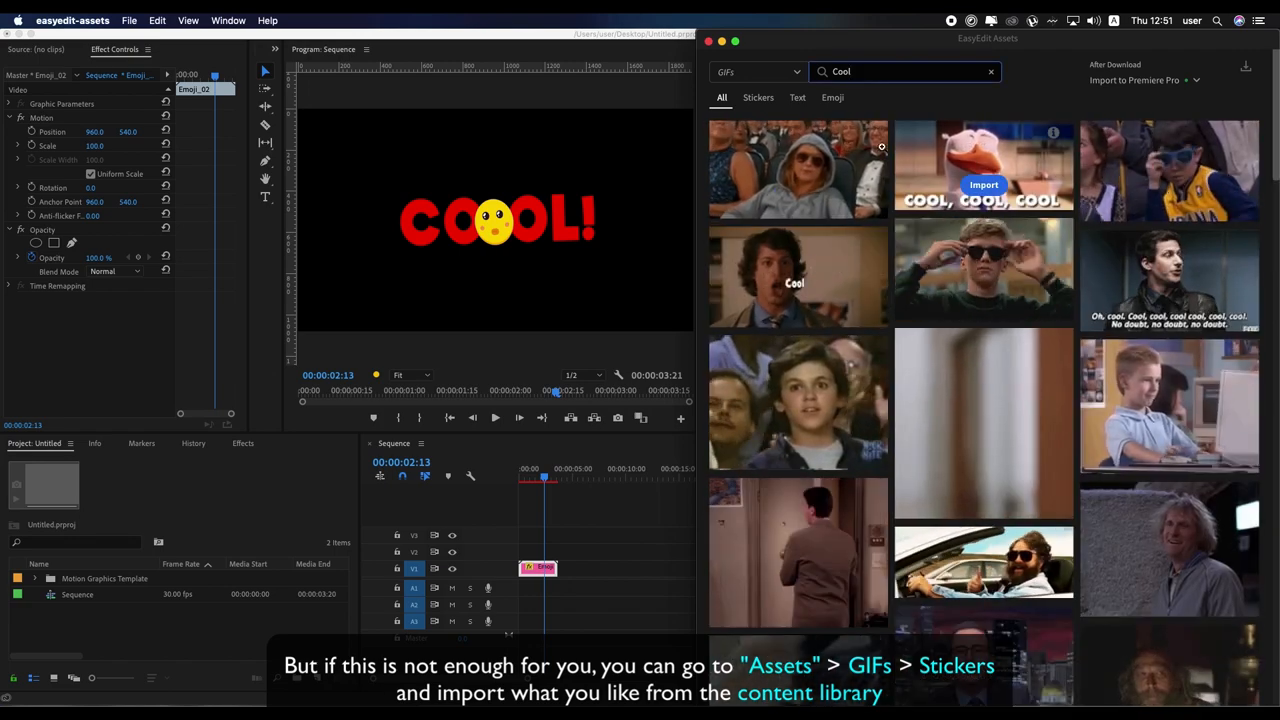
{"action": "left_click", "coordinate": [832, 96]}
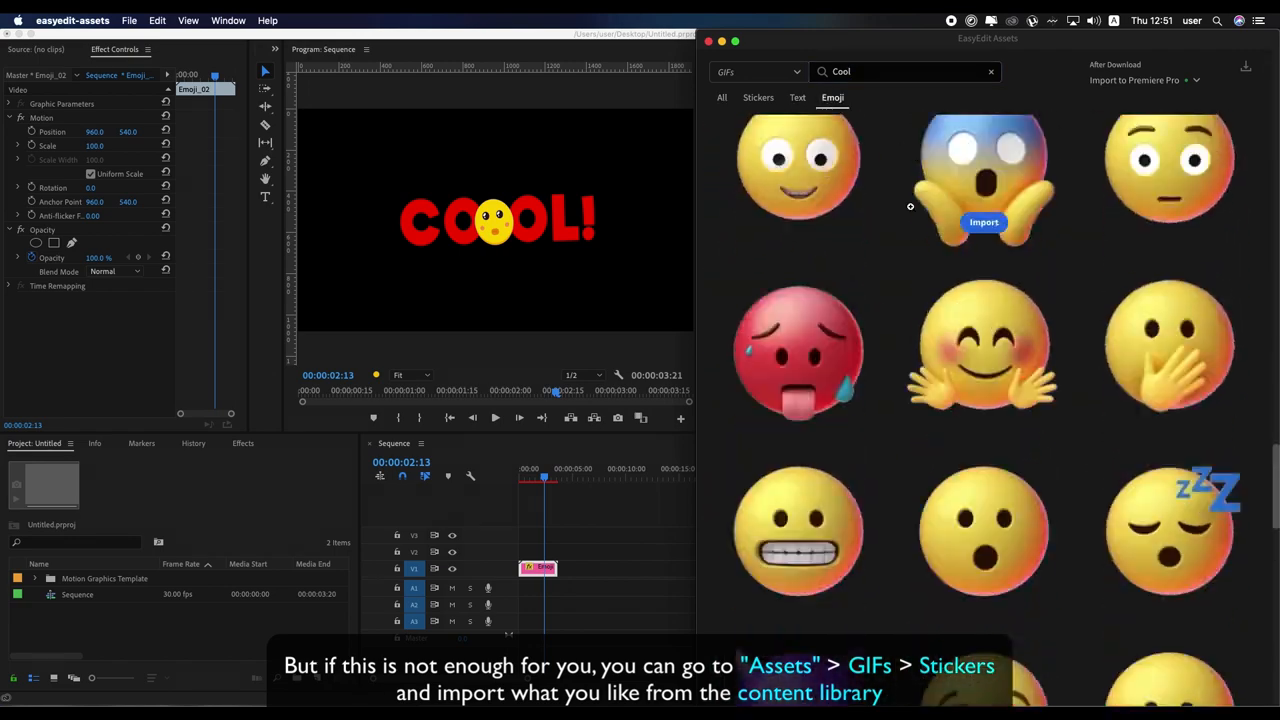
{"action": "left_click", "coordinate": [758, 96]}
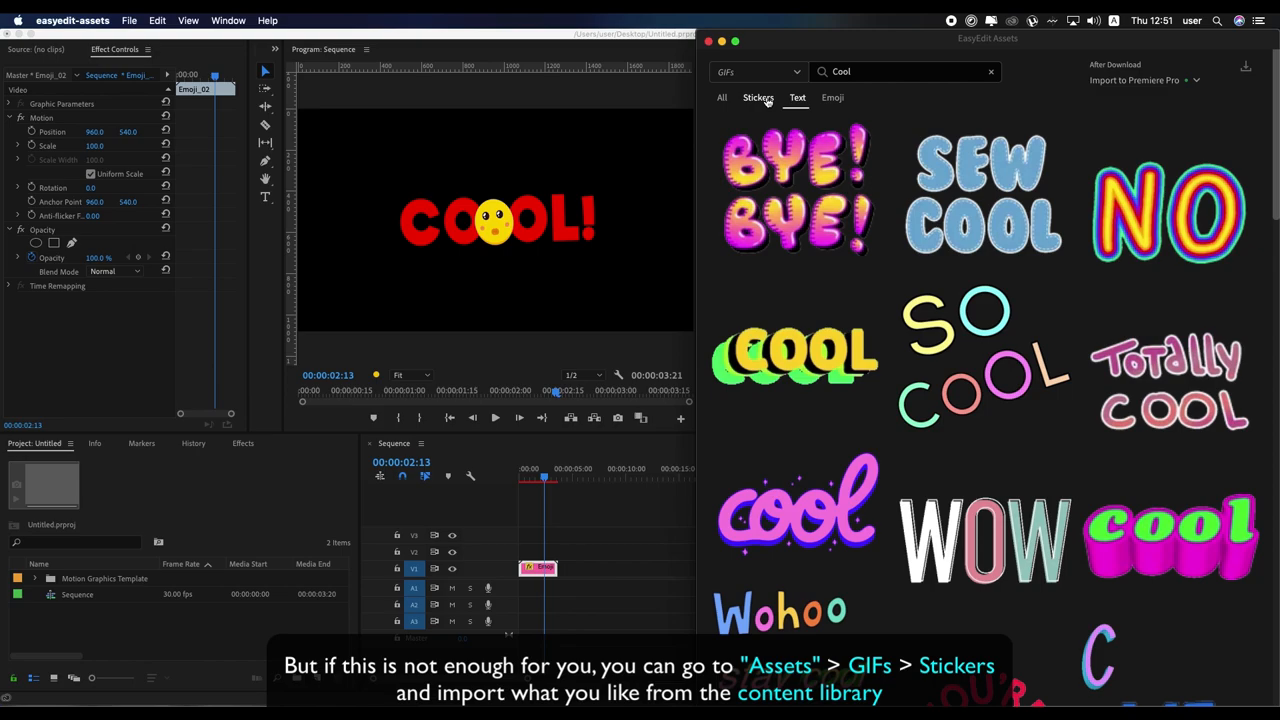